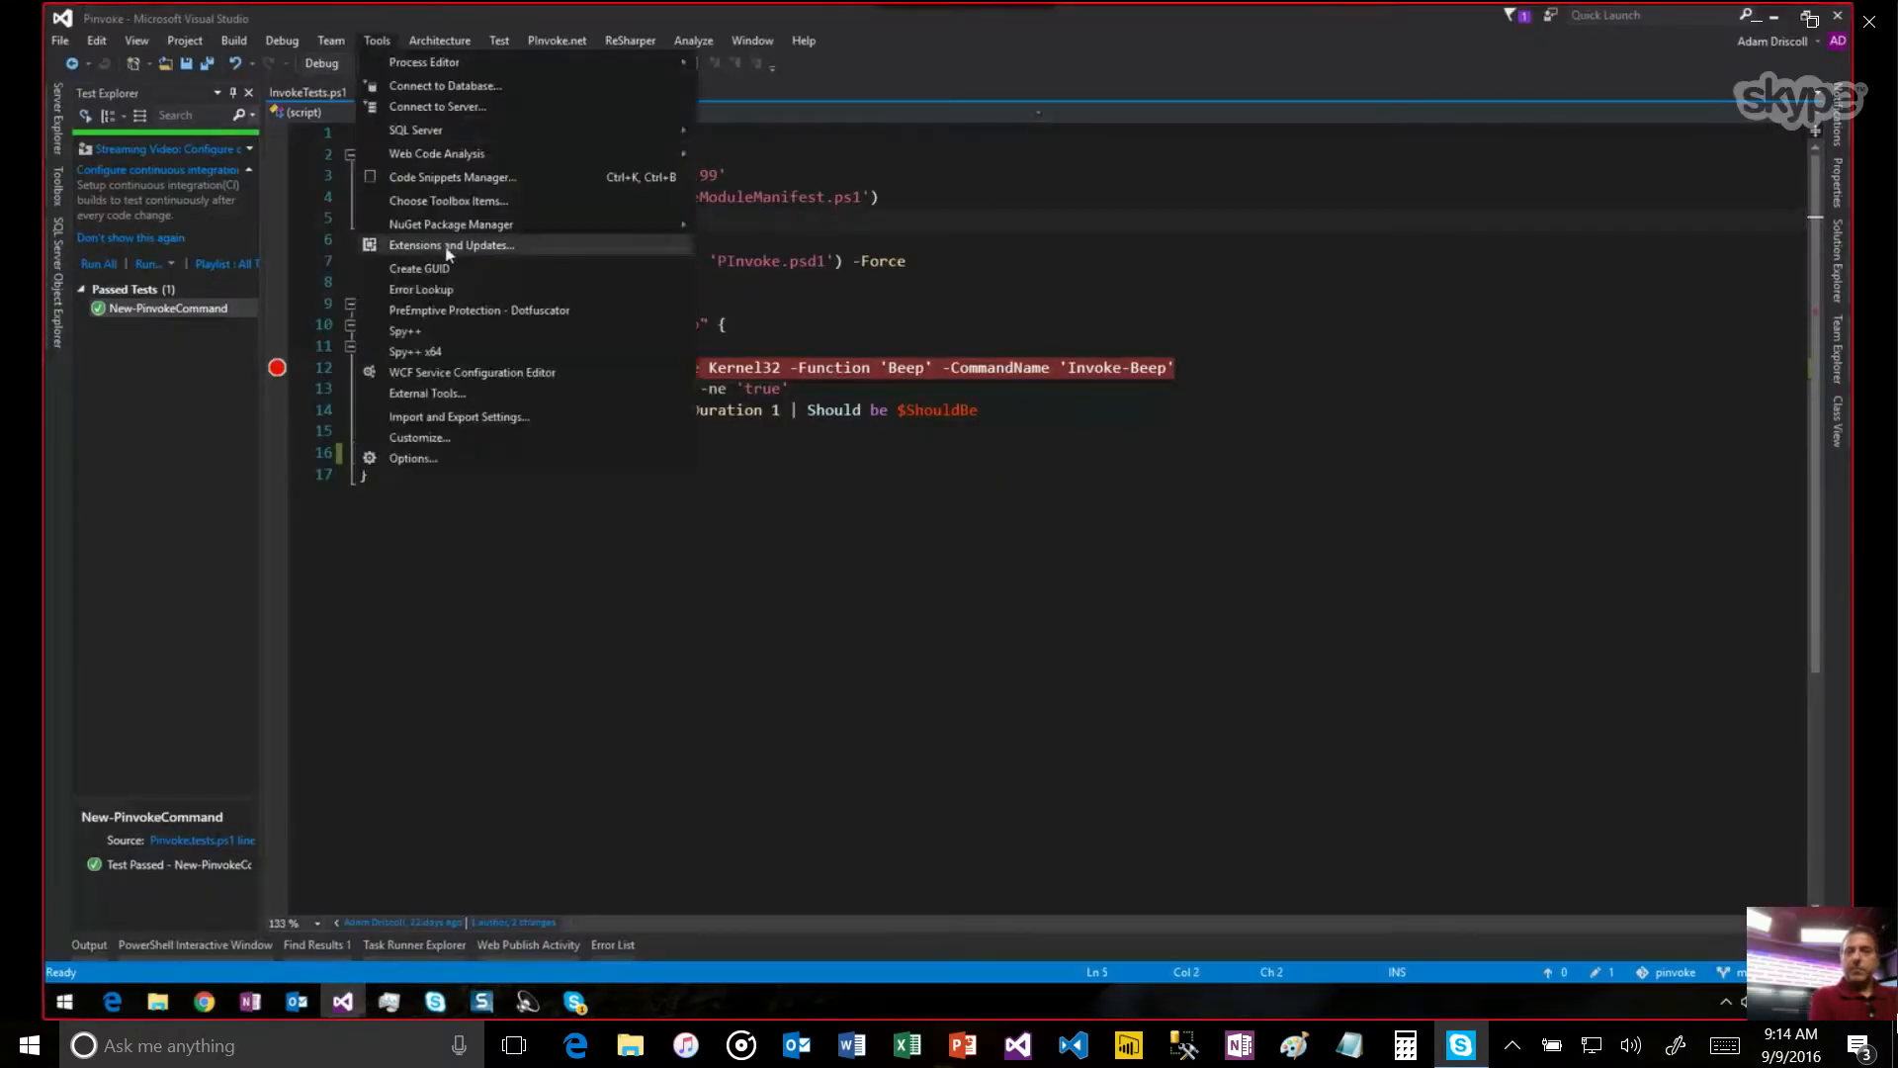
Search the online Visual Studio Gallery extensions for 'Powe' (PowerShell).
click(451, 245)
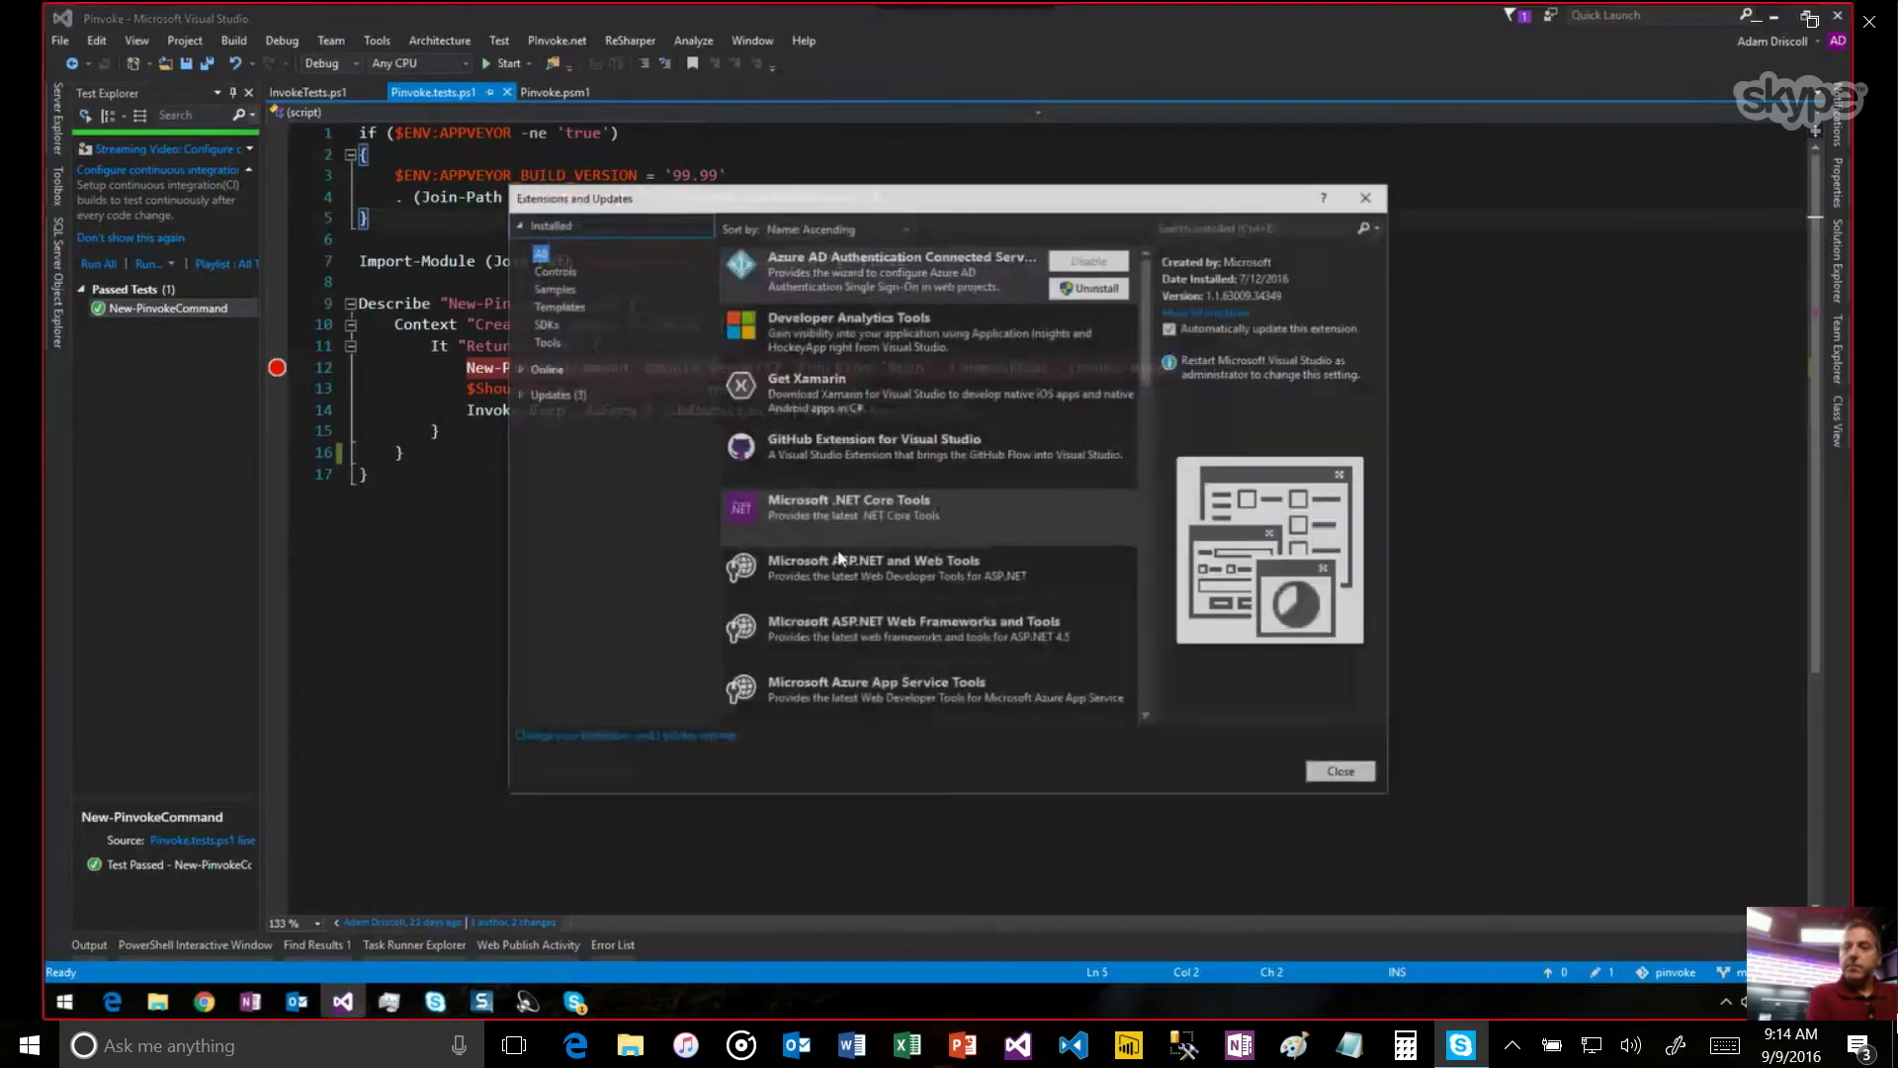
click(545, 249)
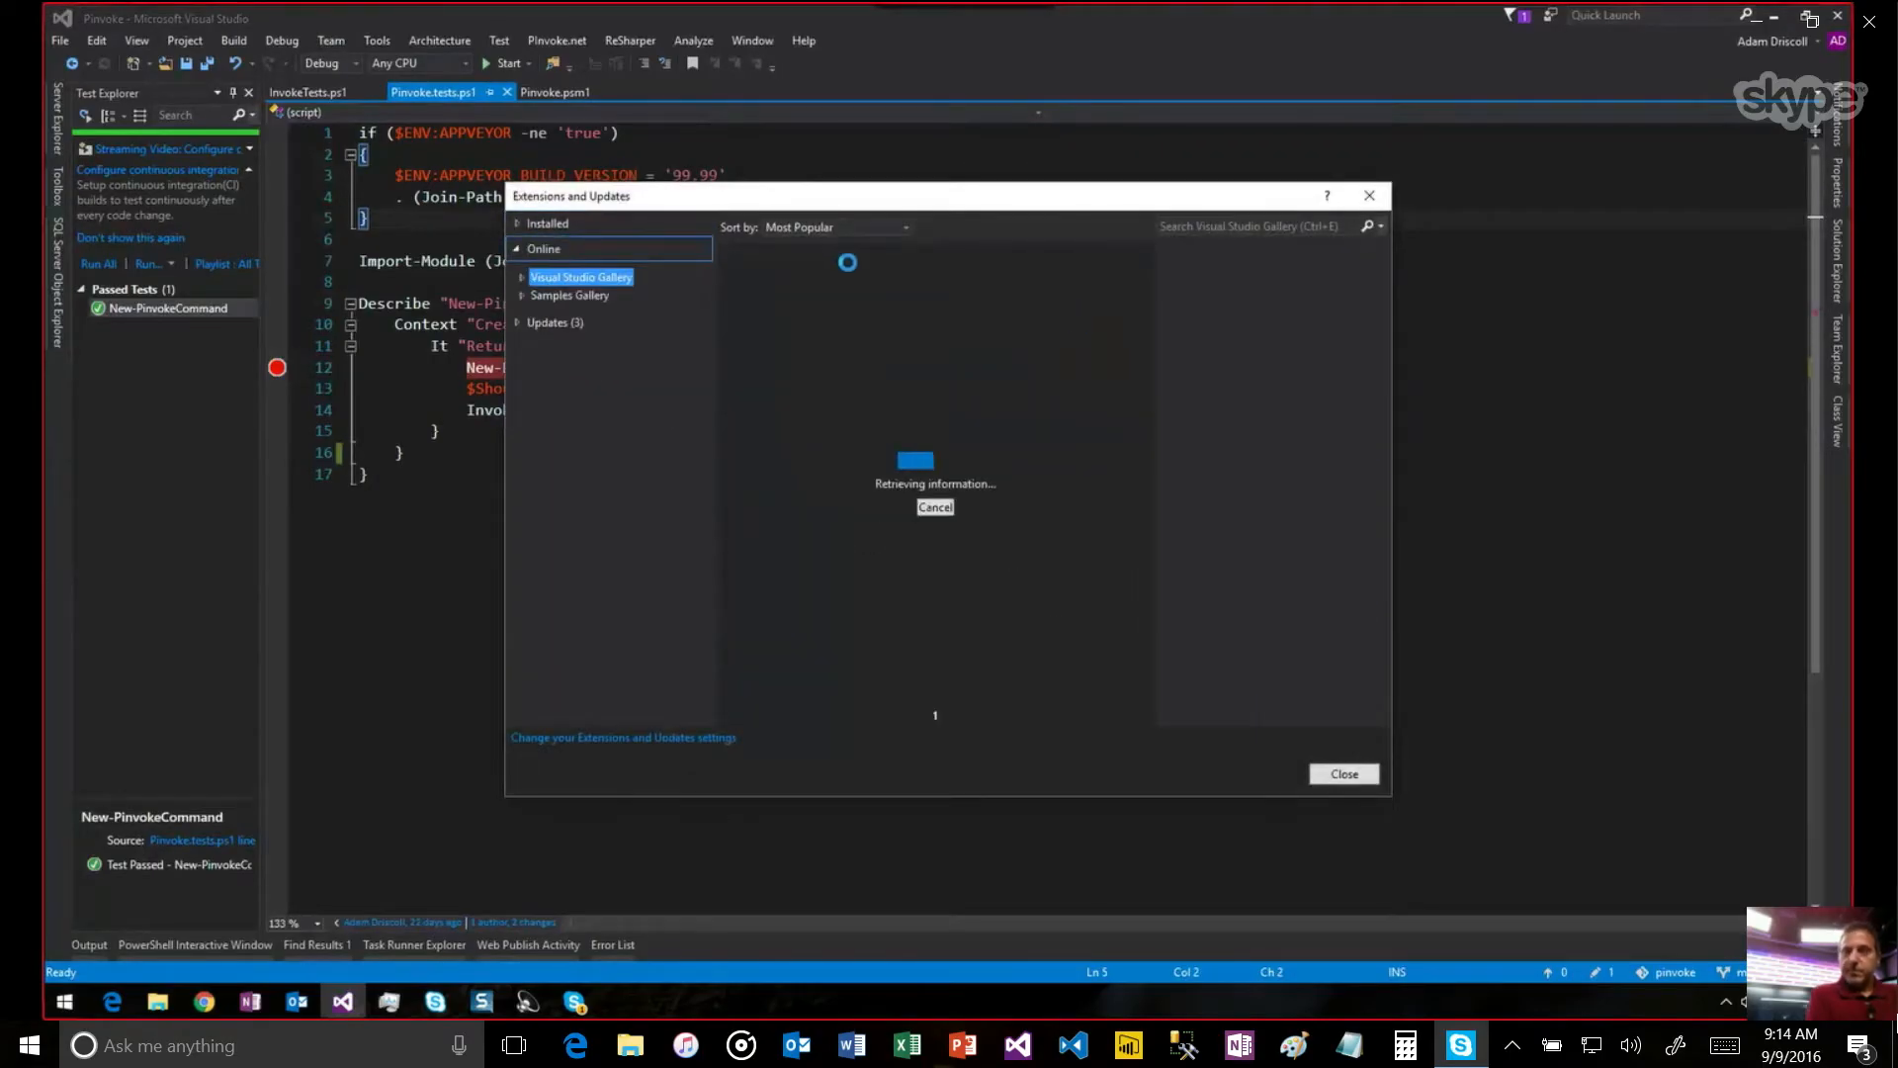
text(Powe)
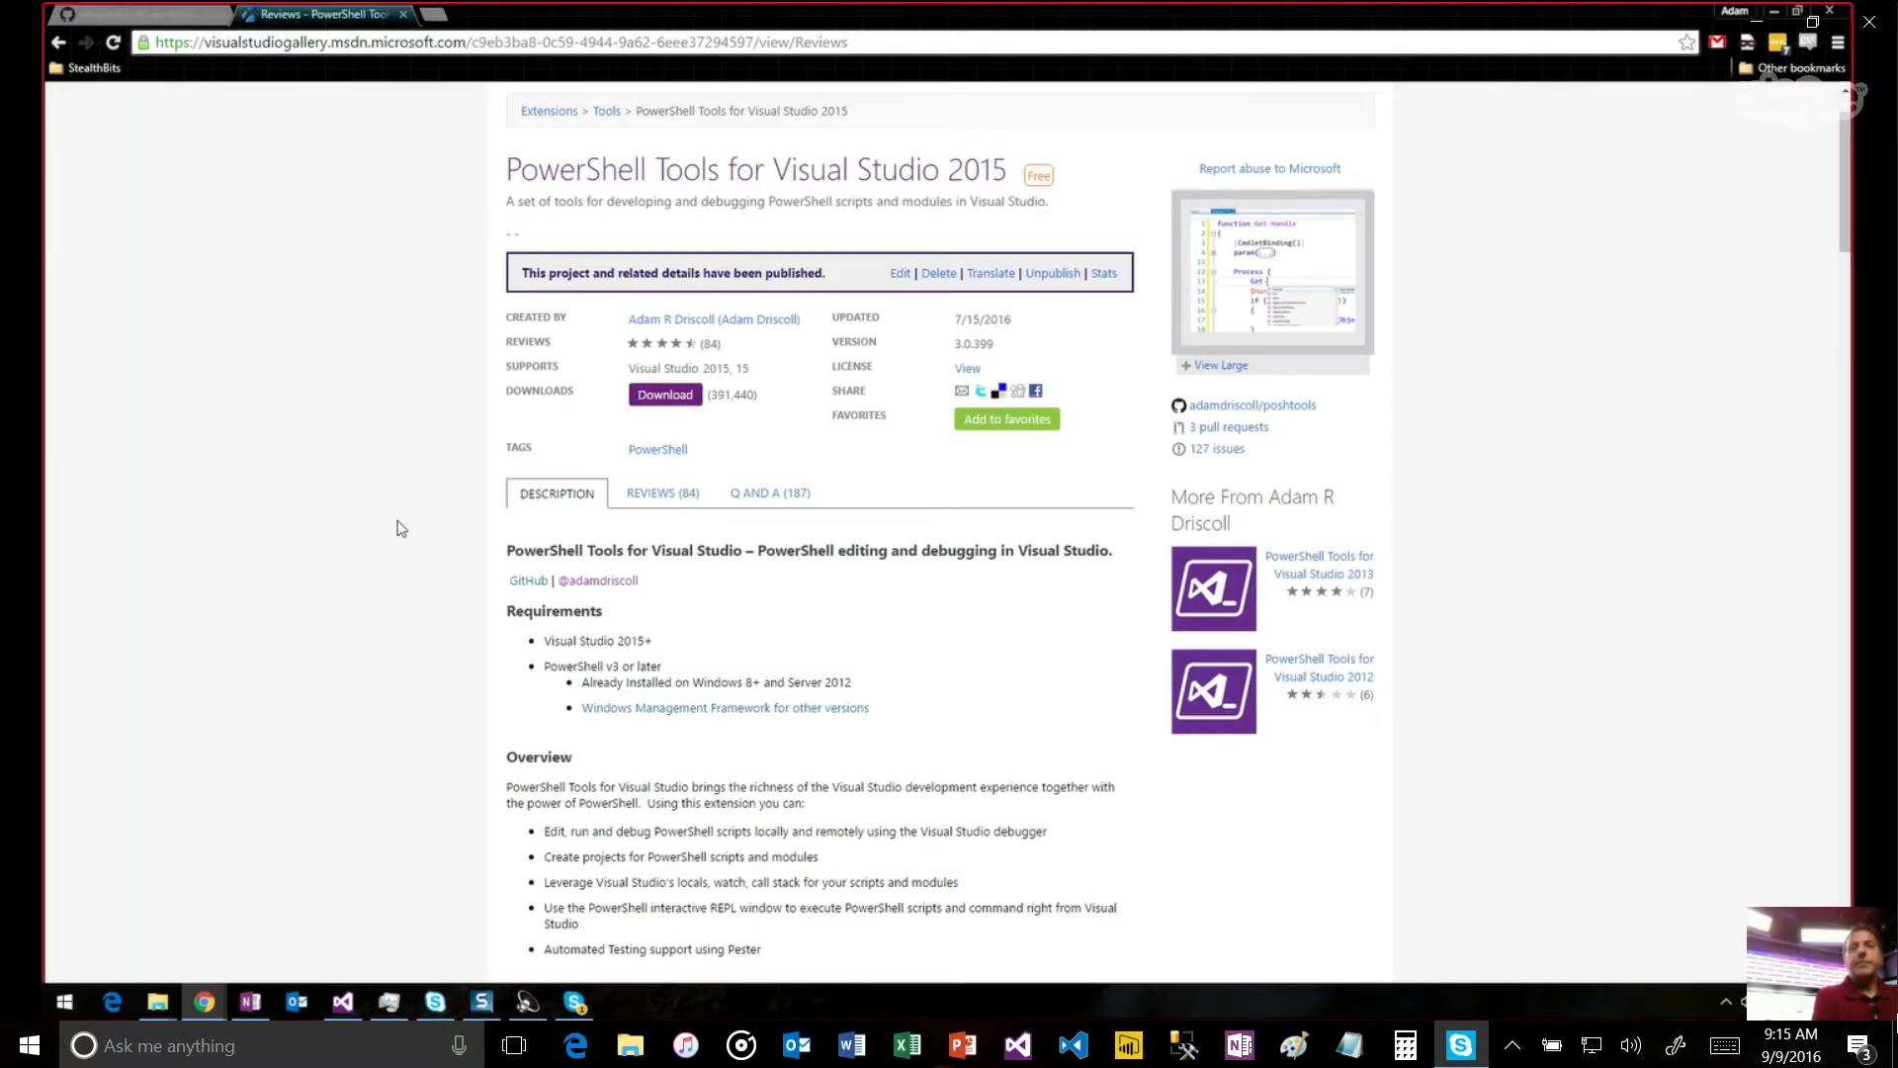
Scroll the gallery page to review the overview and release notes 3.0.399 and 3.0.292.
scroll(down, 3)
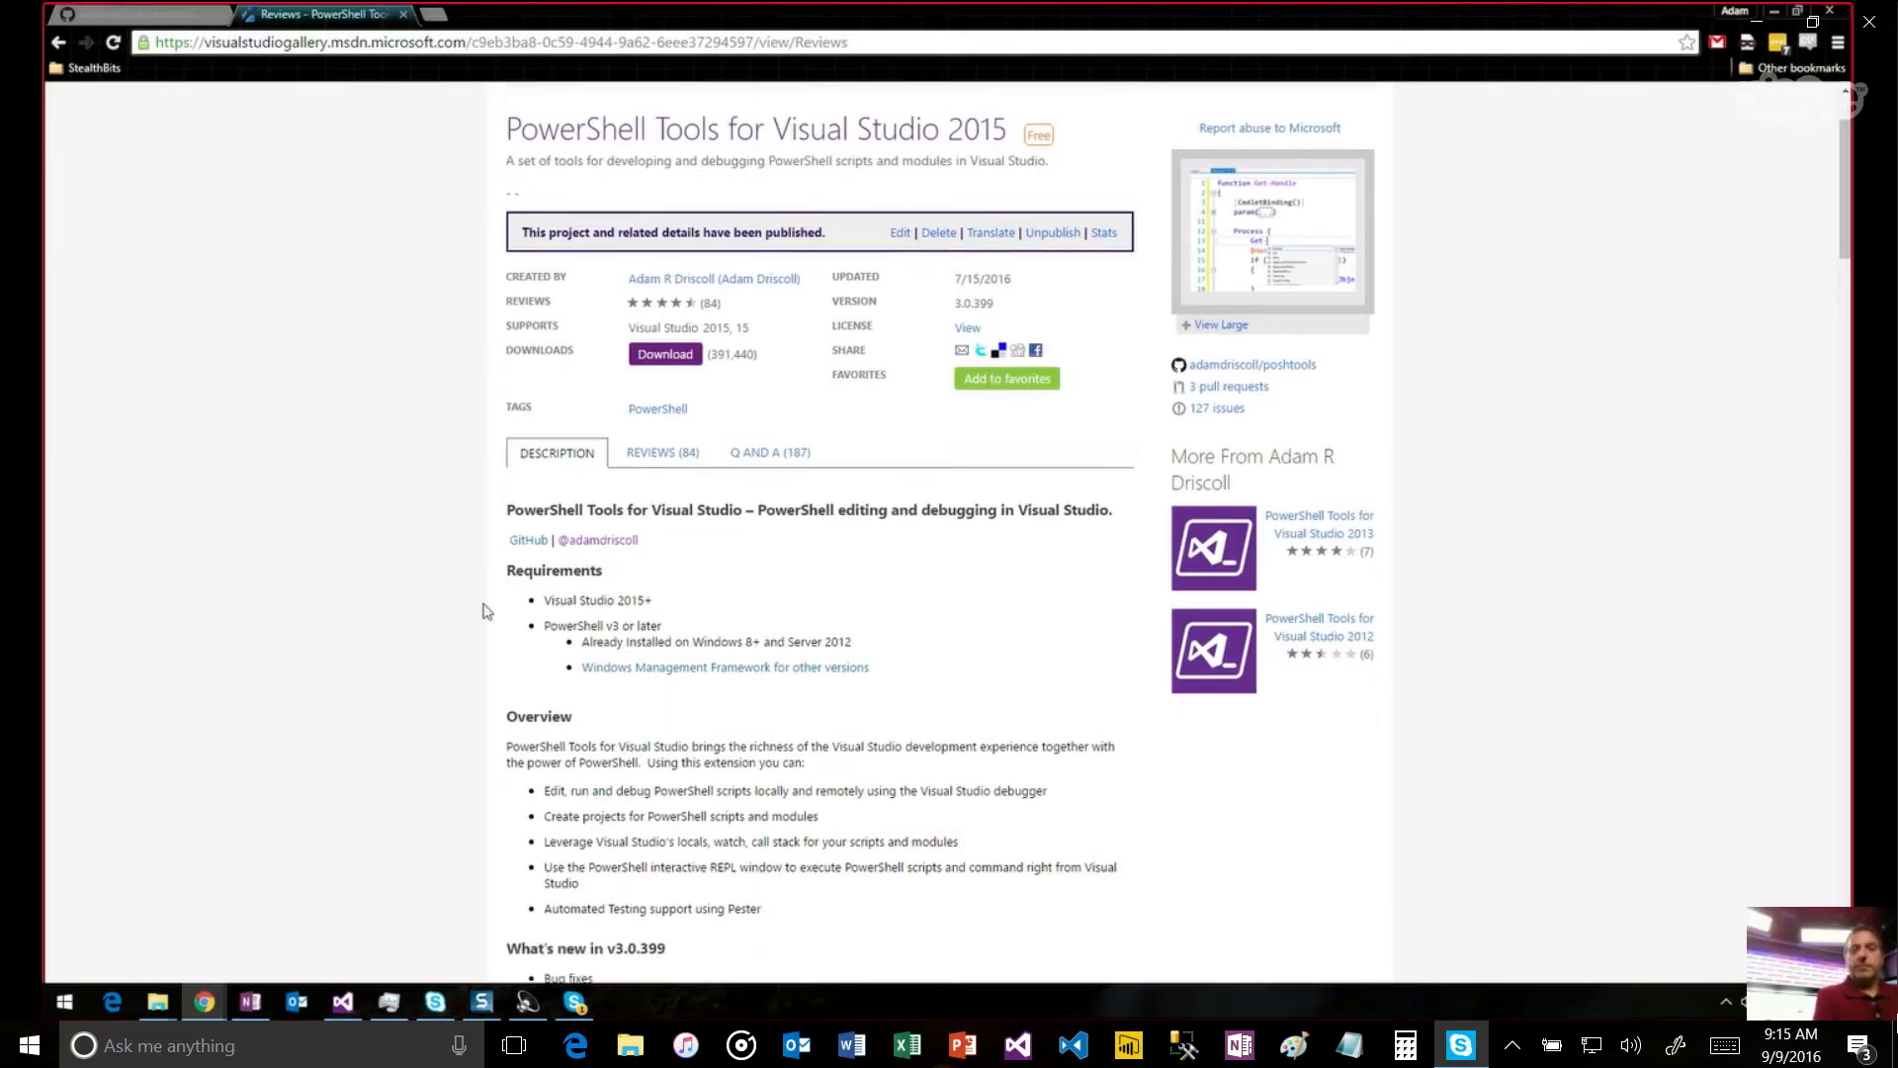
scroll(down, 3)
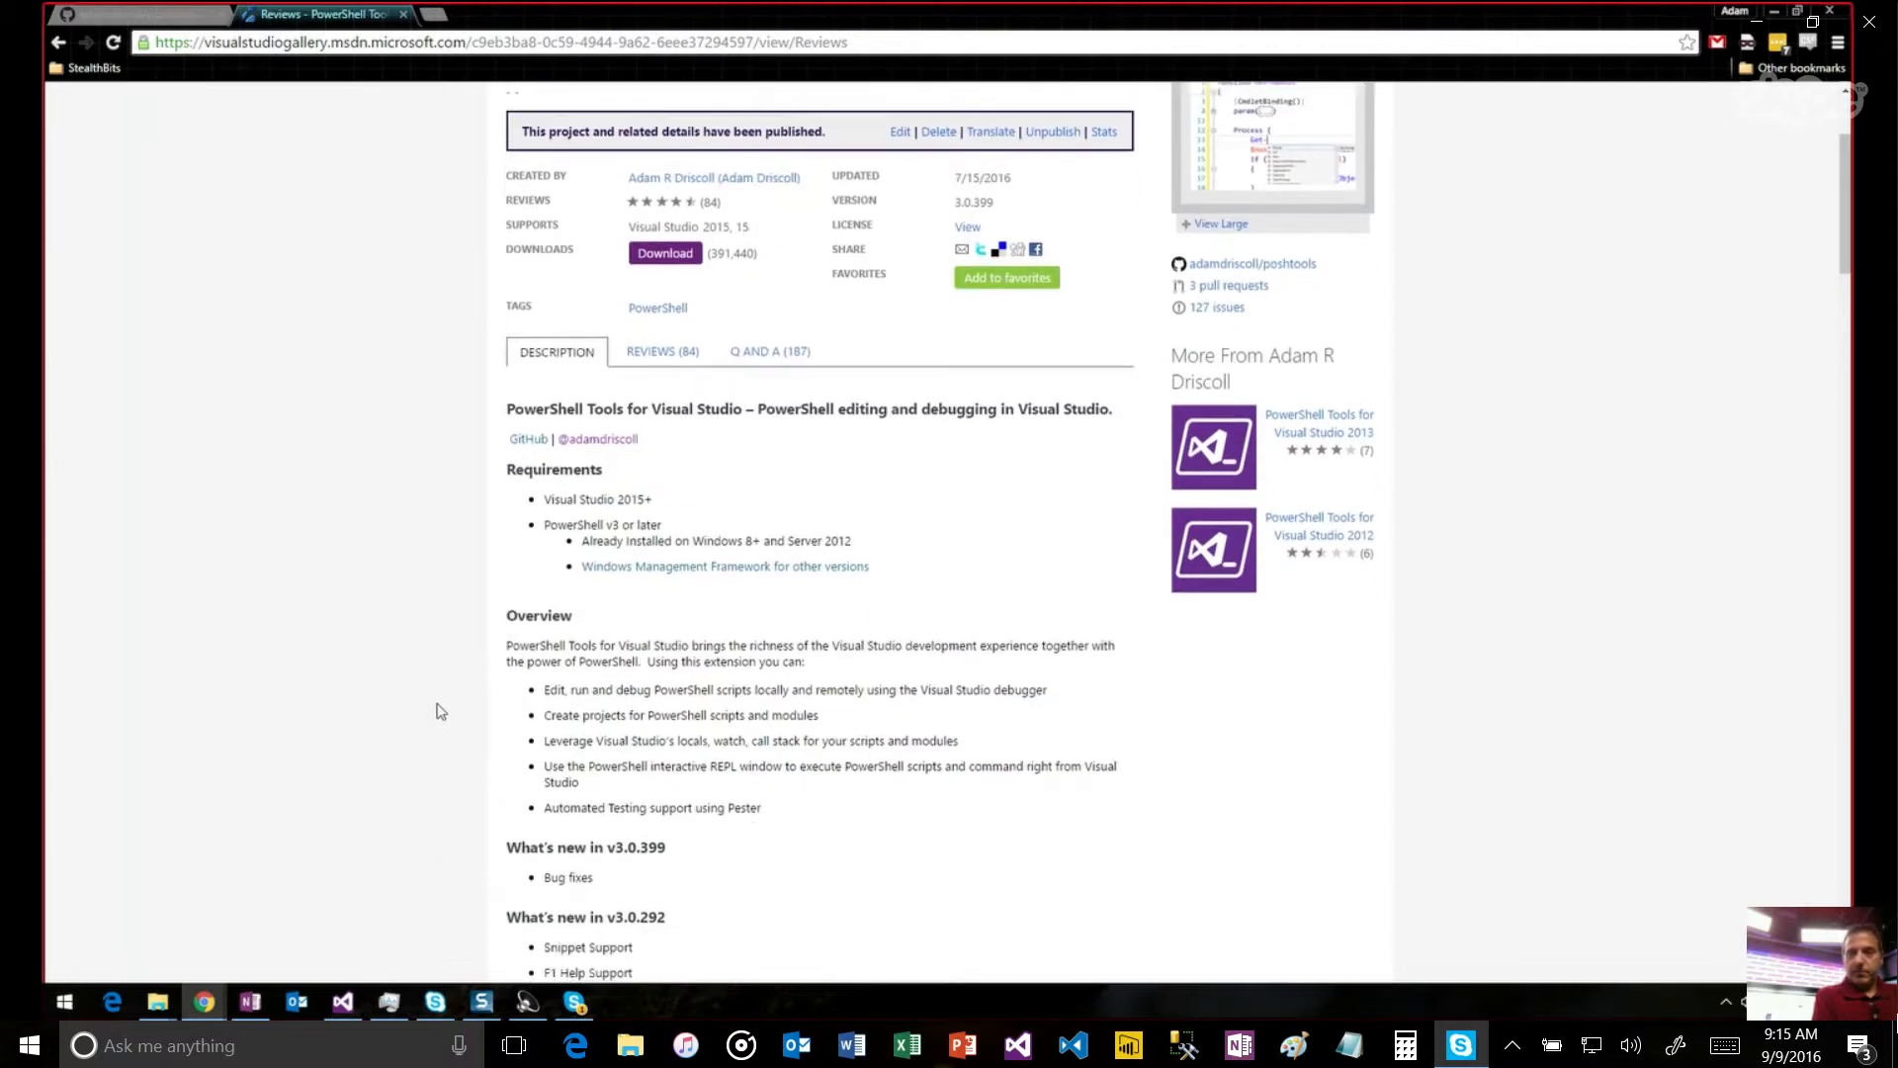
scroll(up, 3)
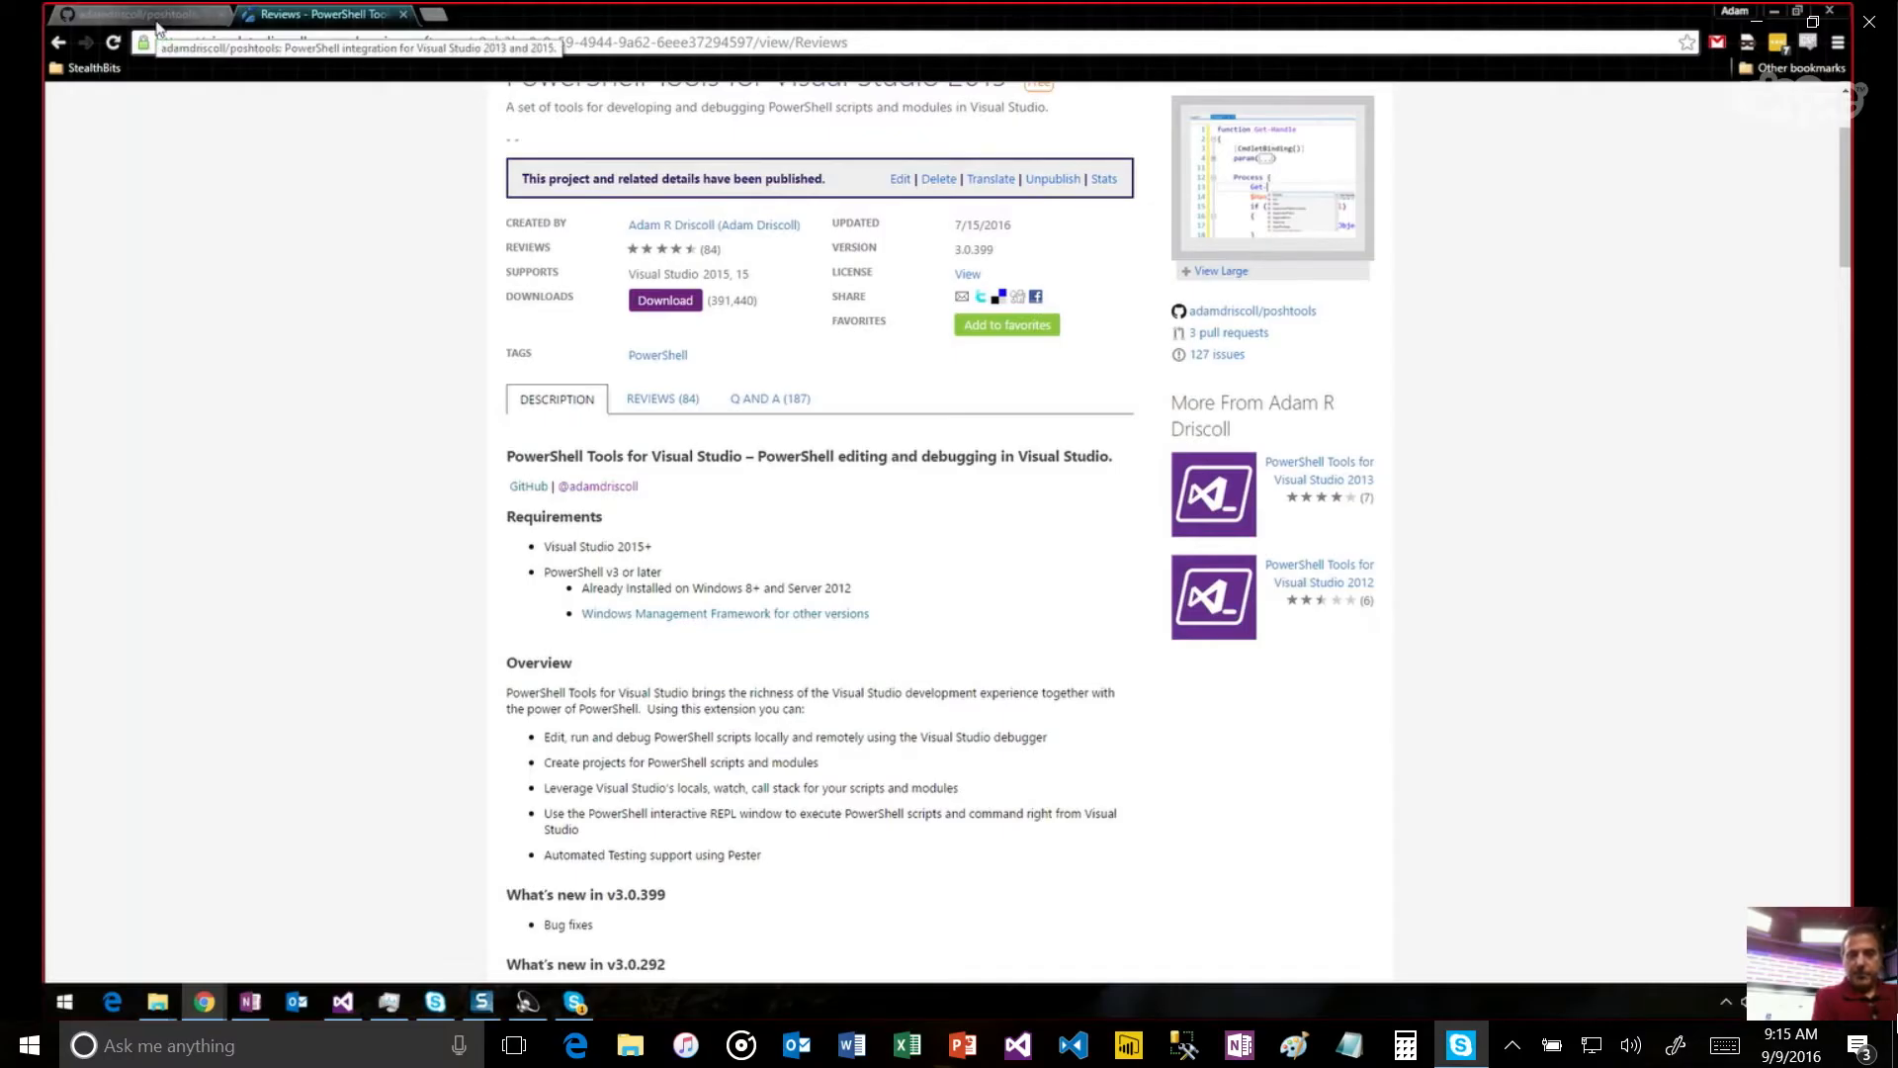
Review the poshtools repository on GitHub, then return to Visual Studio.
click(118, 12)
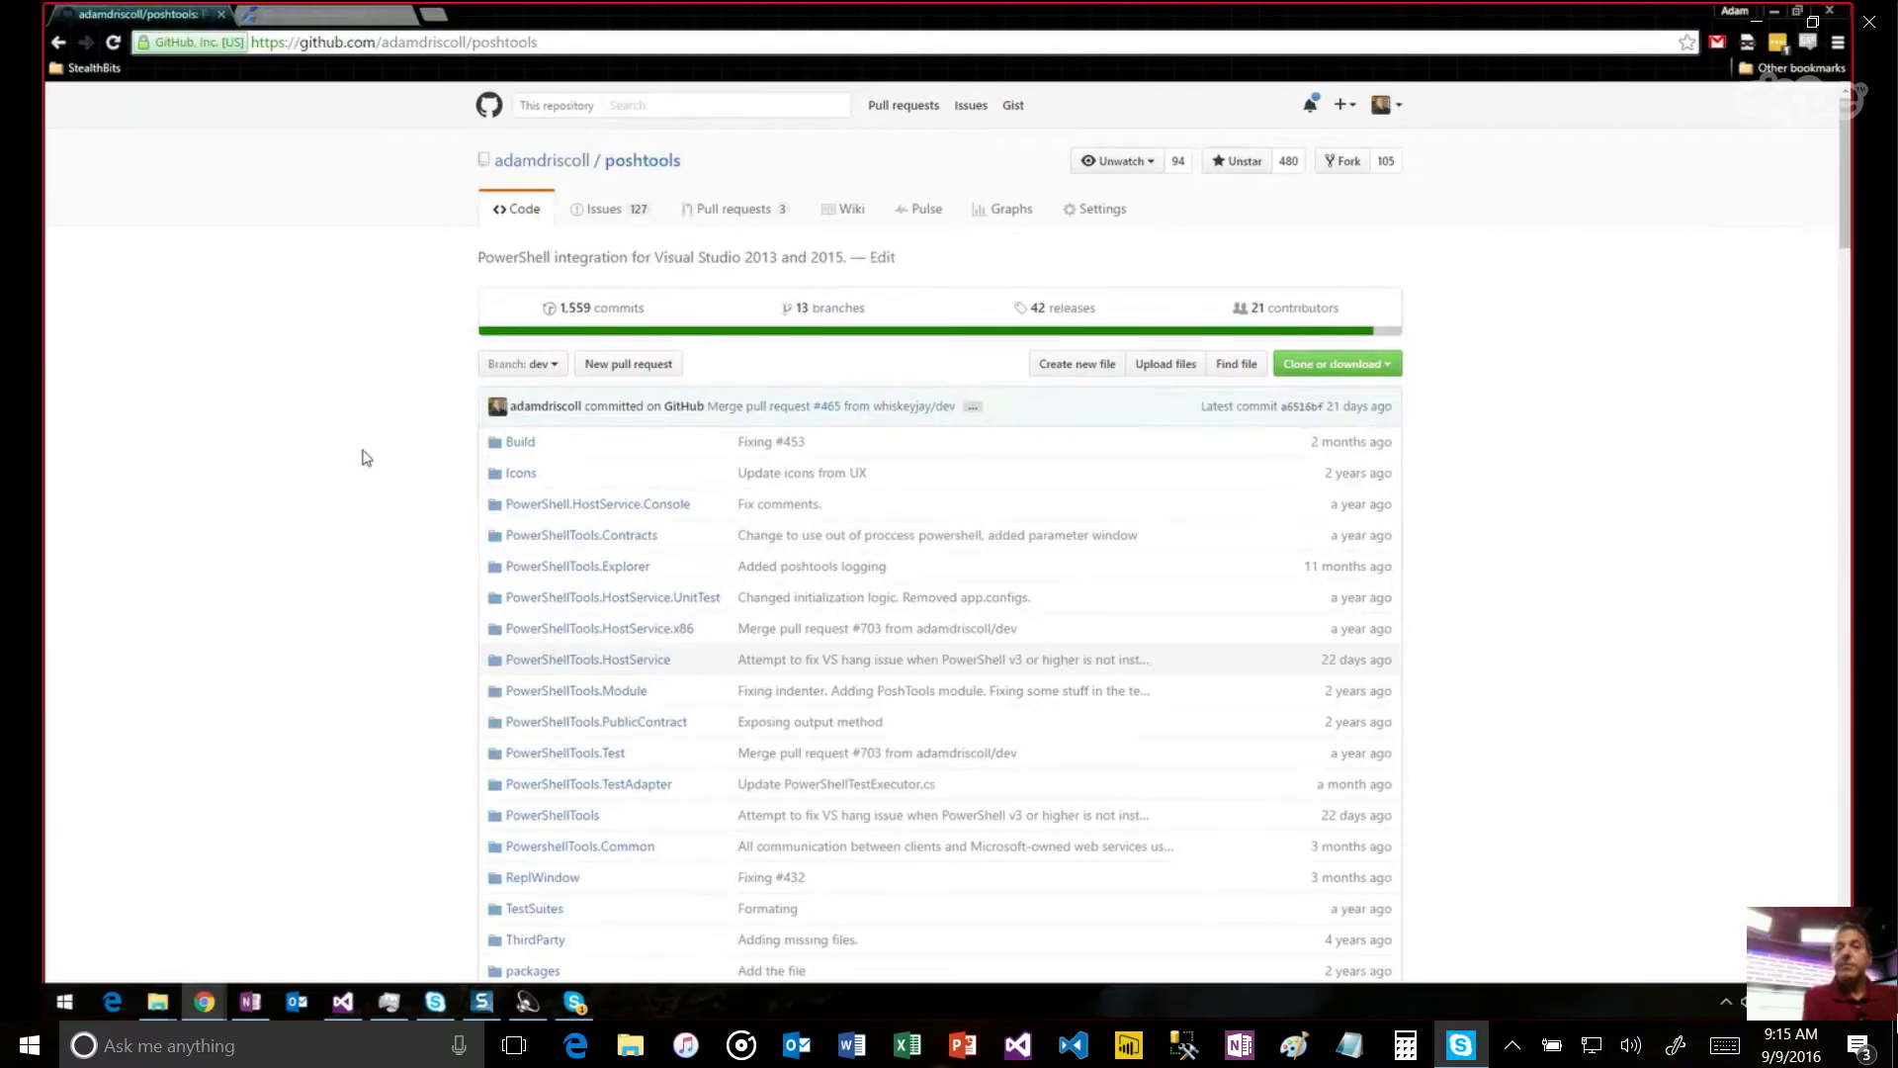
mouse_move(314, 555)
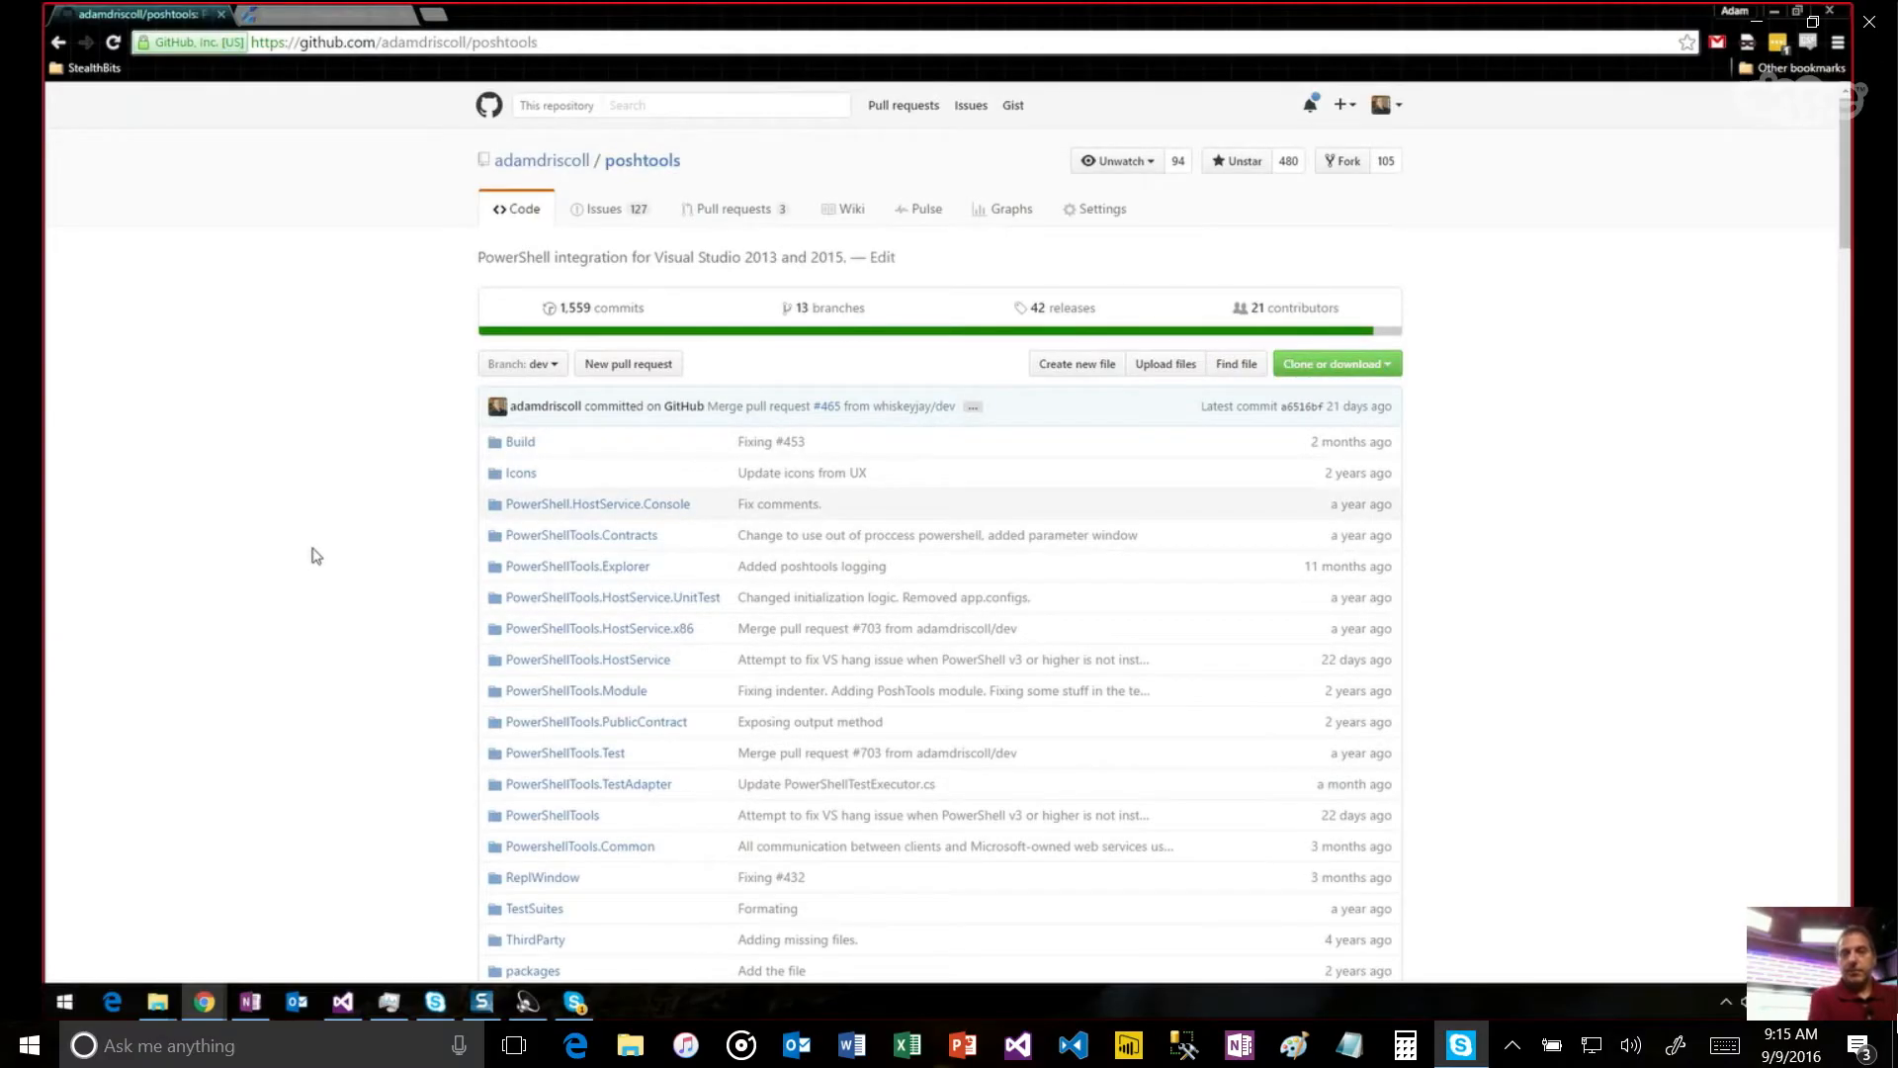
mouse_move(380, 609)
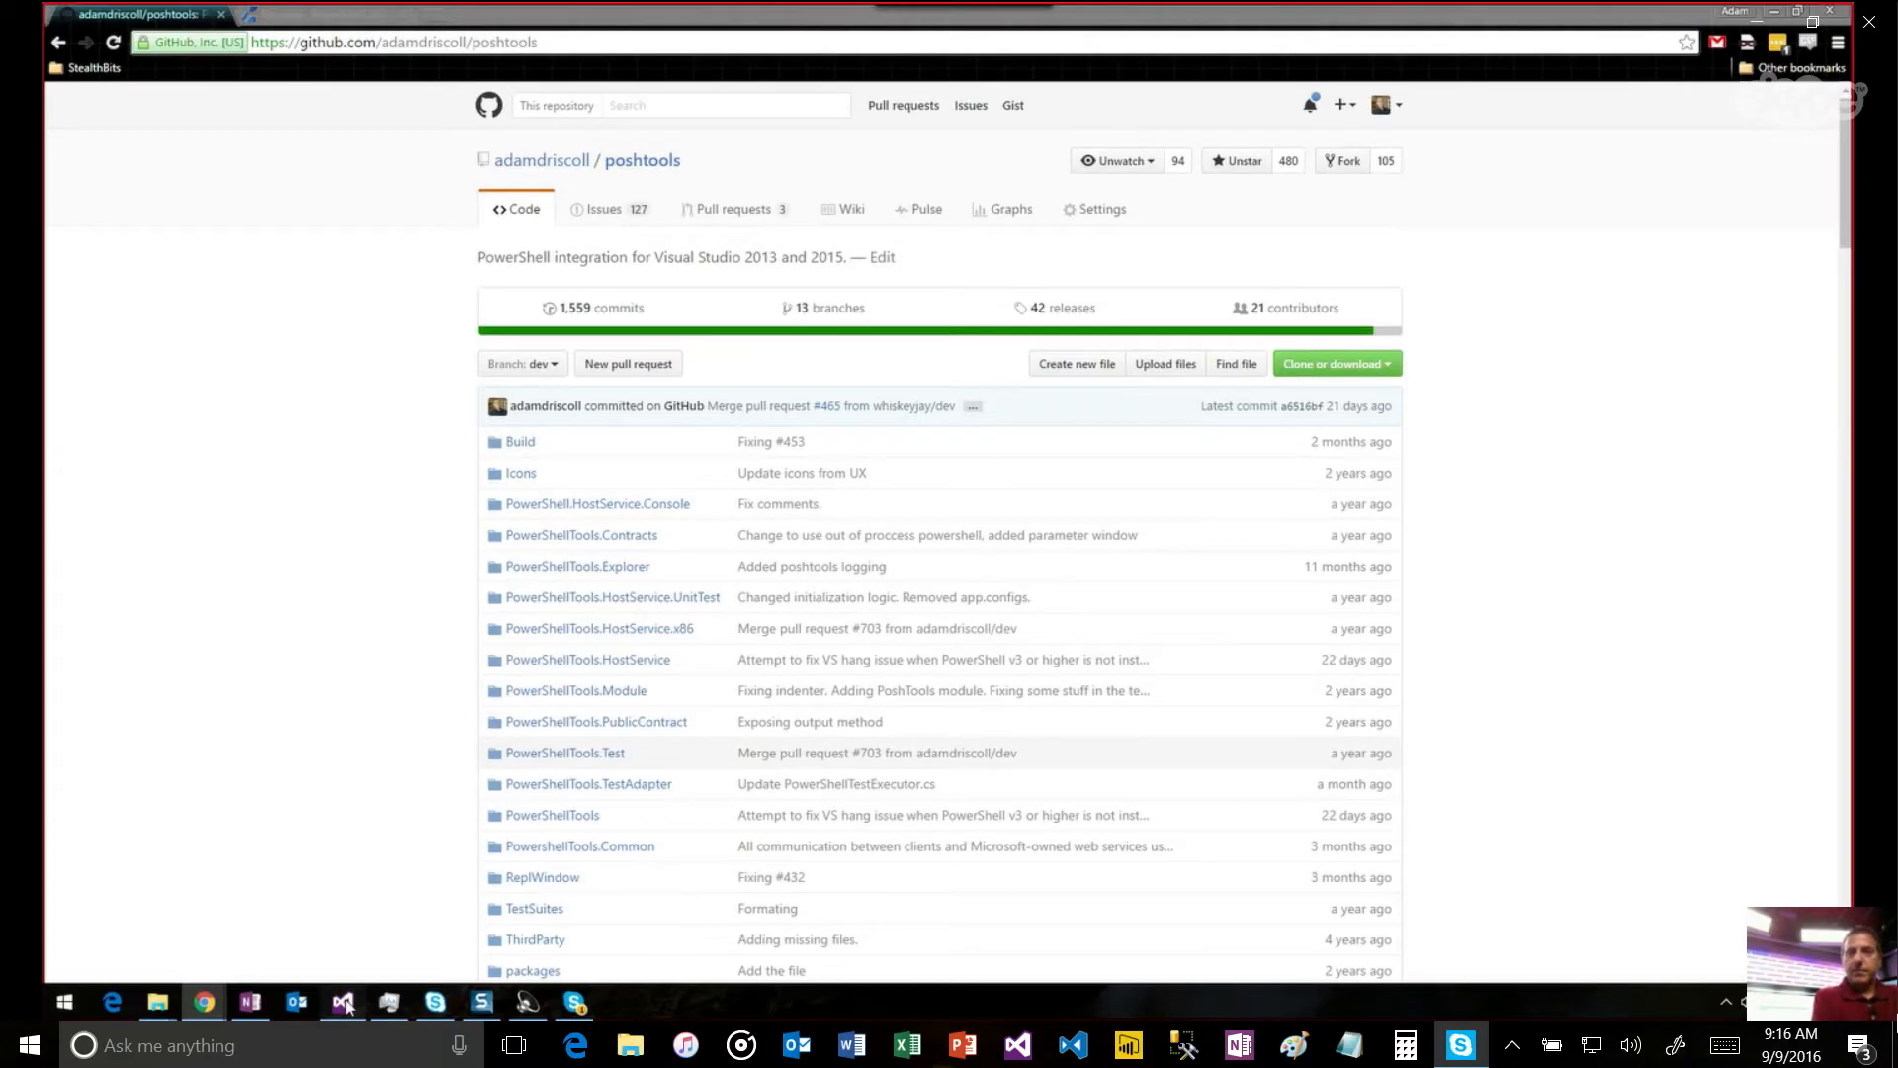
click(340, 1001)
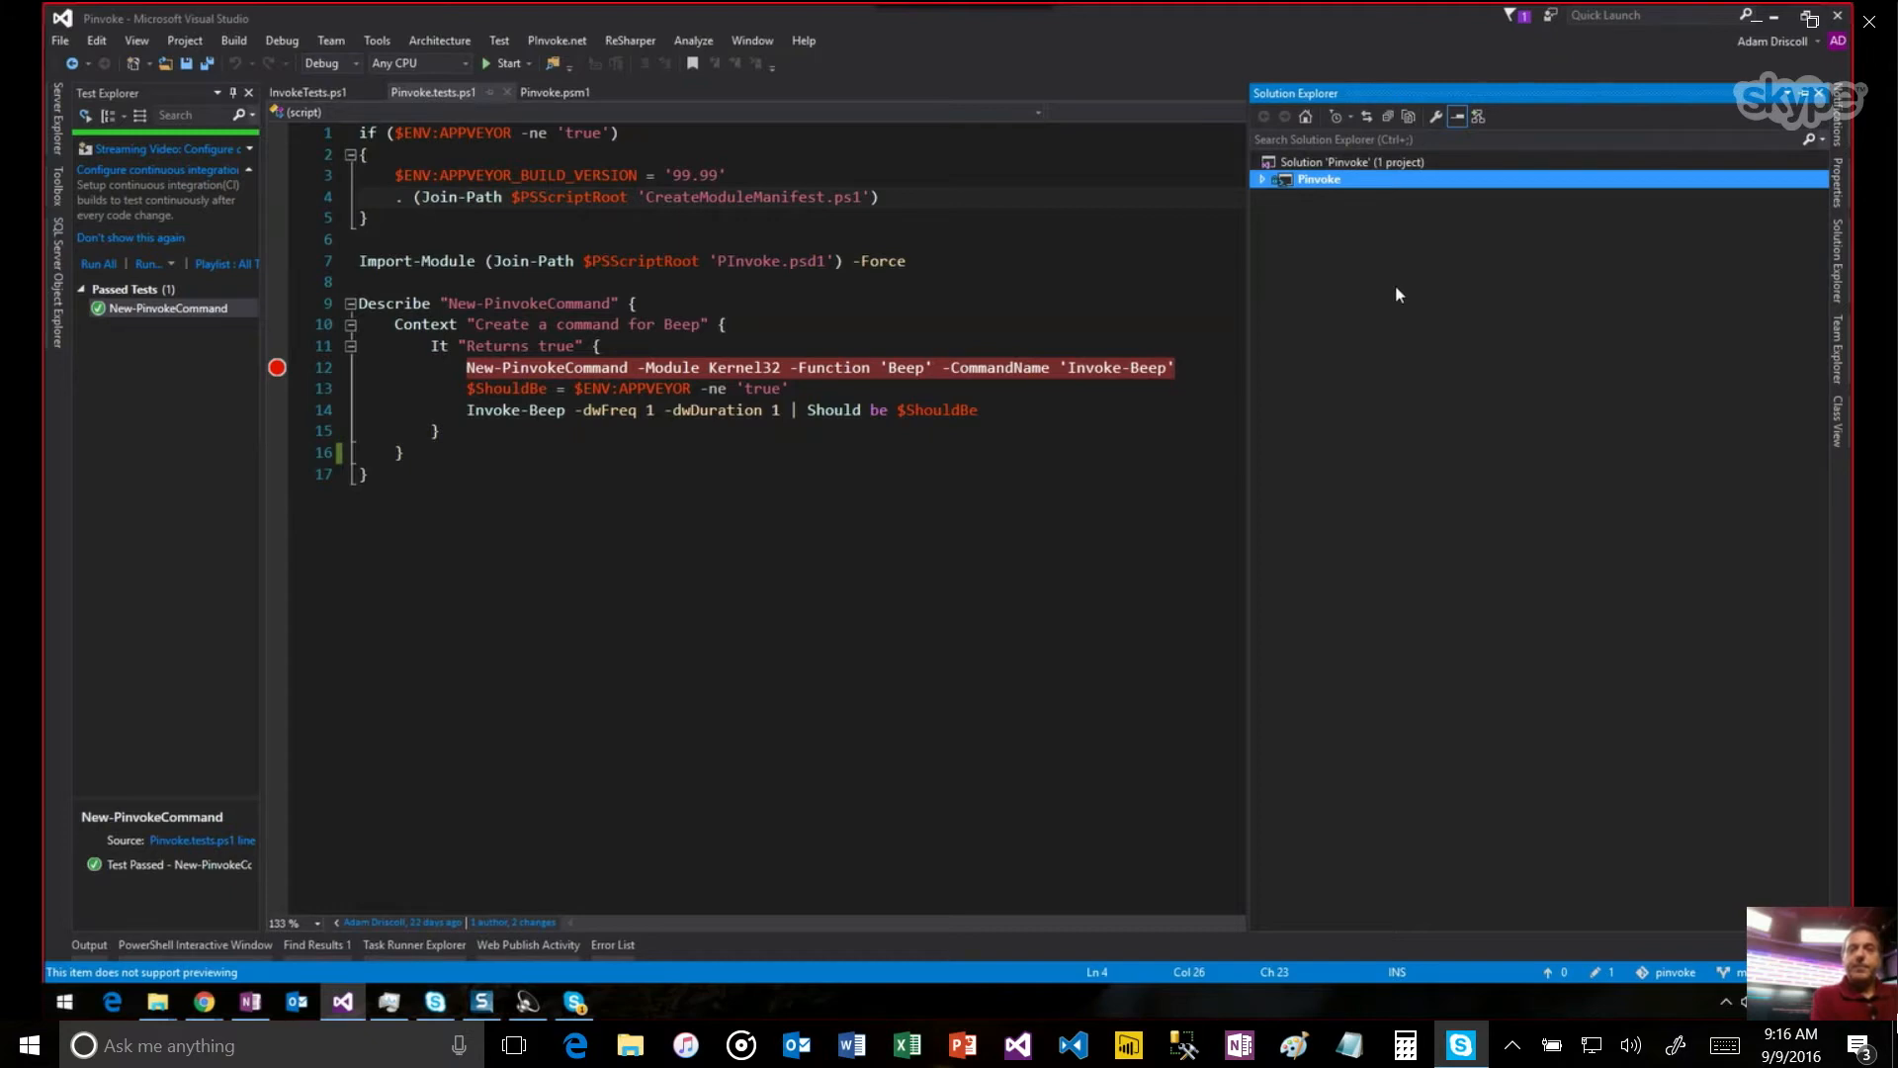
Expand the Pinvoke project and view appveyor.yml's build, test and deploy scripts.
click(1261, 178)
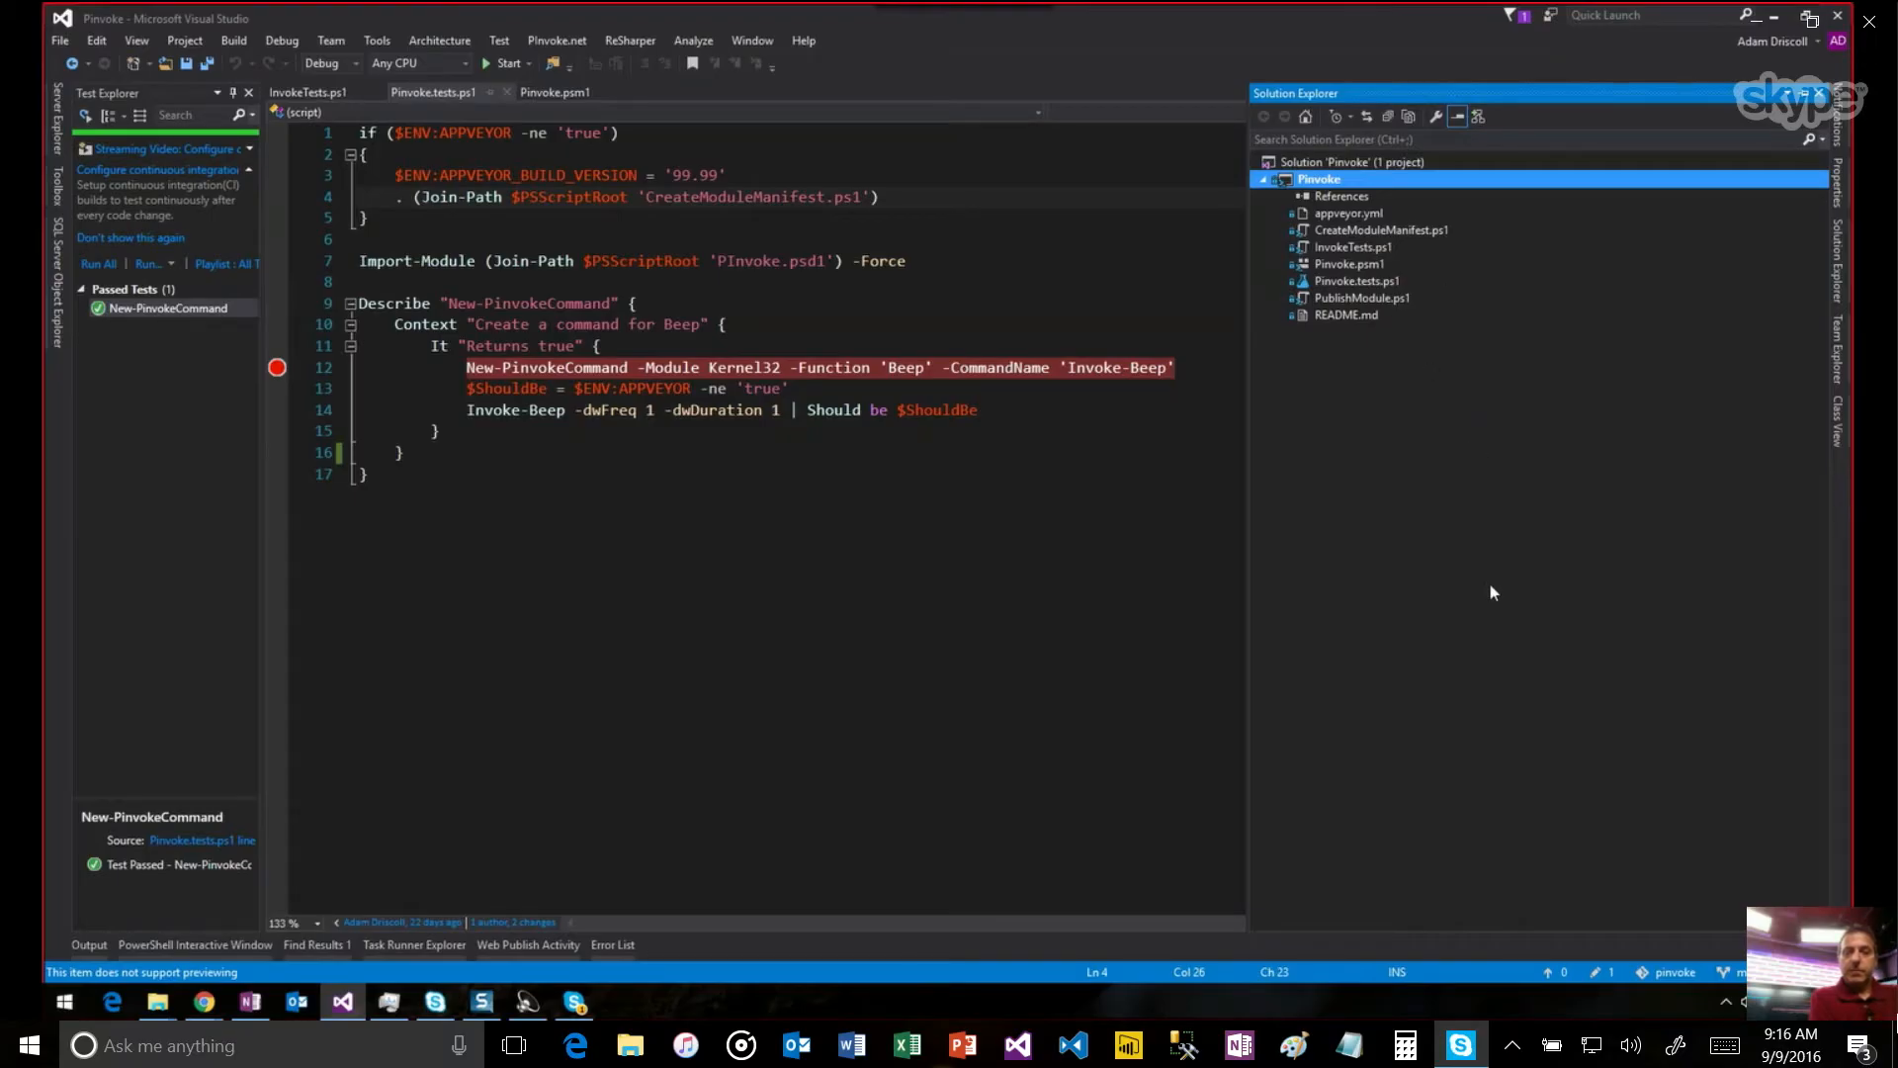
mouse_move(1451, 570)
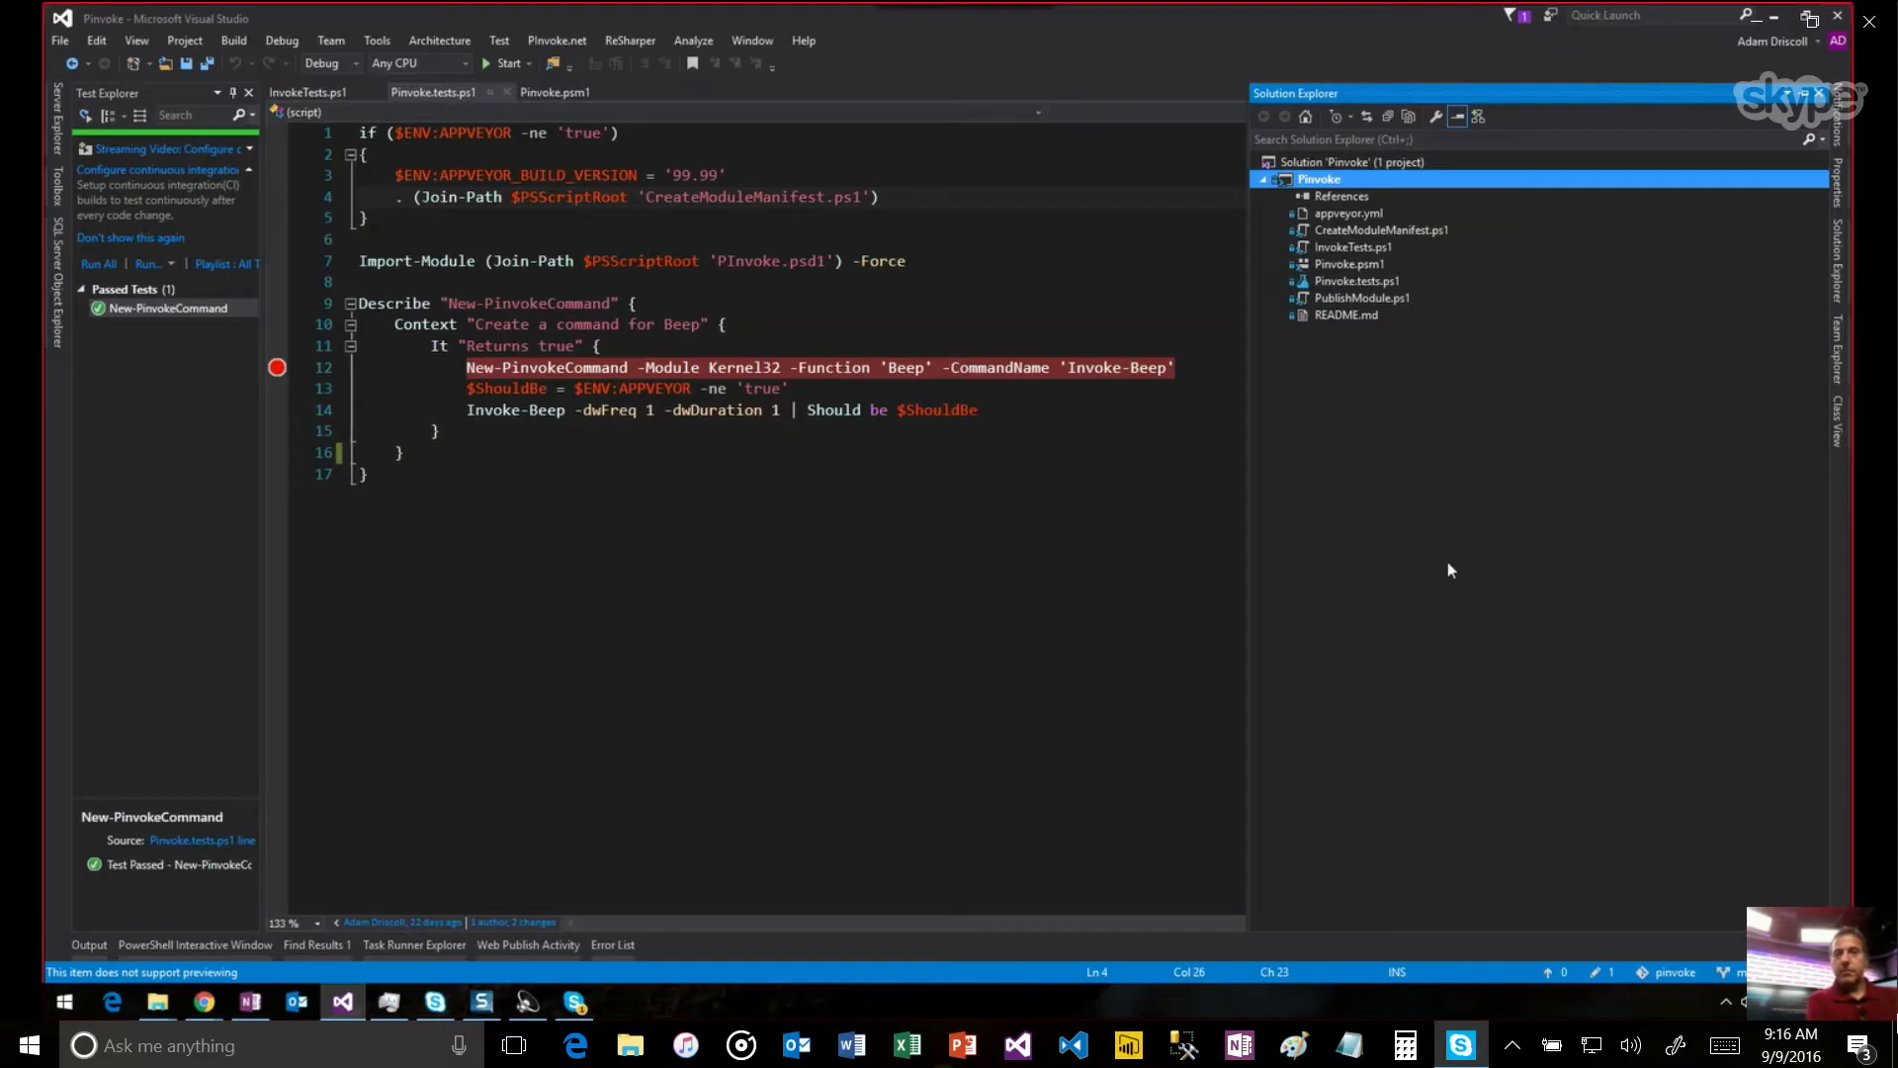
mouse_move(1455, 447)
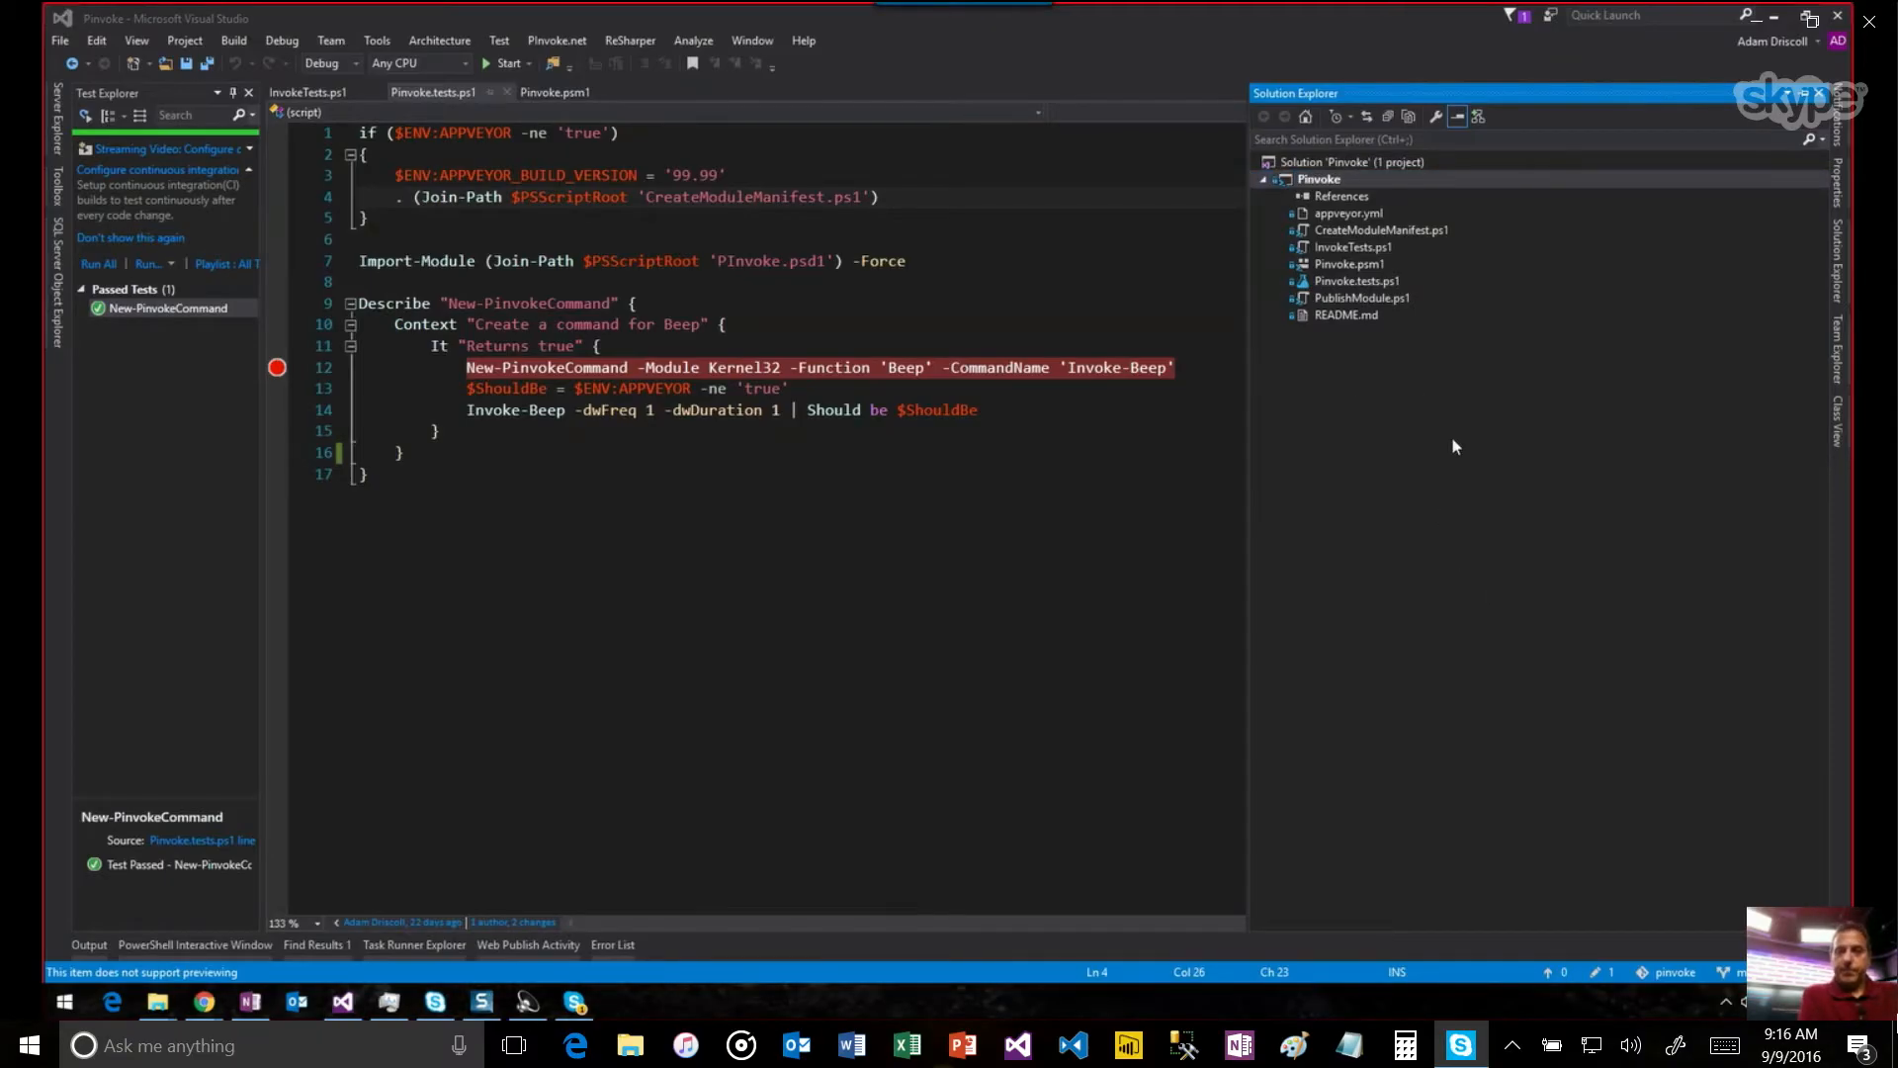
mouse_move(1376, 541)
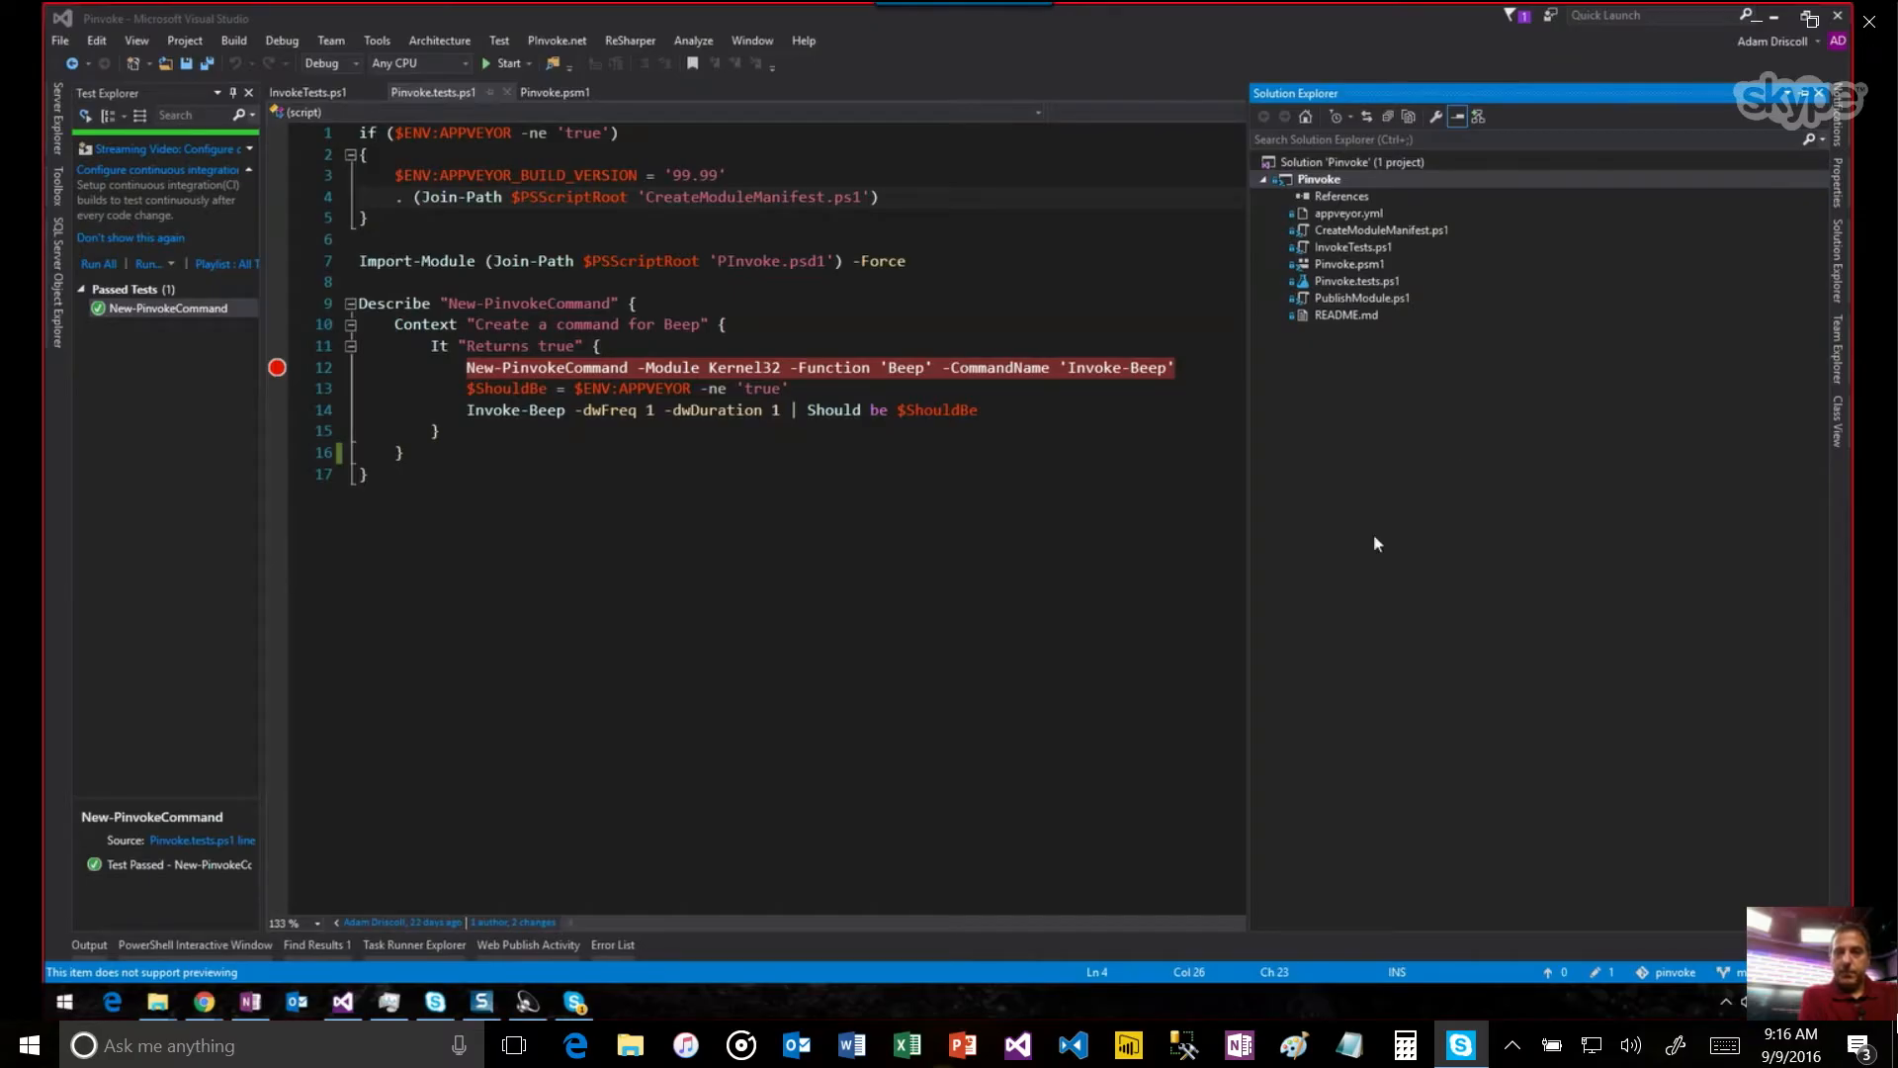
mouse_move(1378, 261)
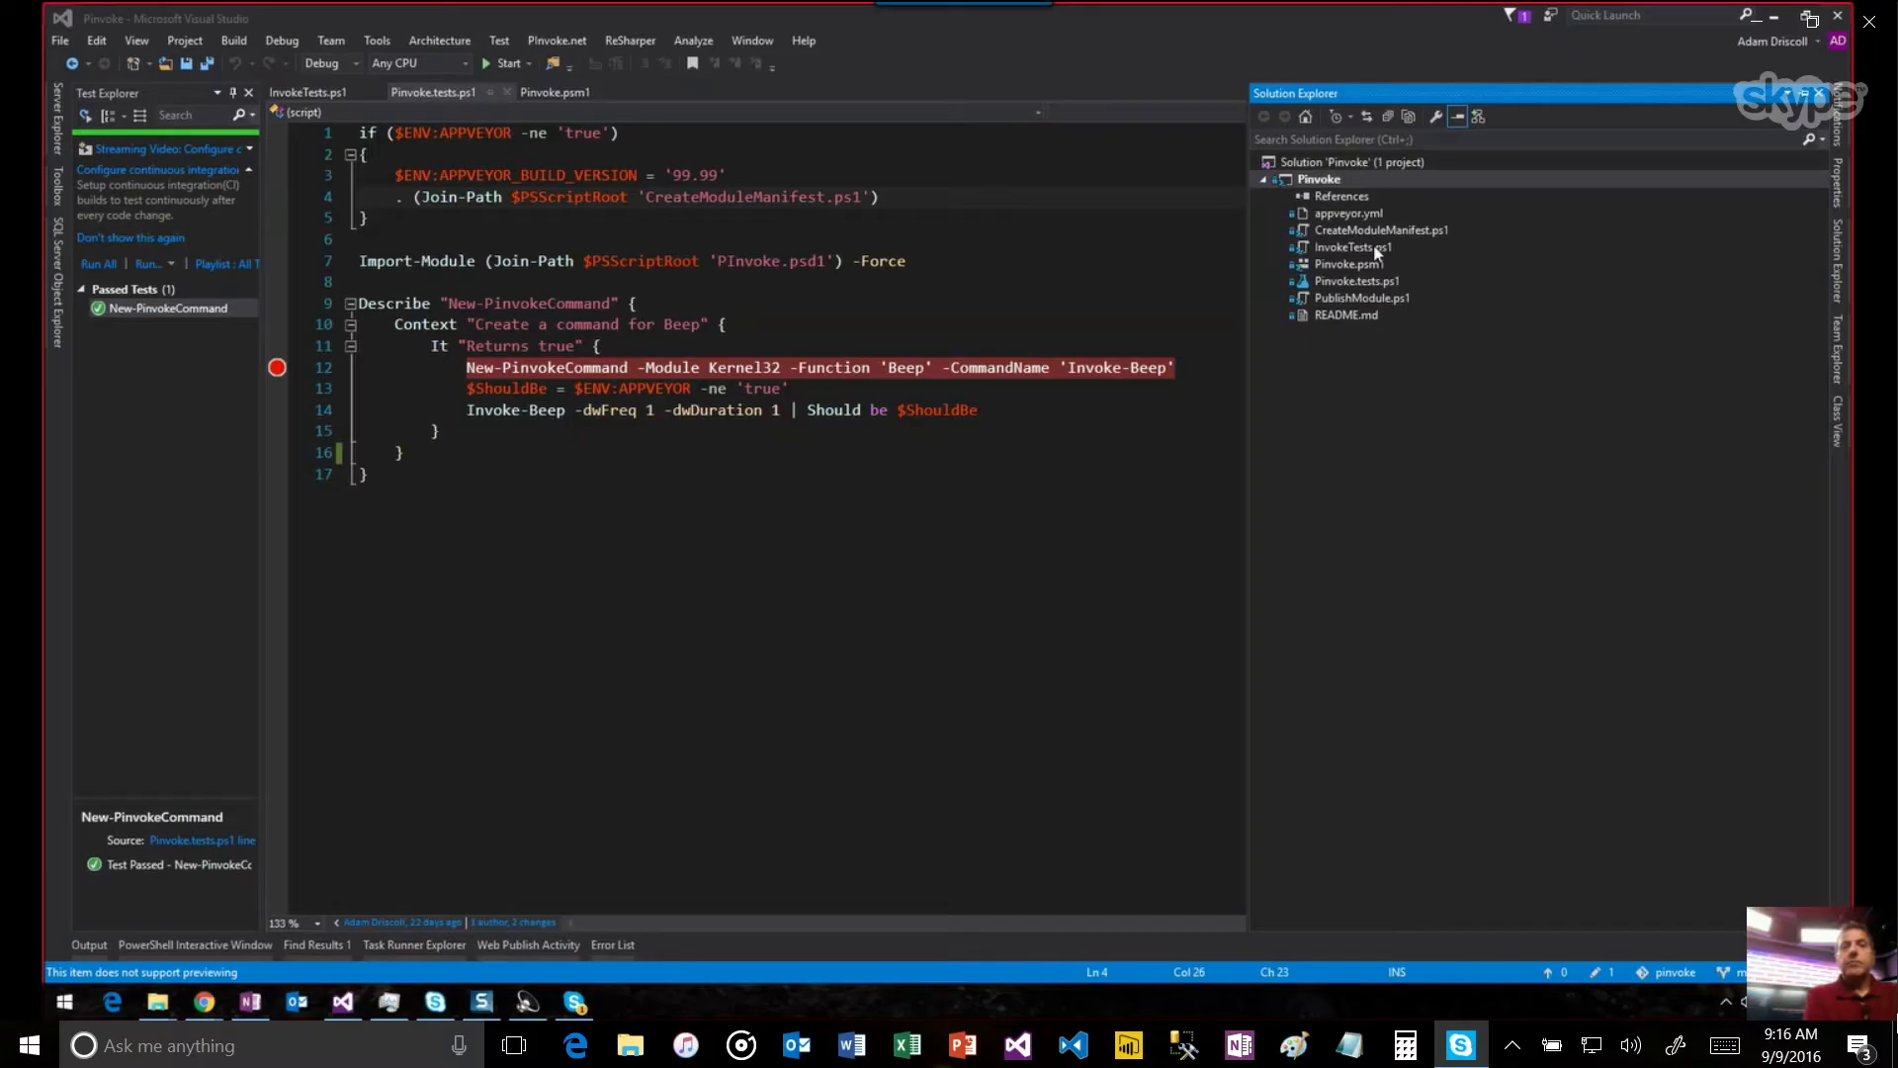
click(1348, 213)
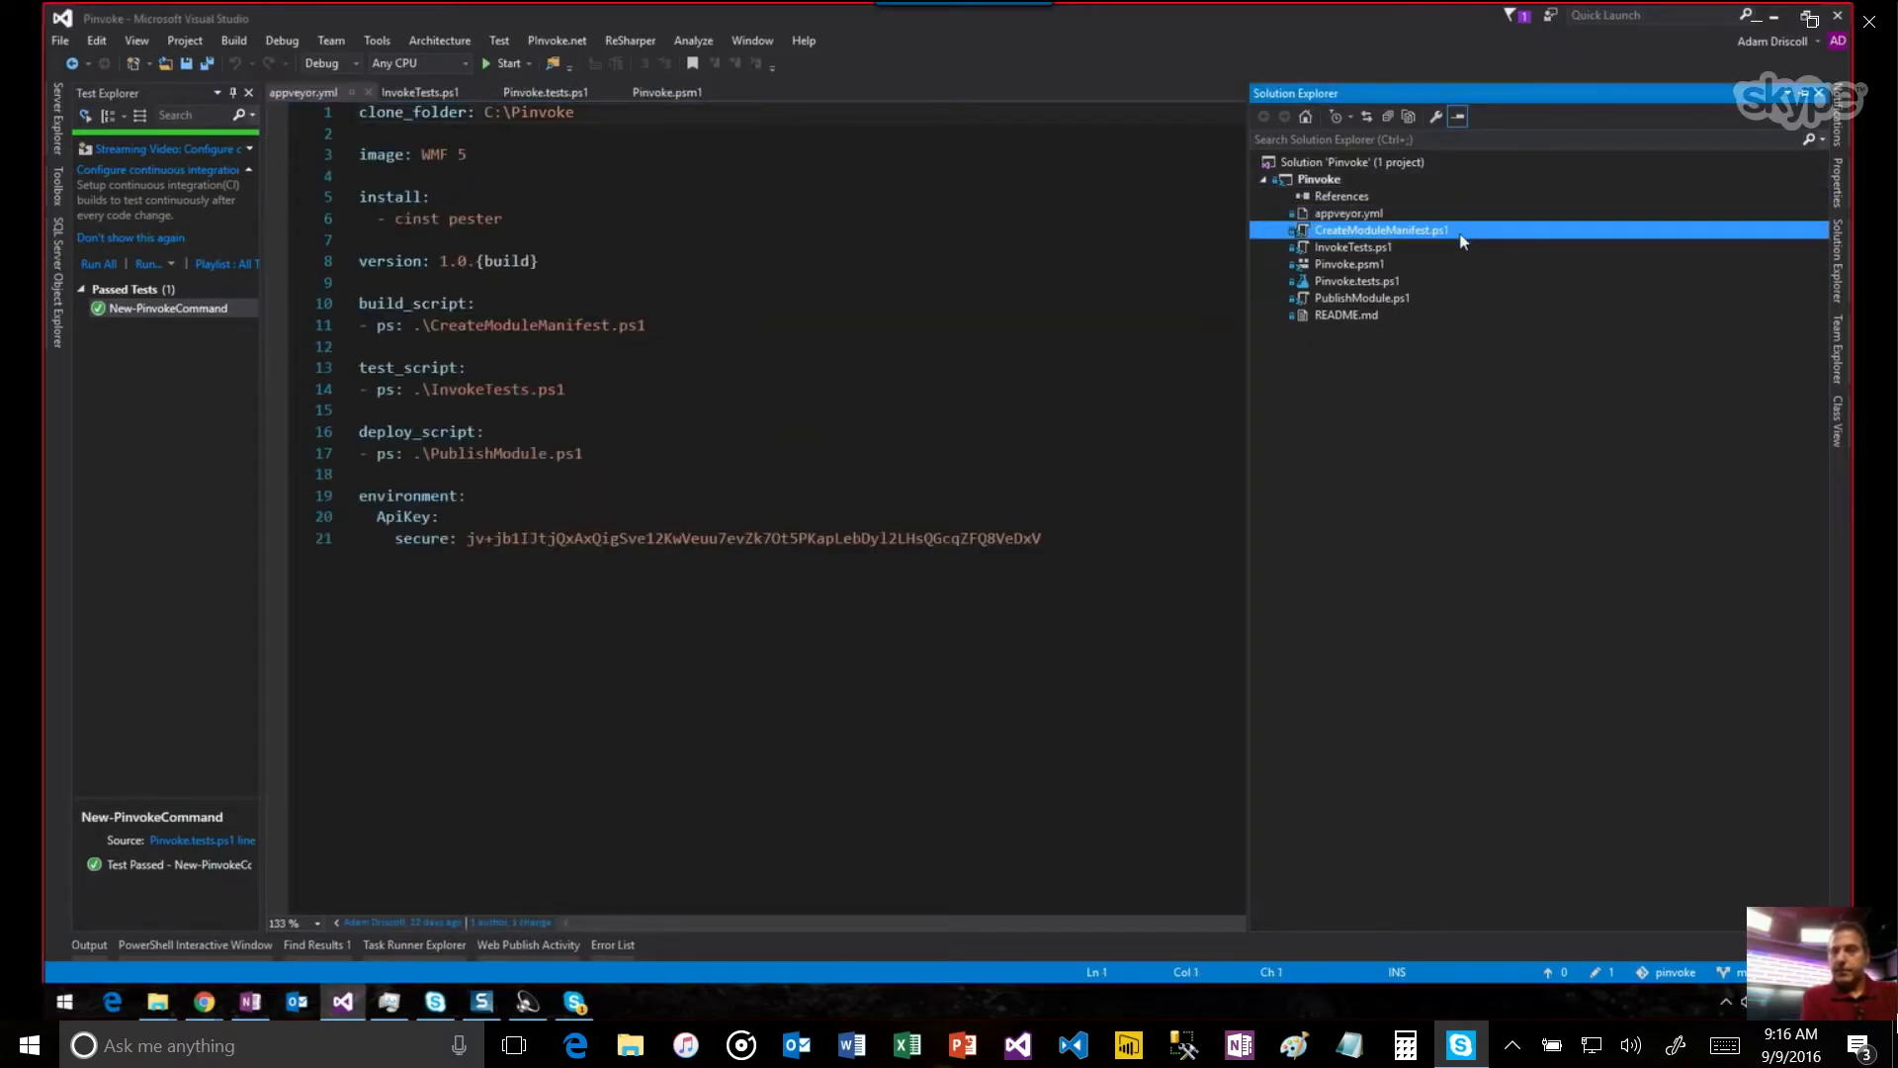
View CreateModuleManifest.ps1's exported functions and manifest parameters, then select Pinvoke.psm1.
double_click(1376, 229)
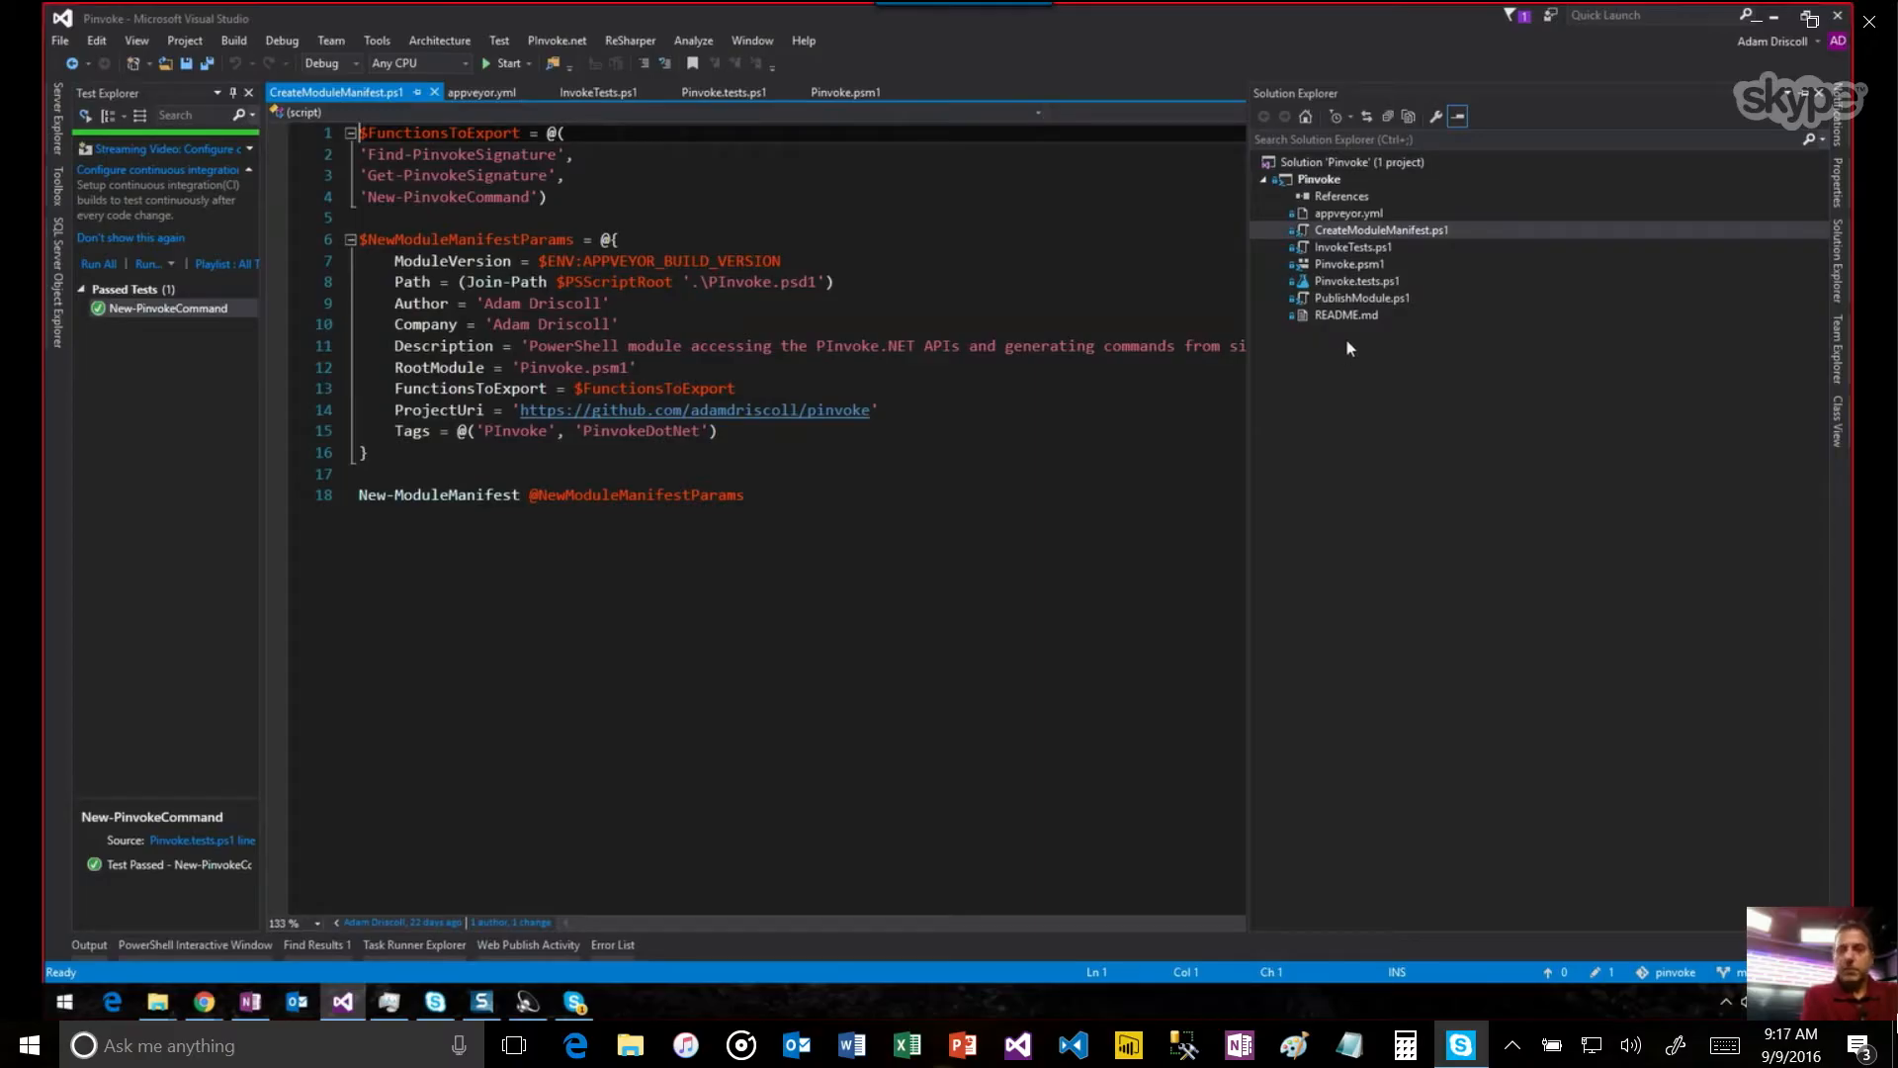
click(1348, 265)
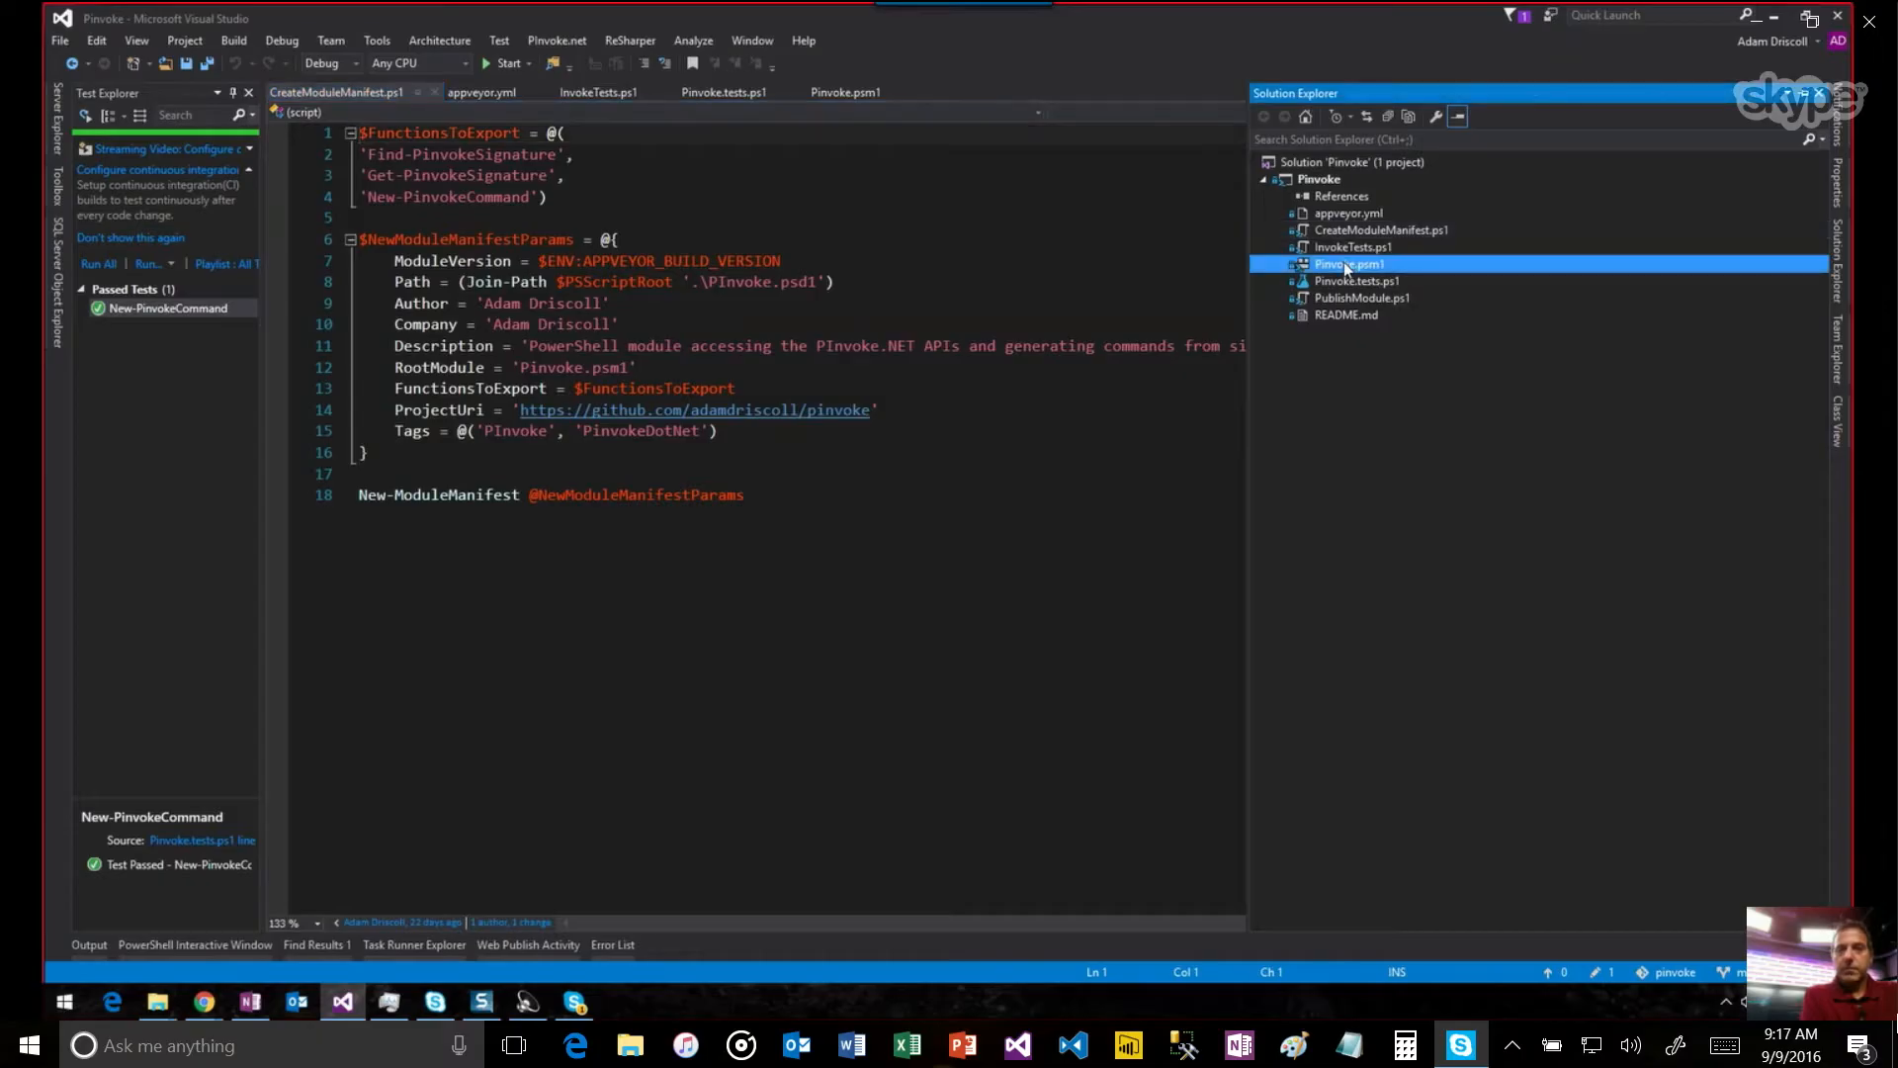
View Pinvoke.psm1's Find-PinvokeSignature, Get-PinvokeSignature and New-PinvokeCommand functions.
double_click(1348, 265)
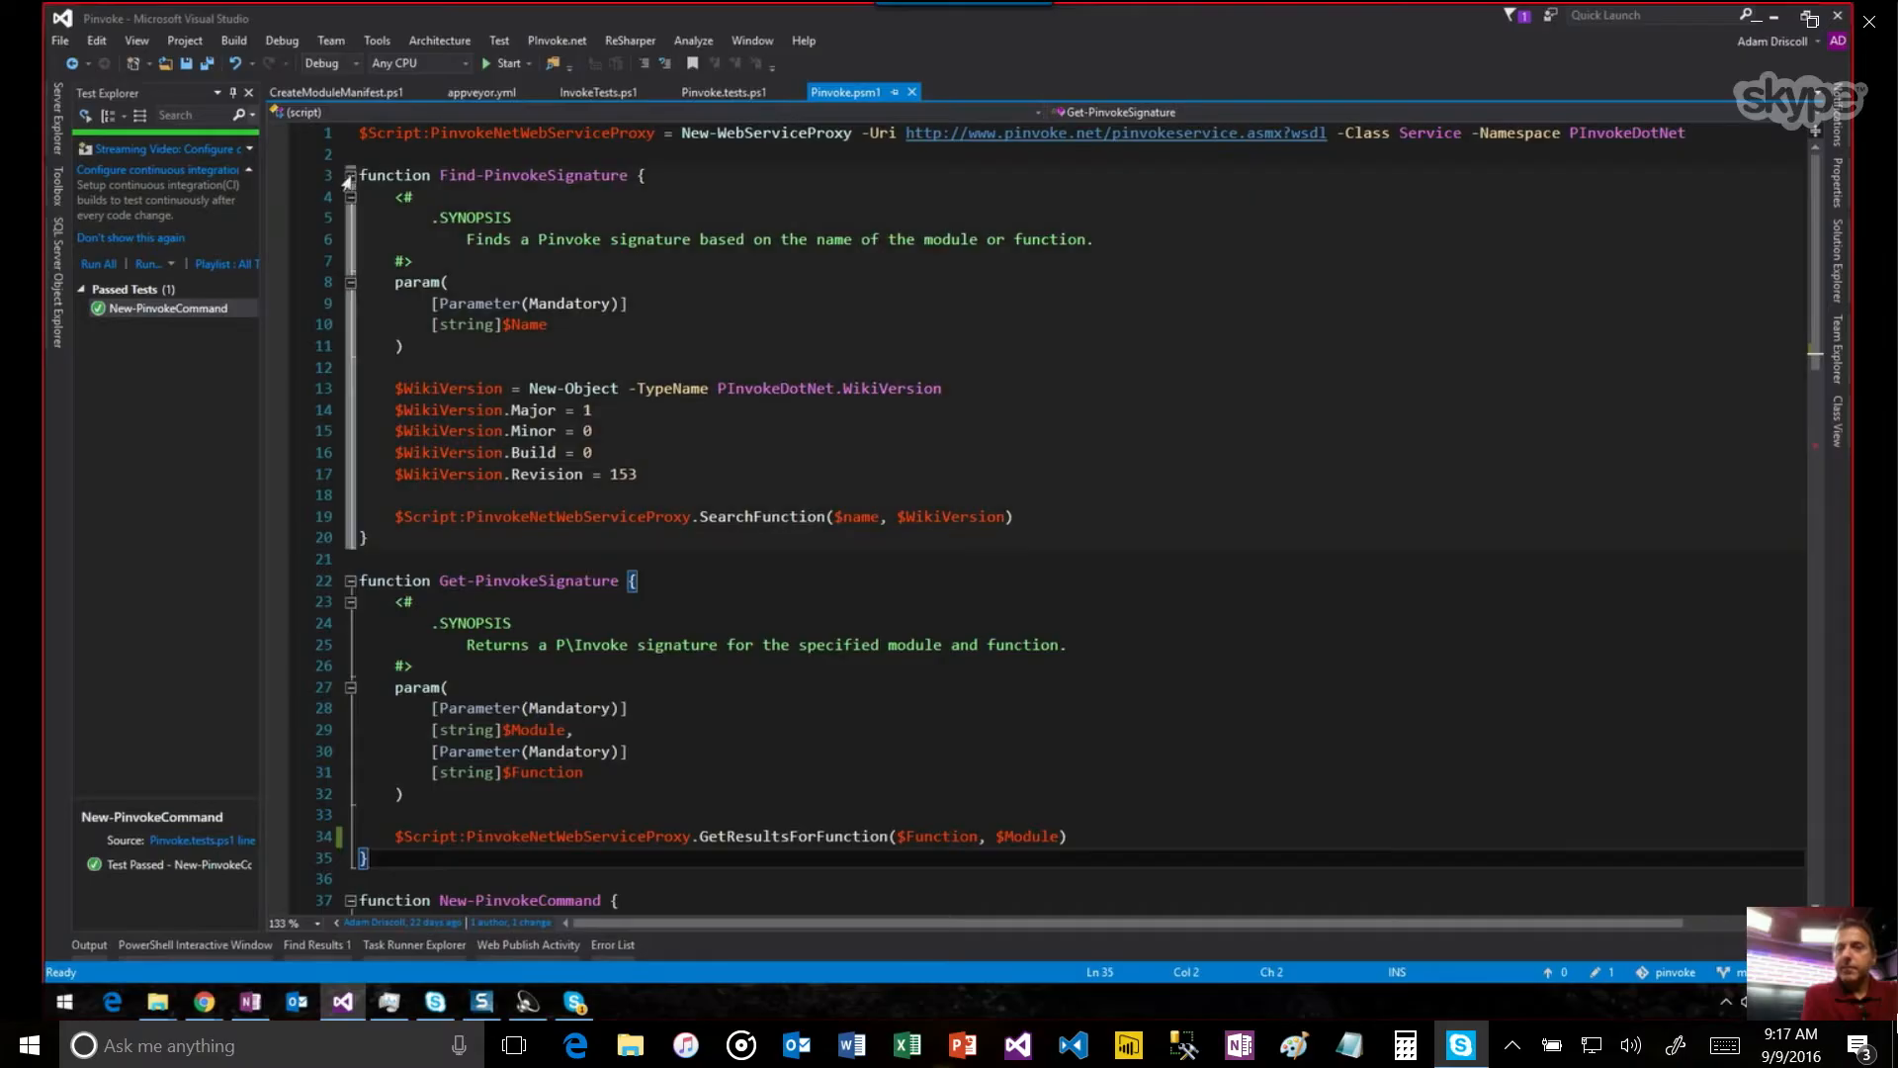
click(348, 198)
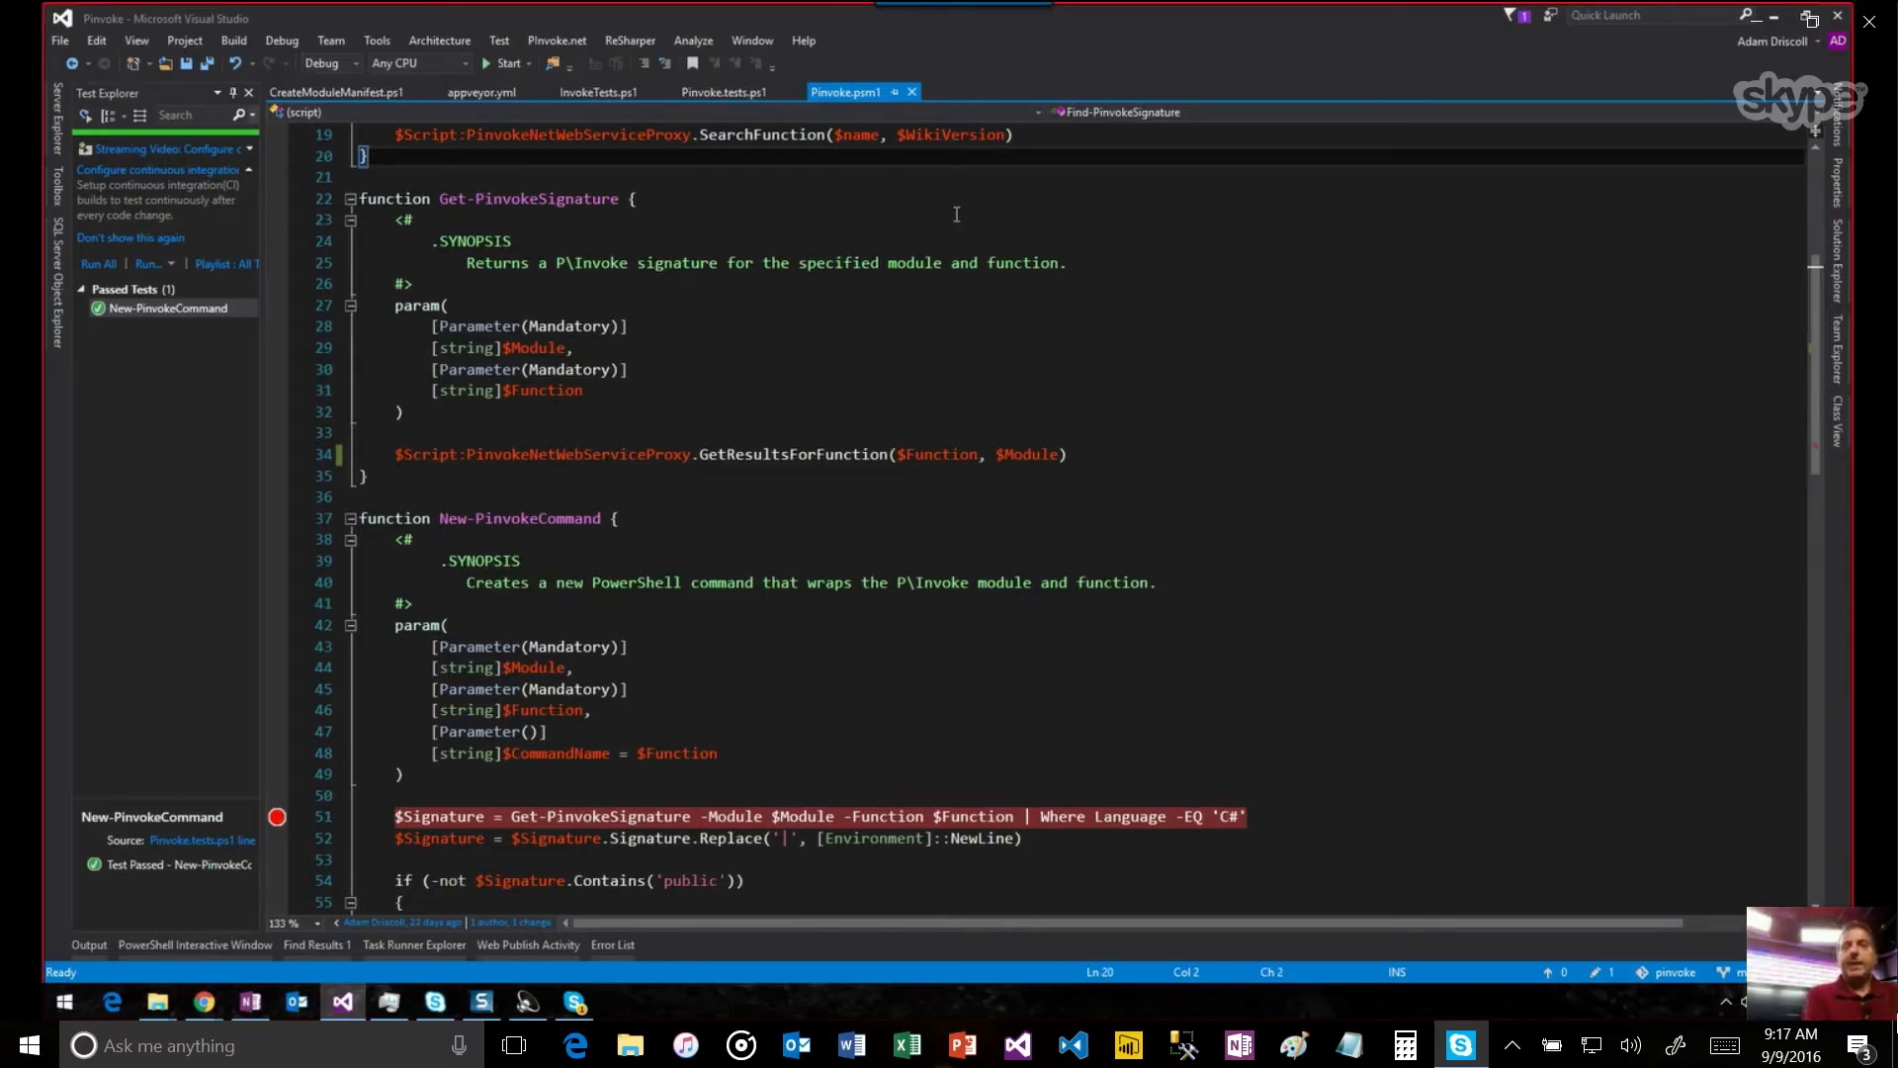
mouse_move(1036, 174)
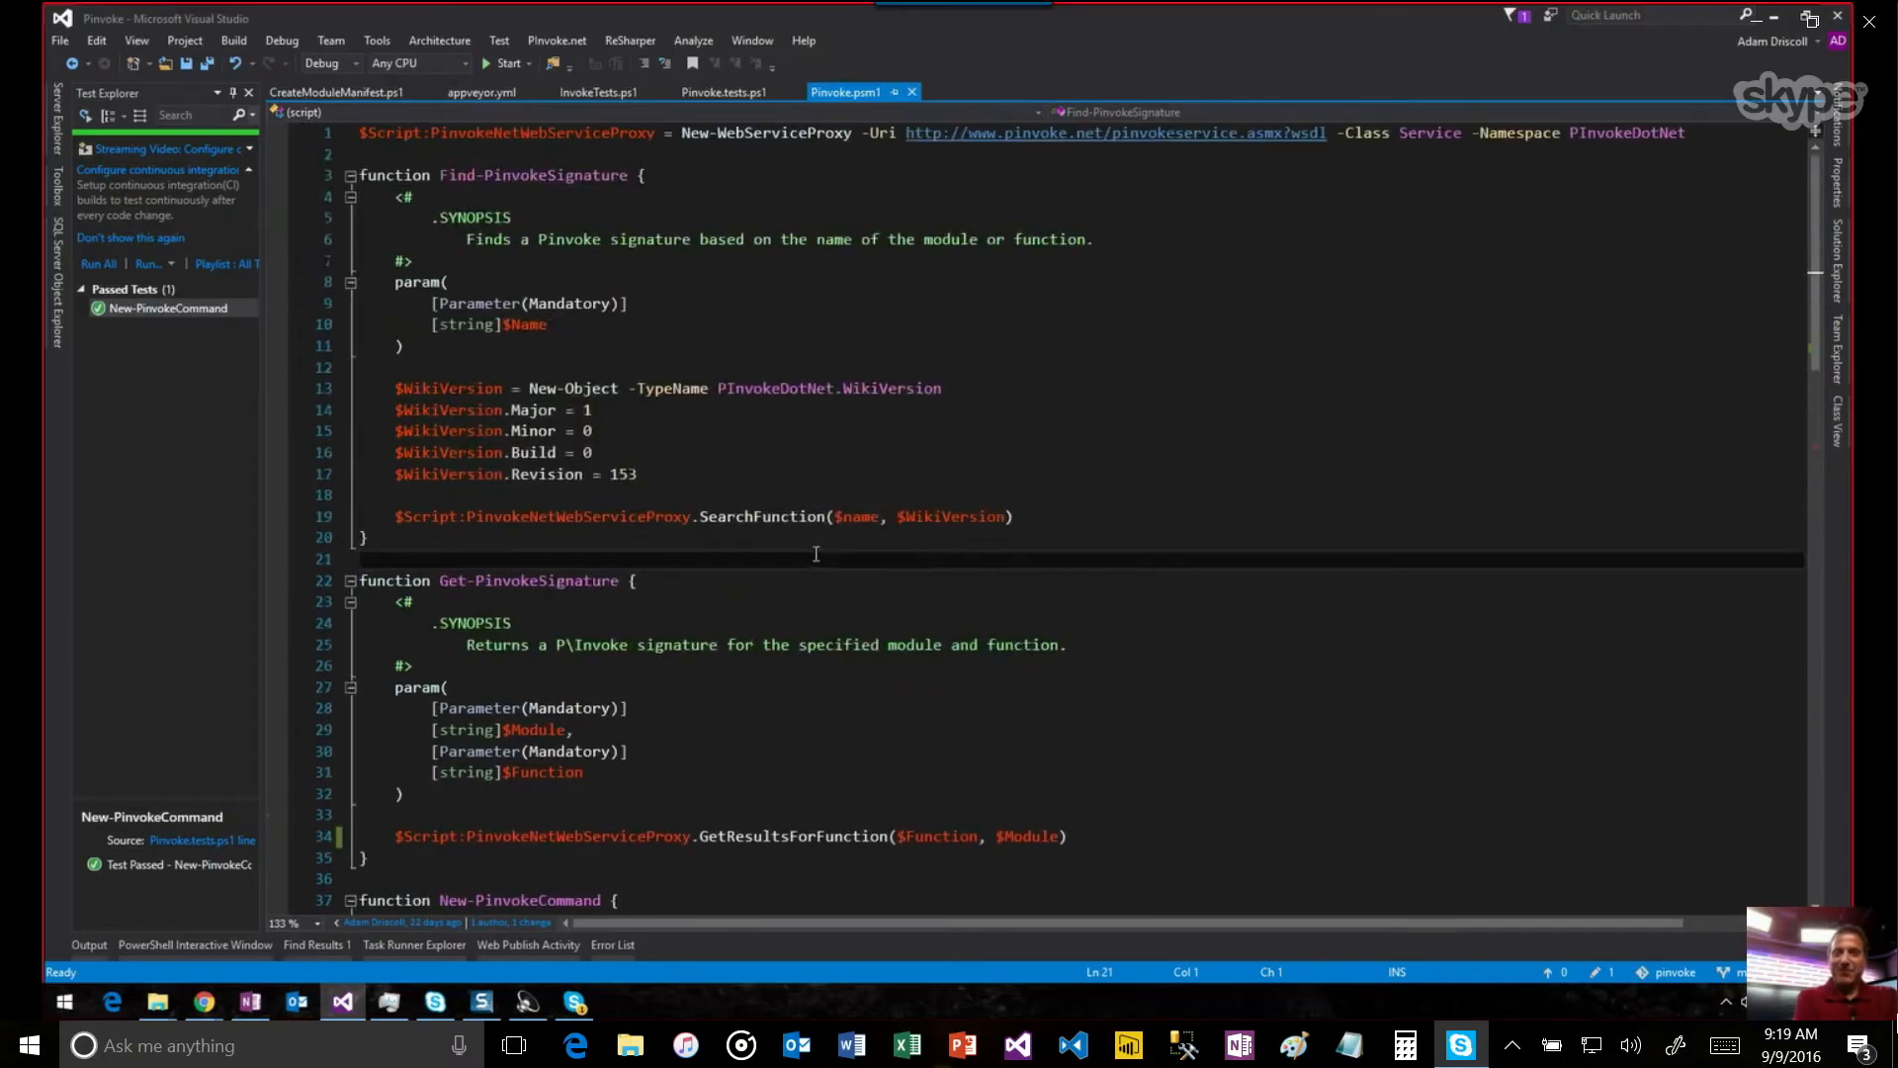
scroll(down, 3)
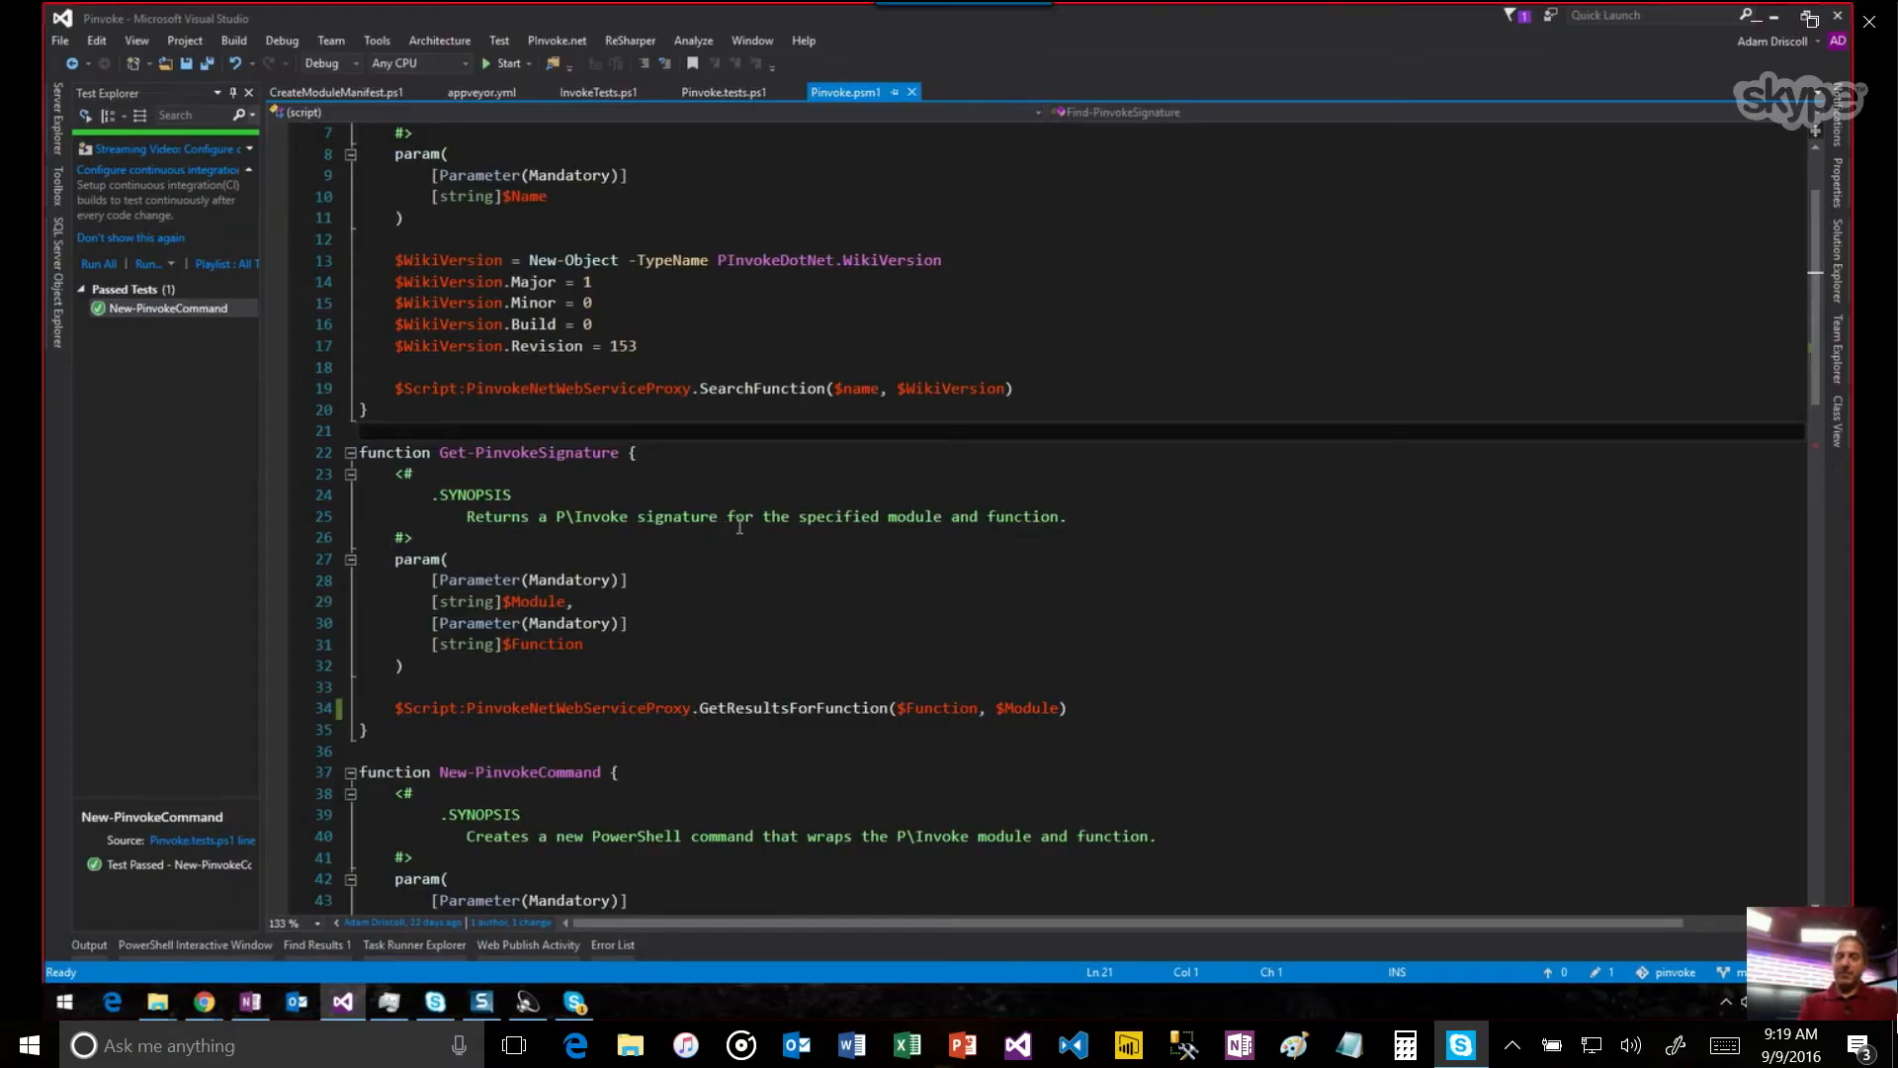
scroll(up, 3)
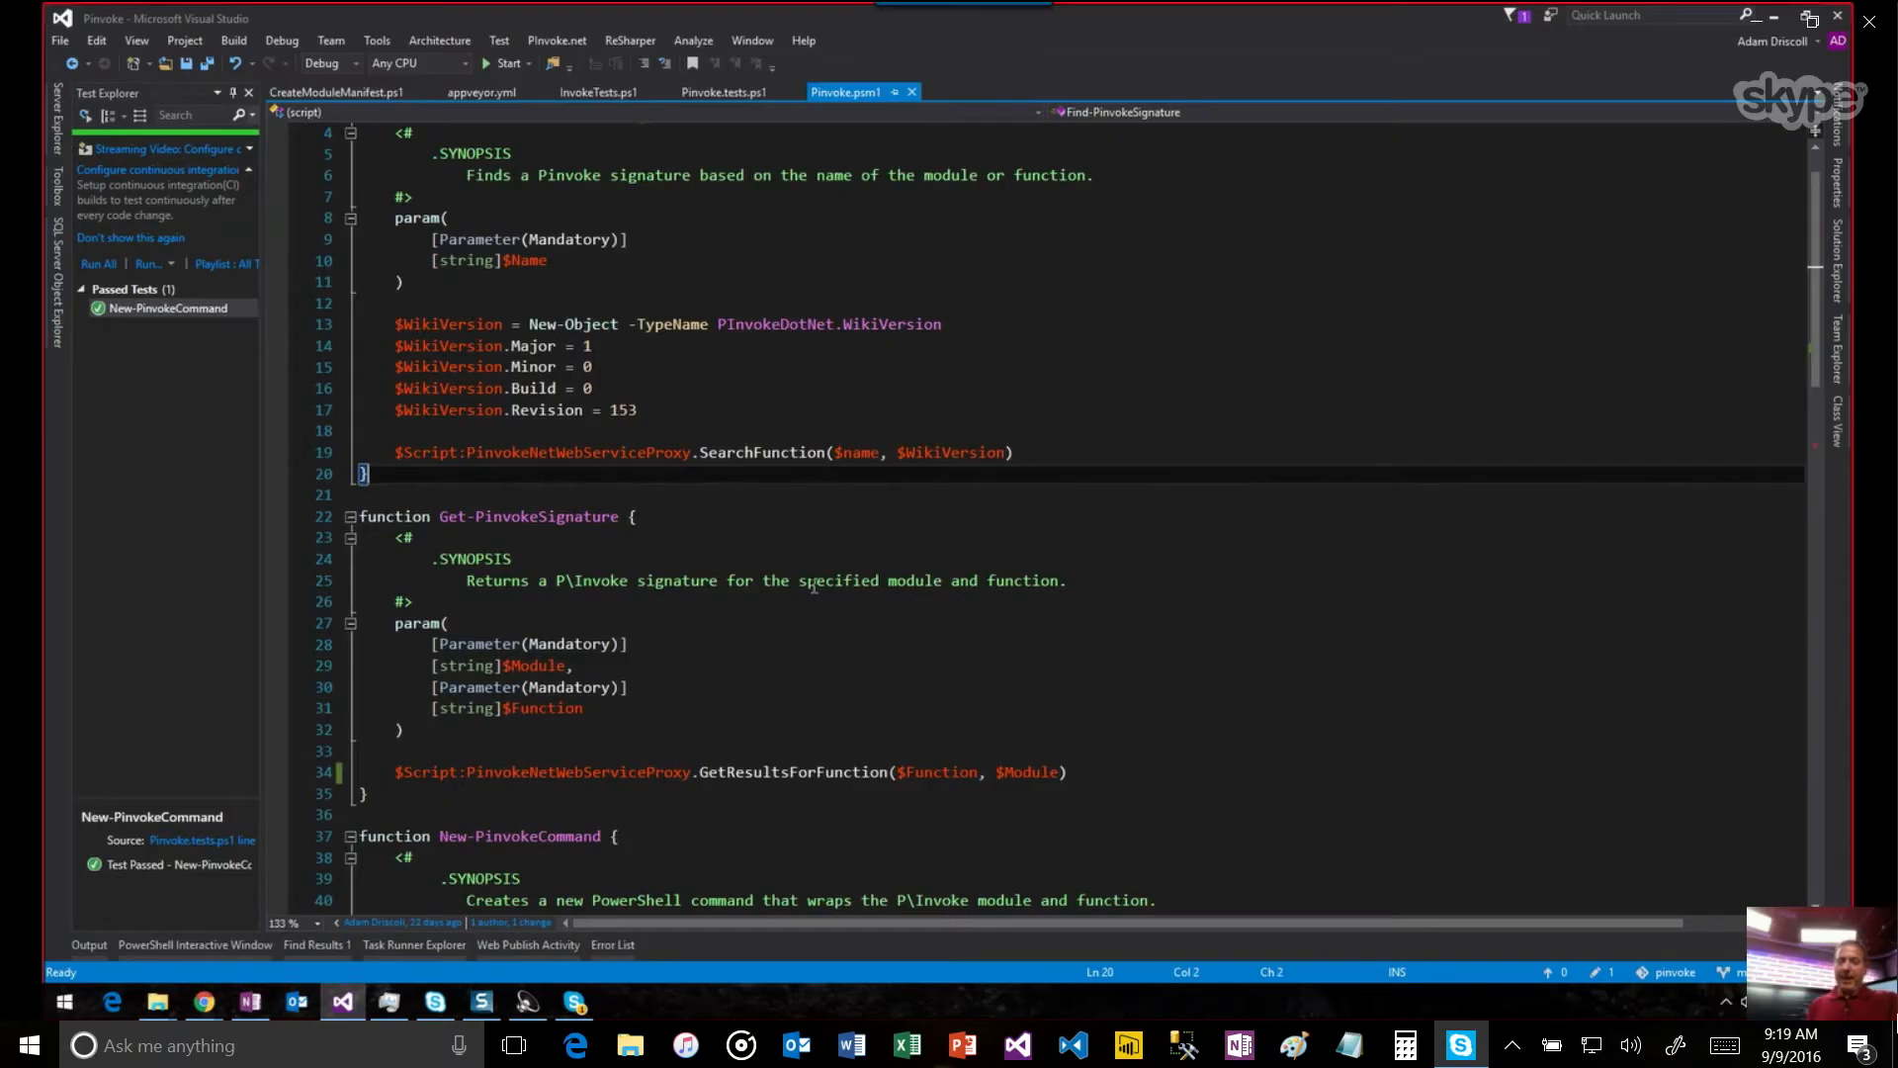
text(Get-)
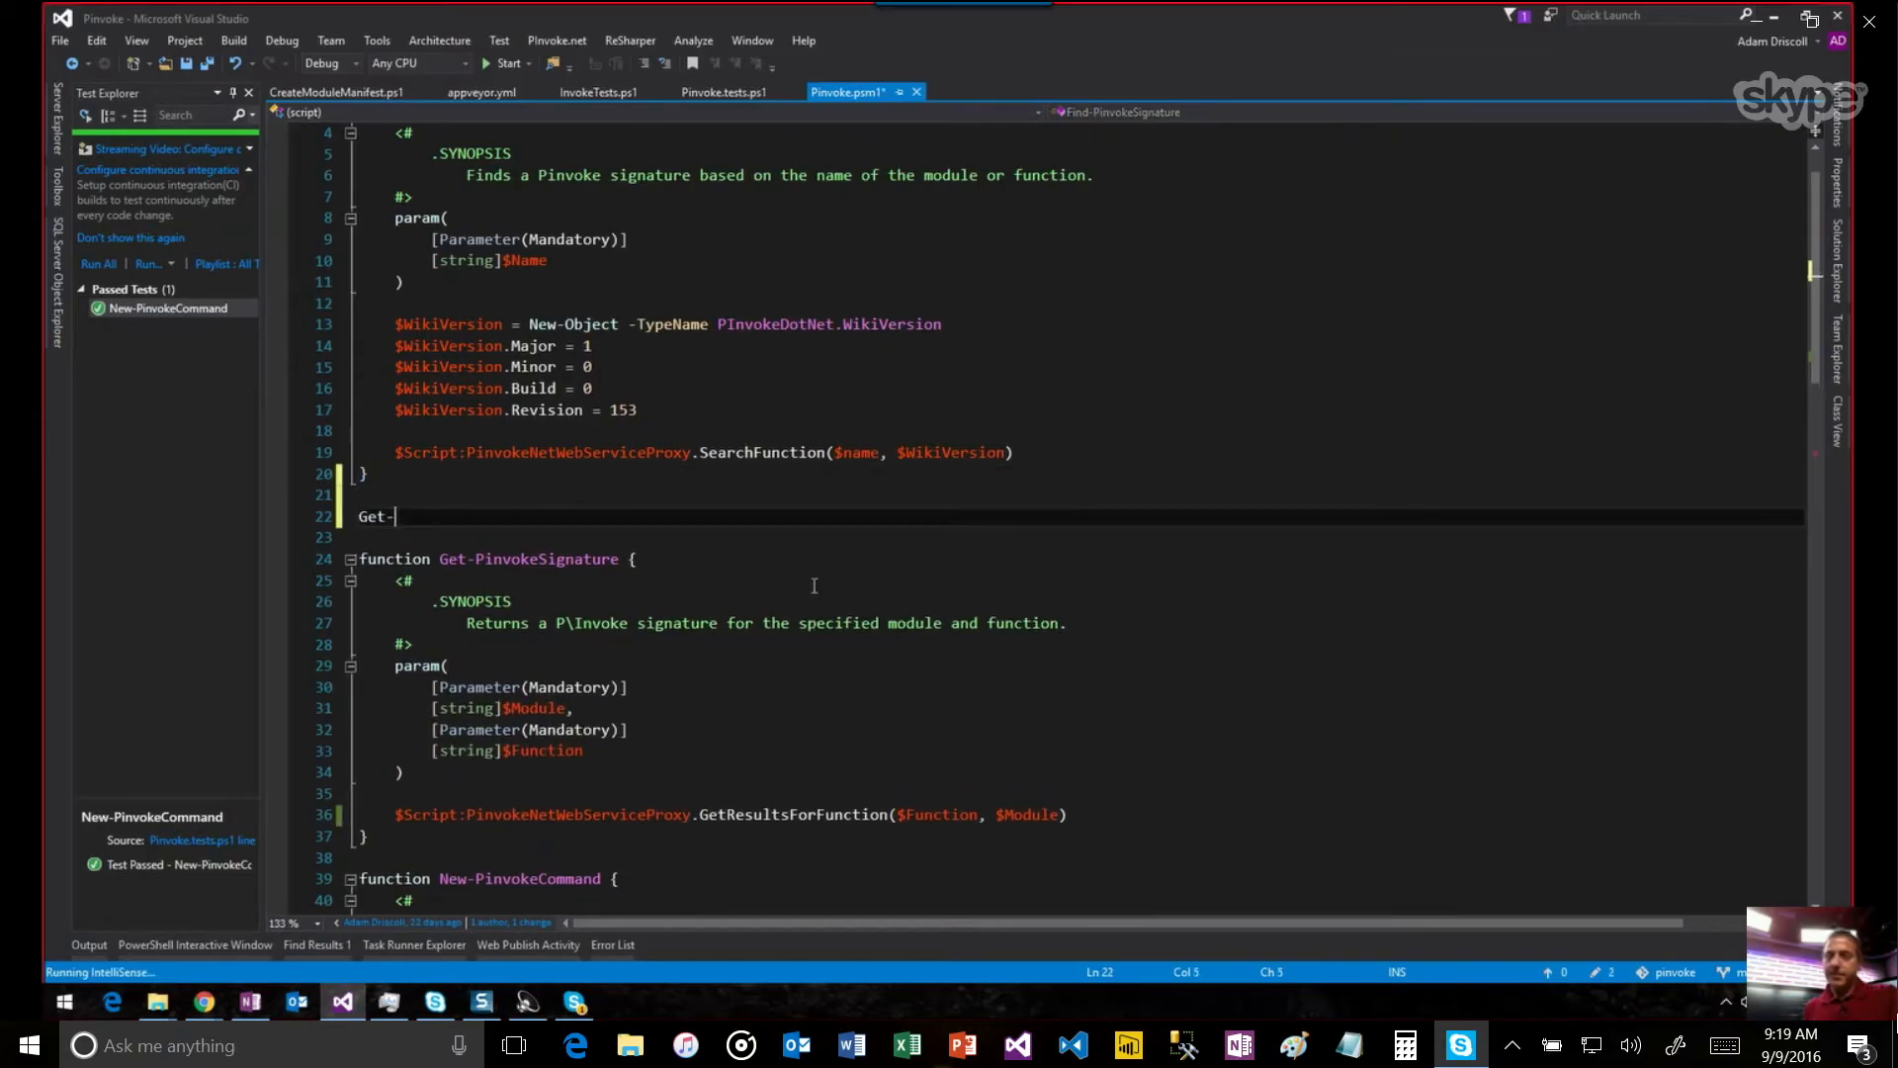
text(Get-)
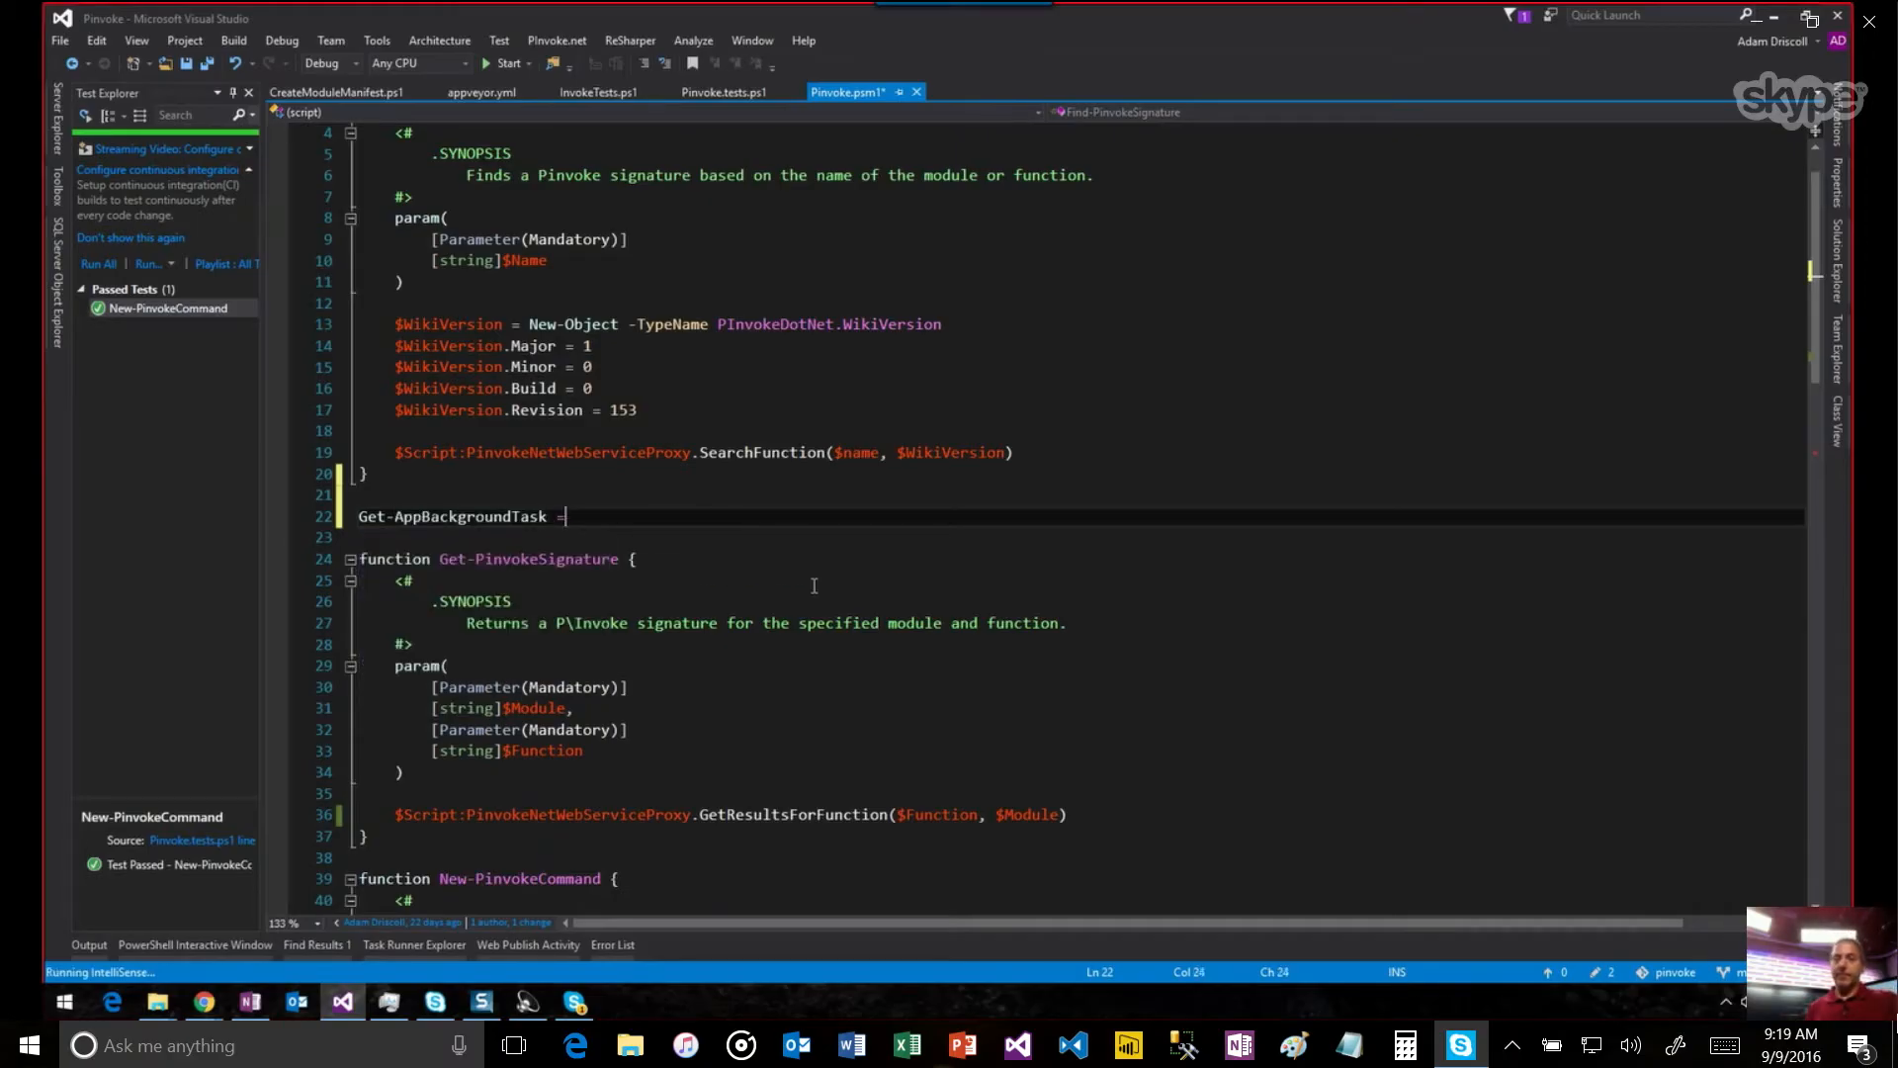
text(-)
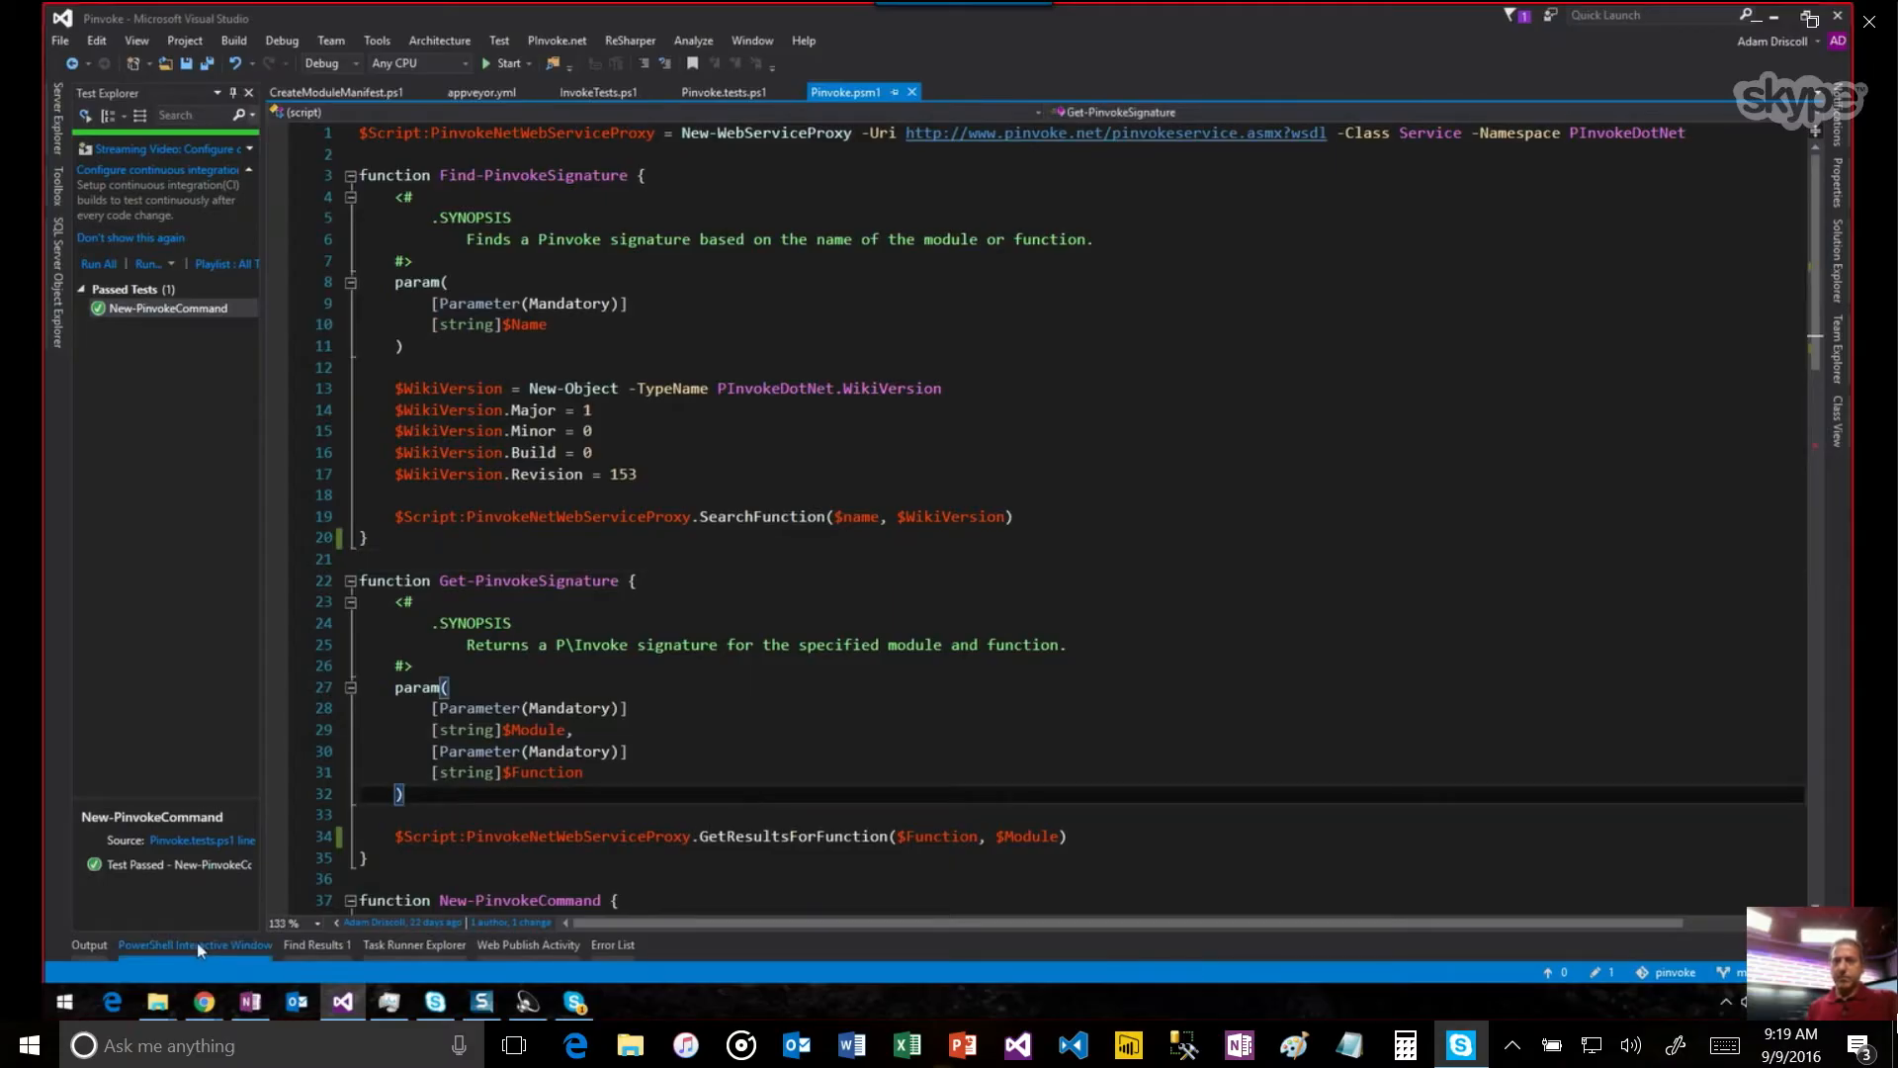
Run Get-Process in the PowerShell Interactive Window to list running processes.
click(193, 943)
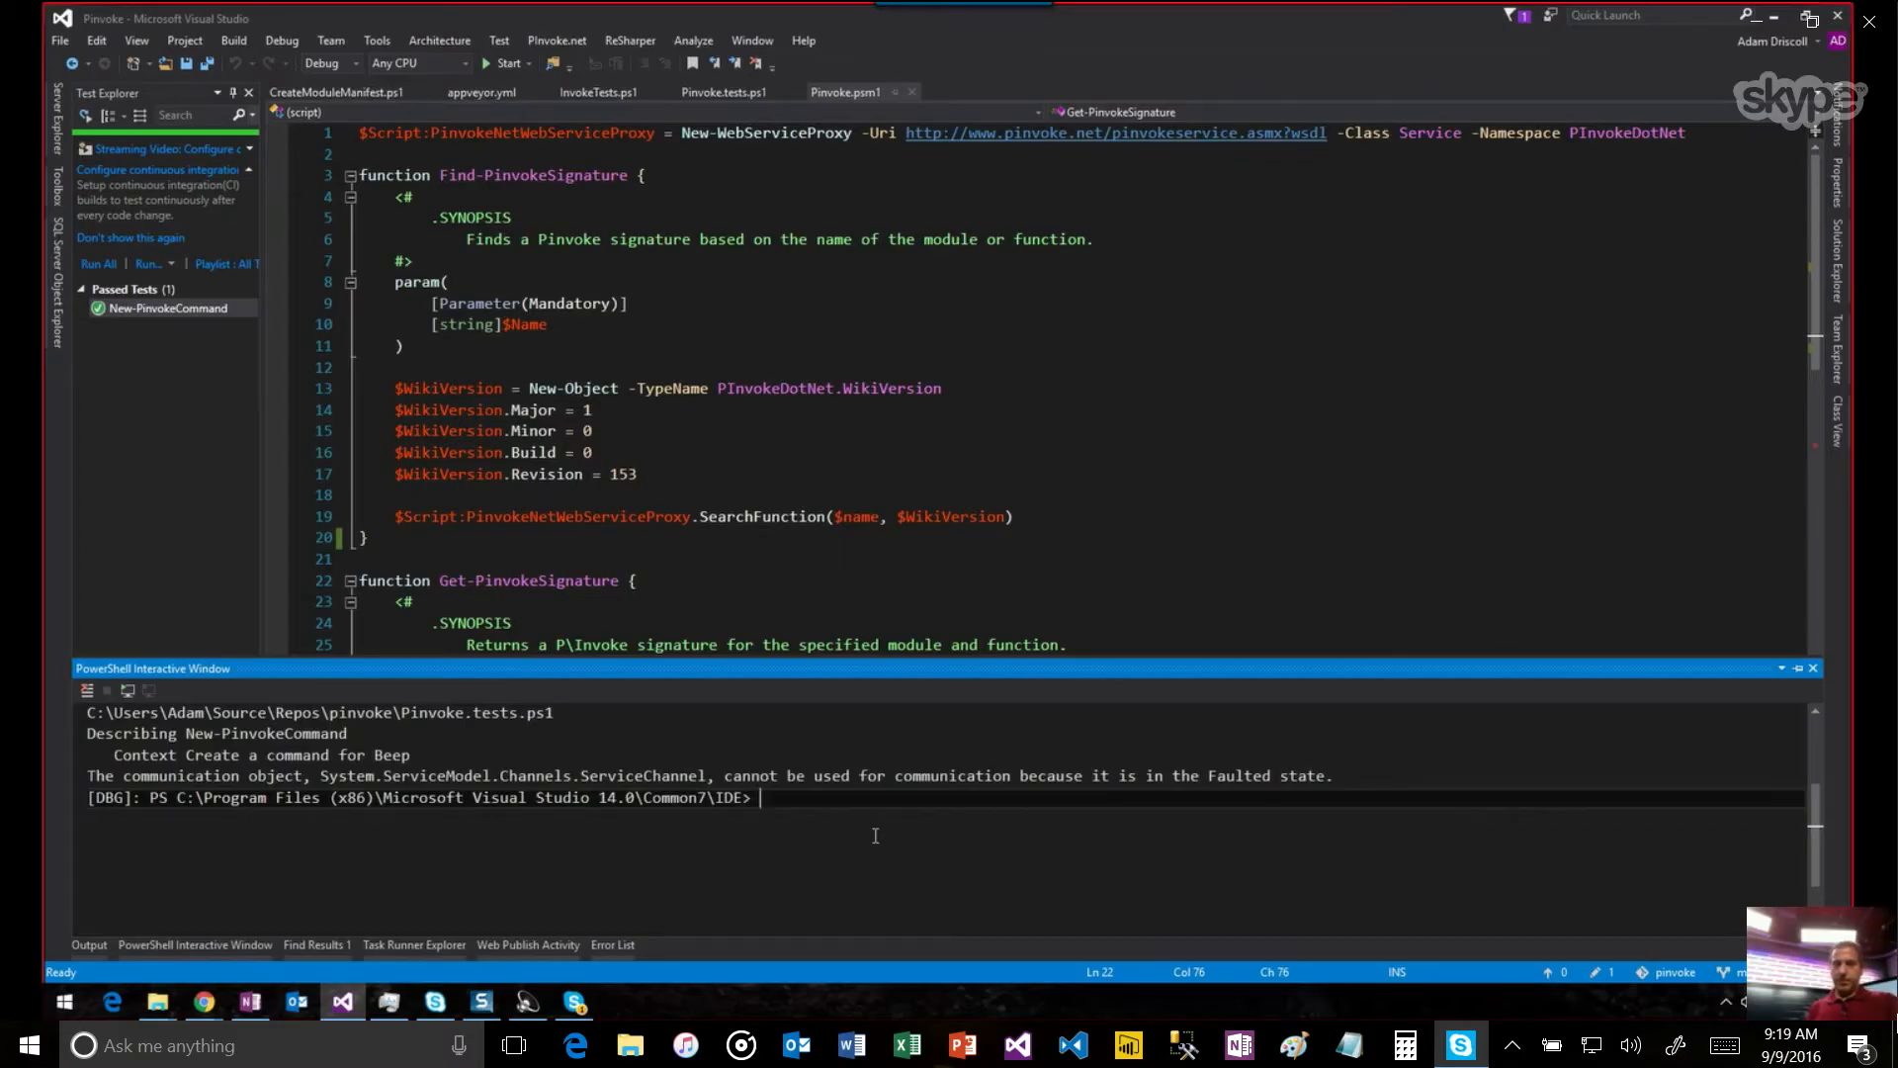
text($)
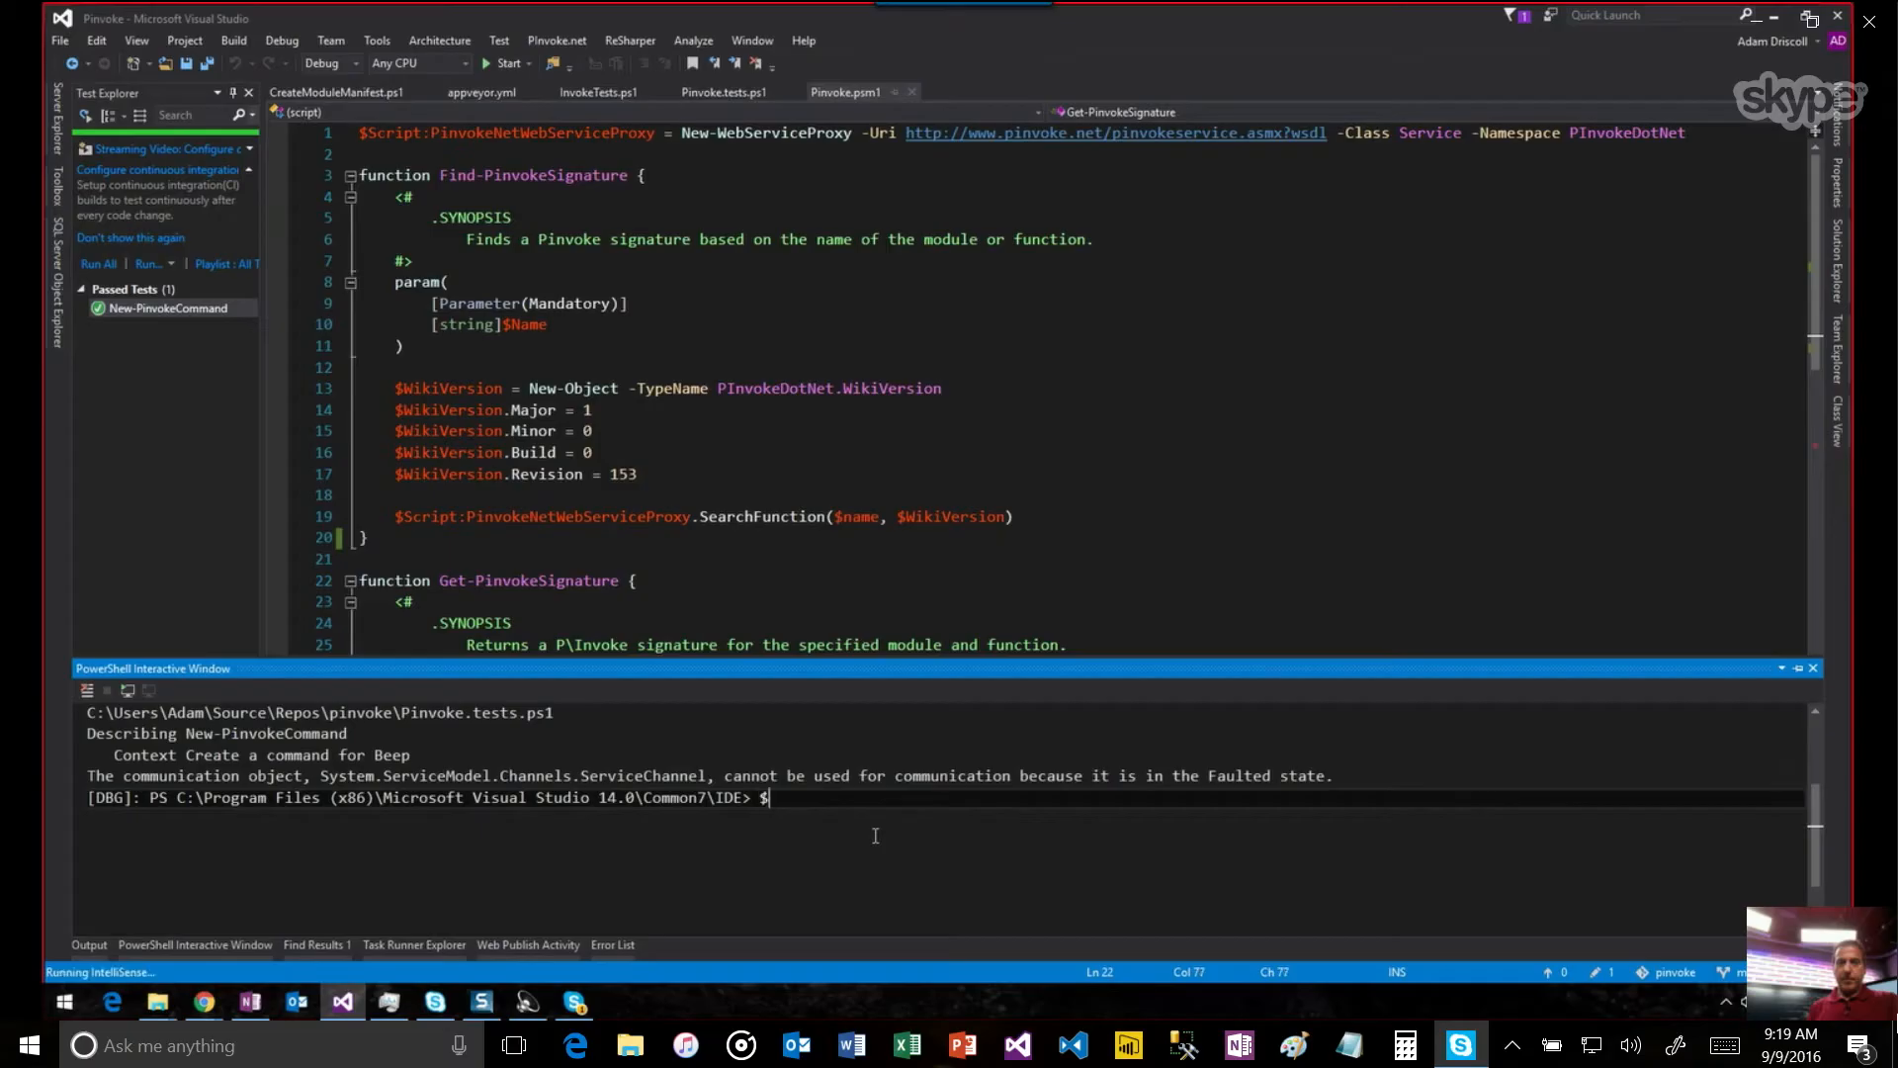
text(G)
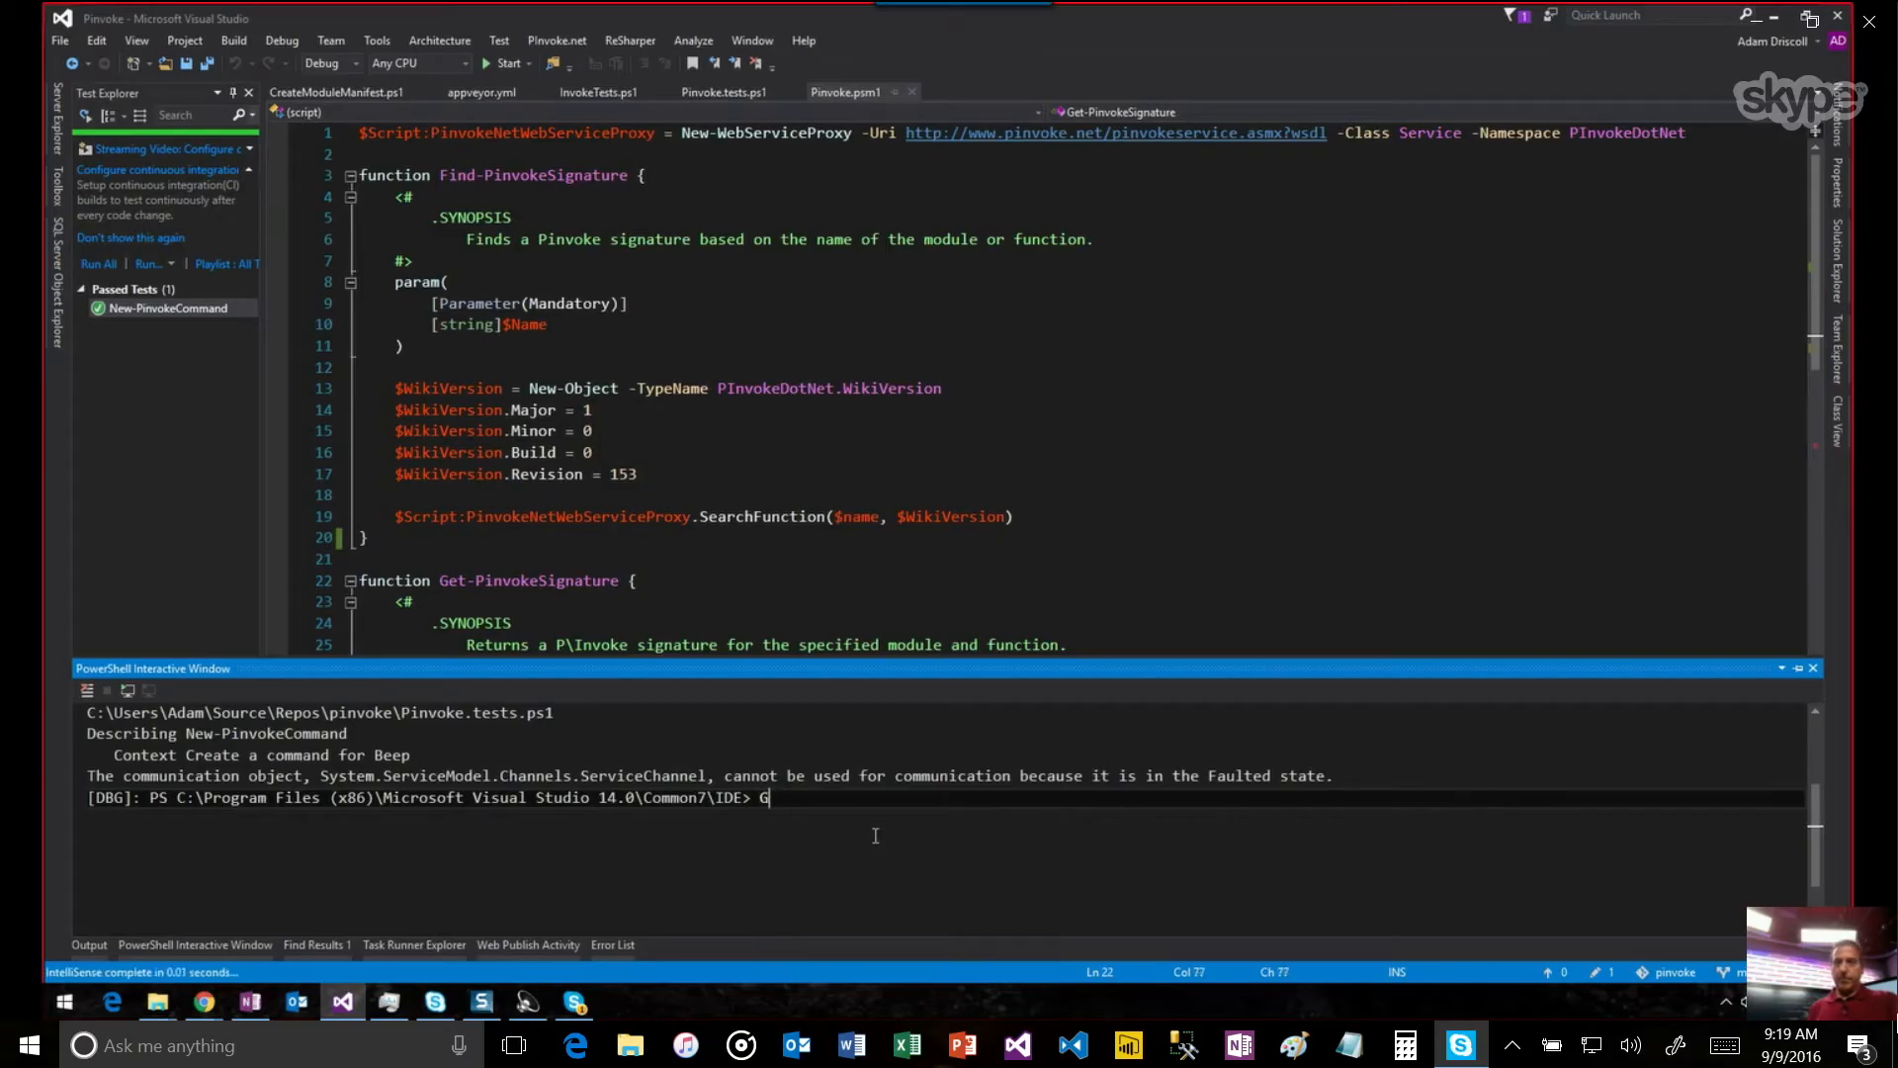
text(et-Process)
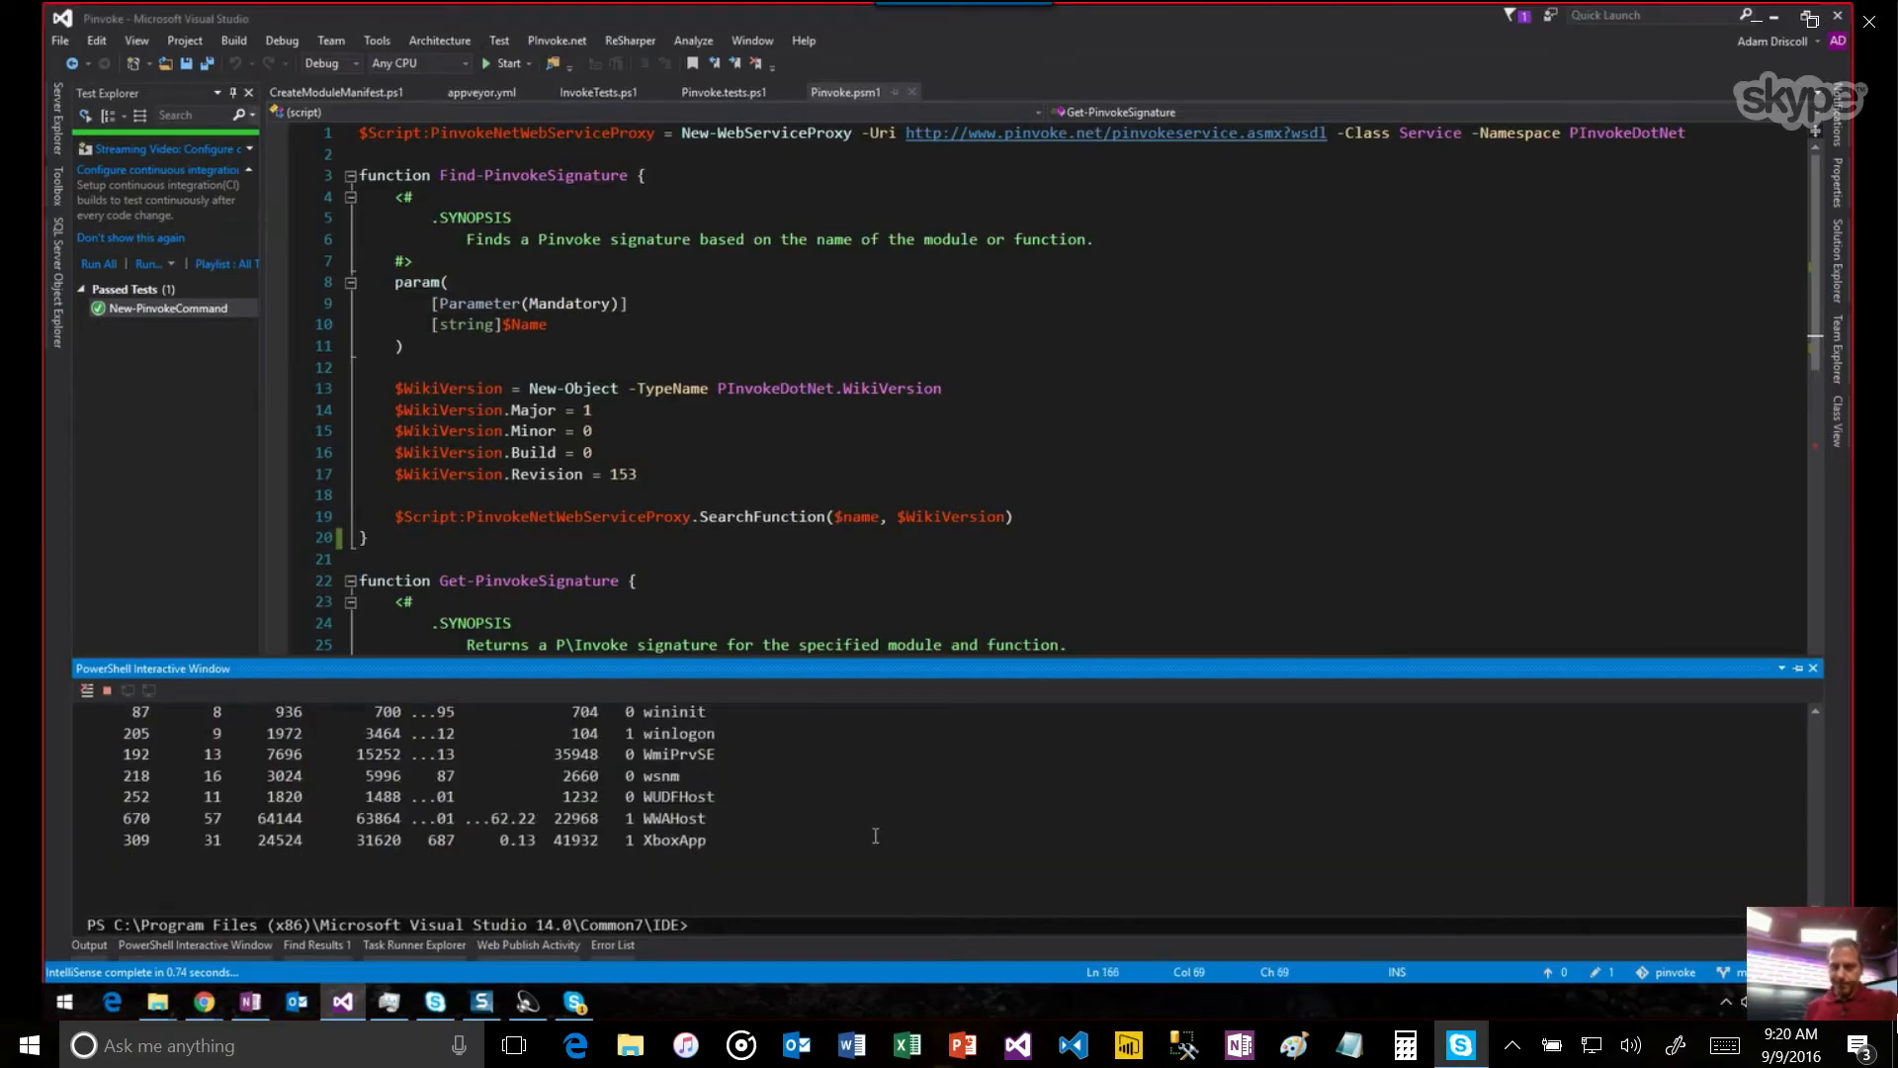
Run $dte.ActiveDocument.FullName to print the Pinvoke.psm1 document path.
text($)
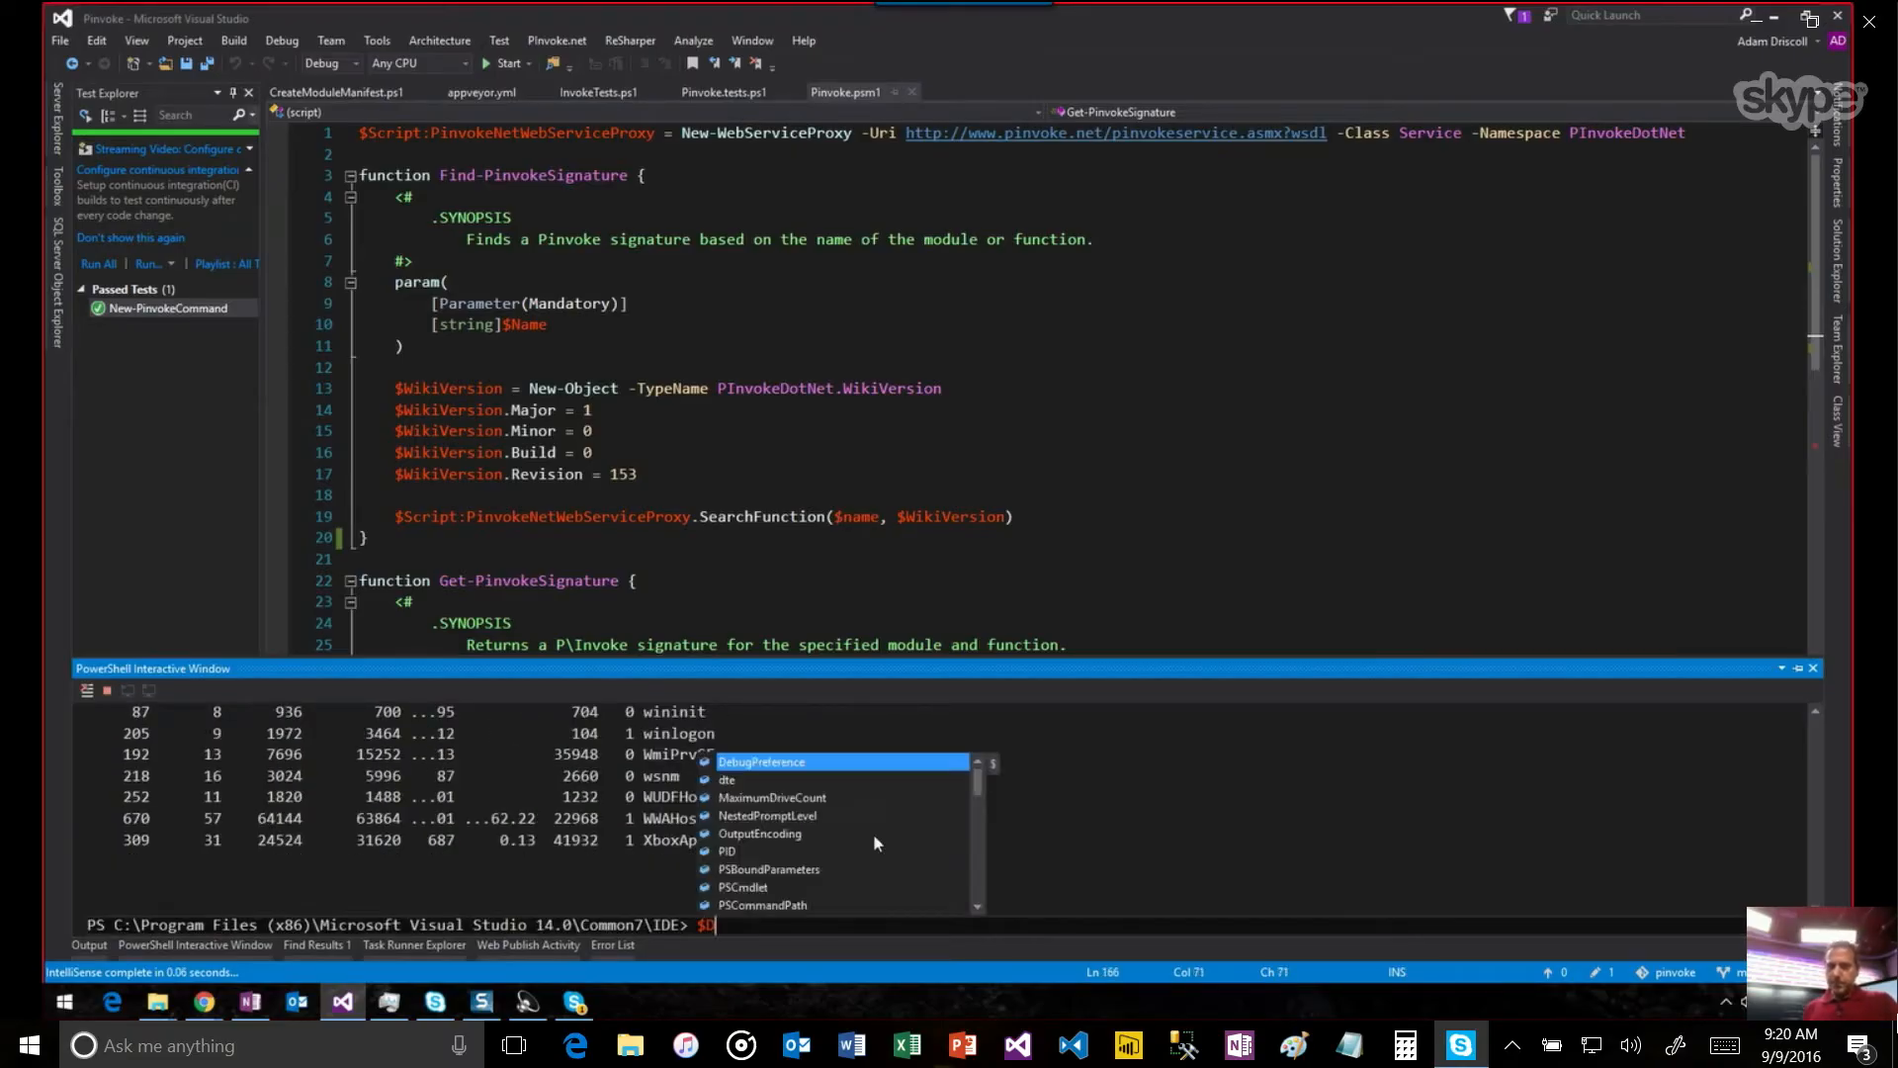
text(Dte)
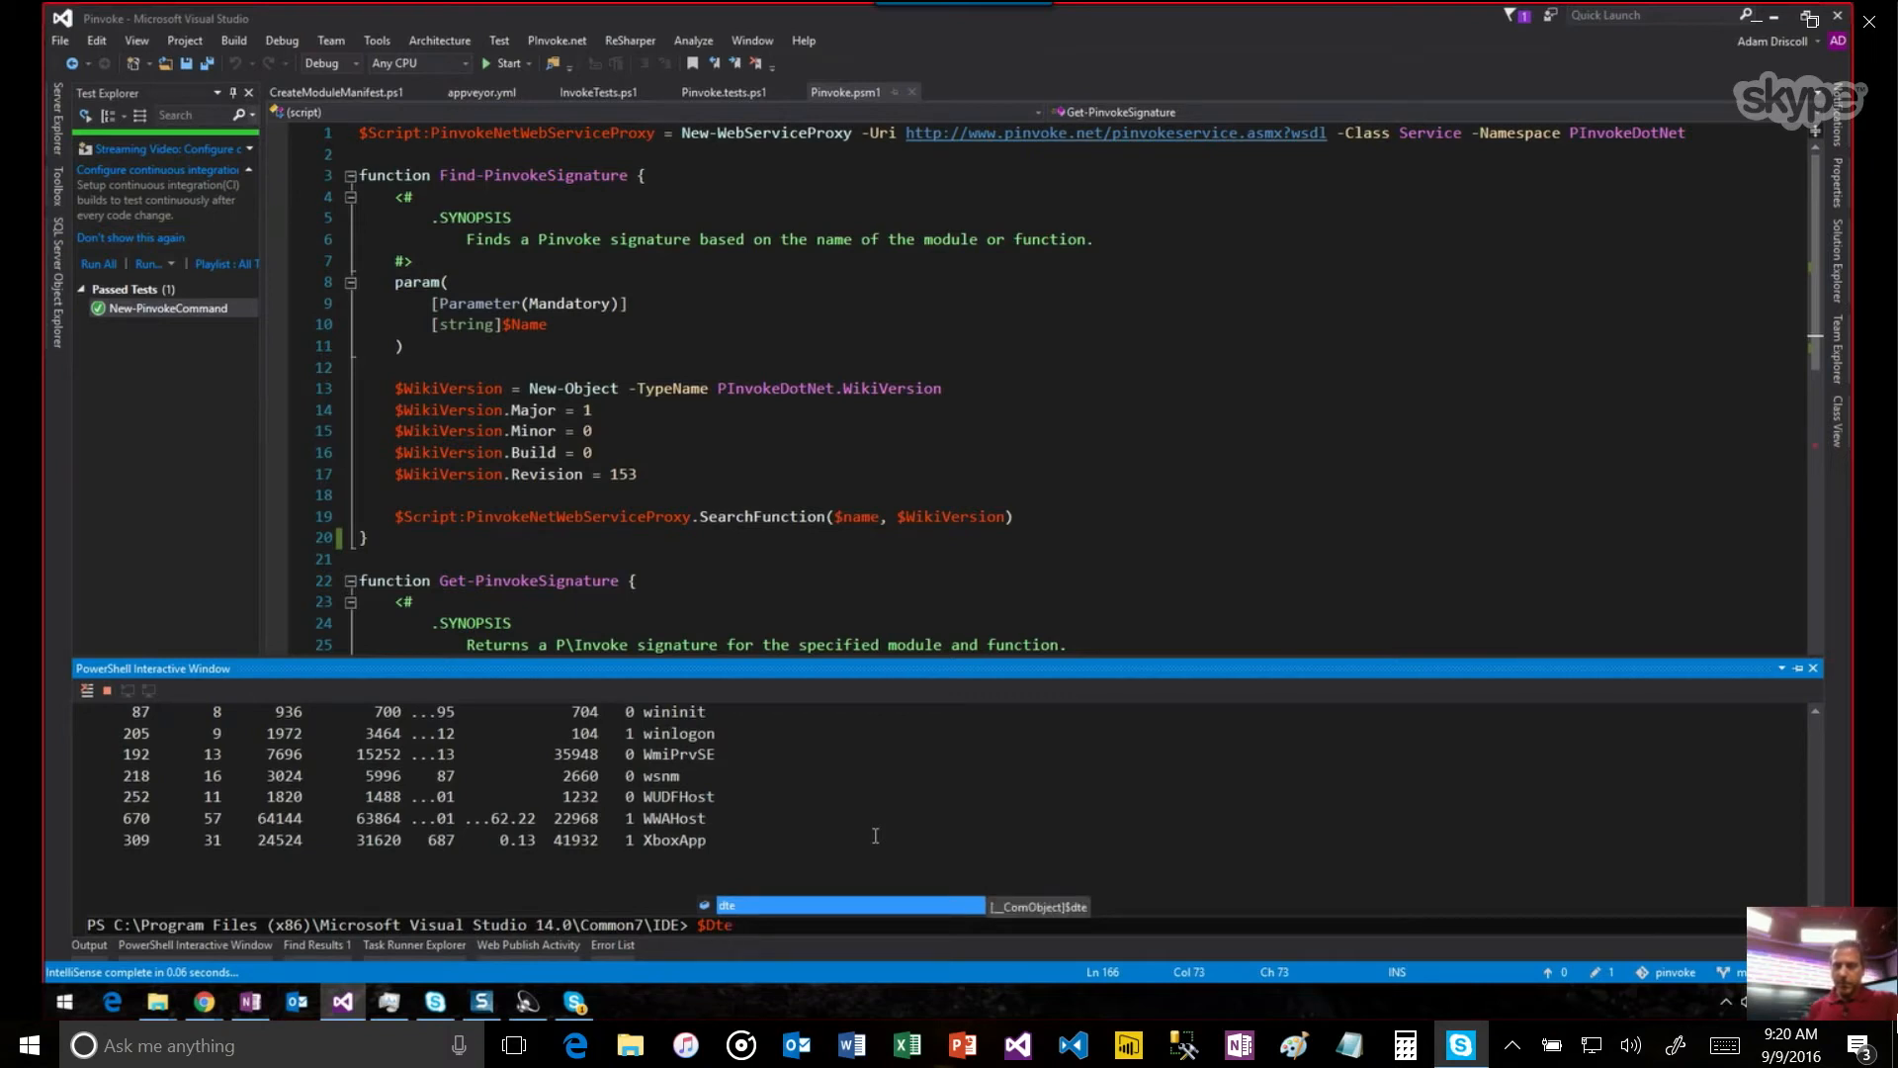
text(.ActiveDocument)
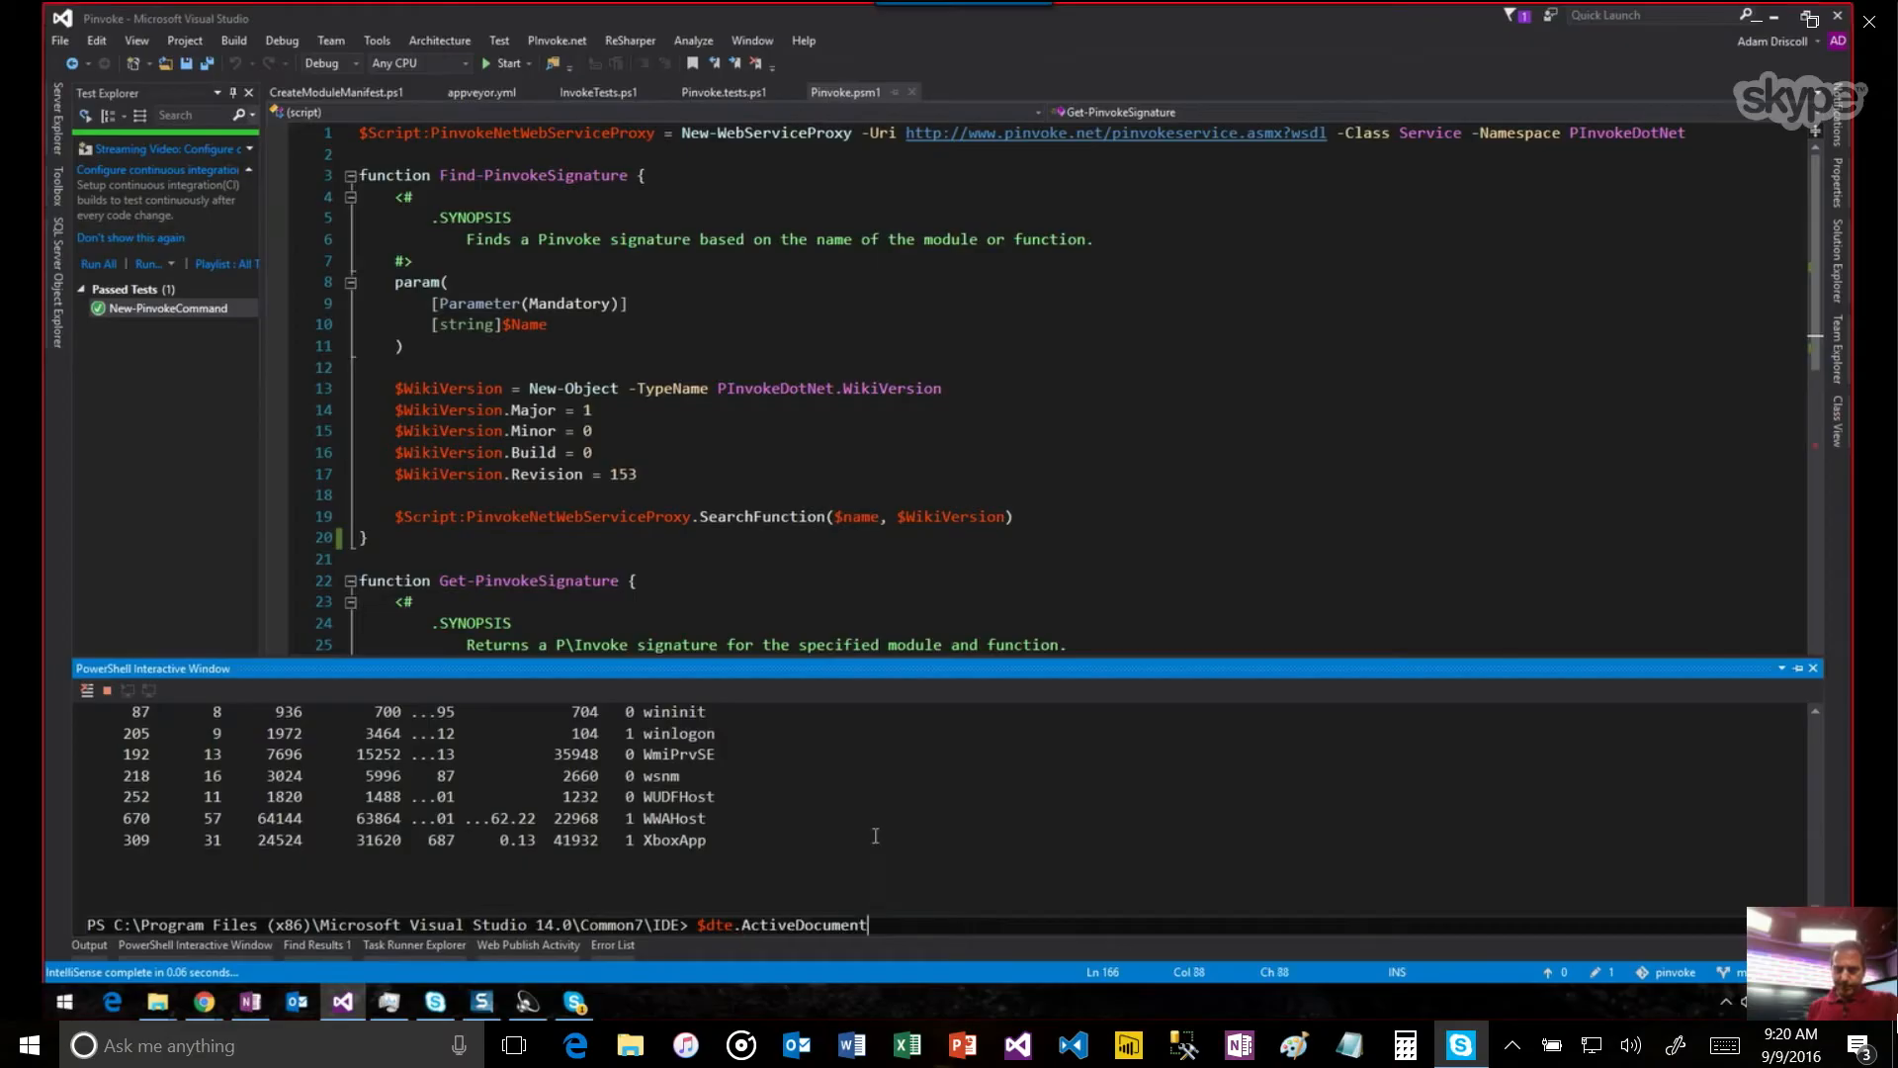
text(.FullName)
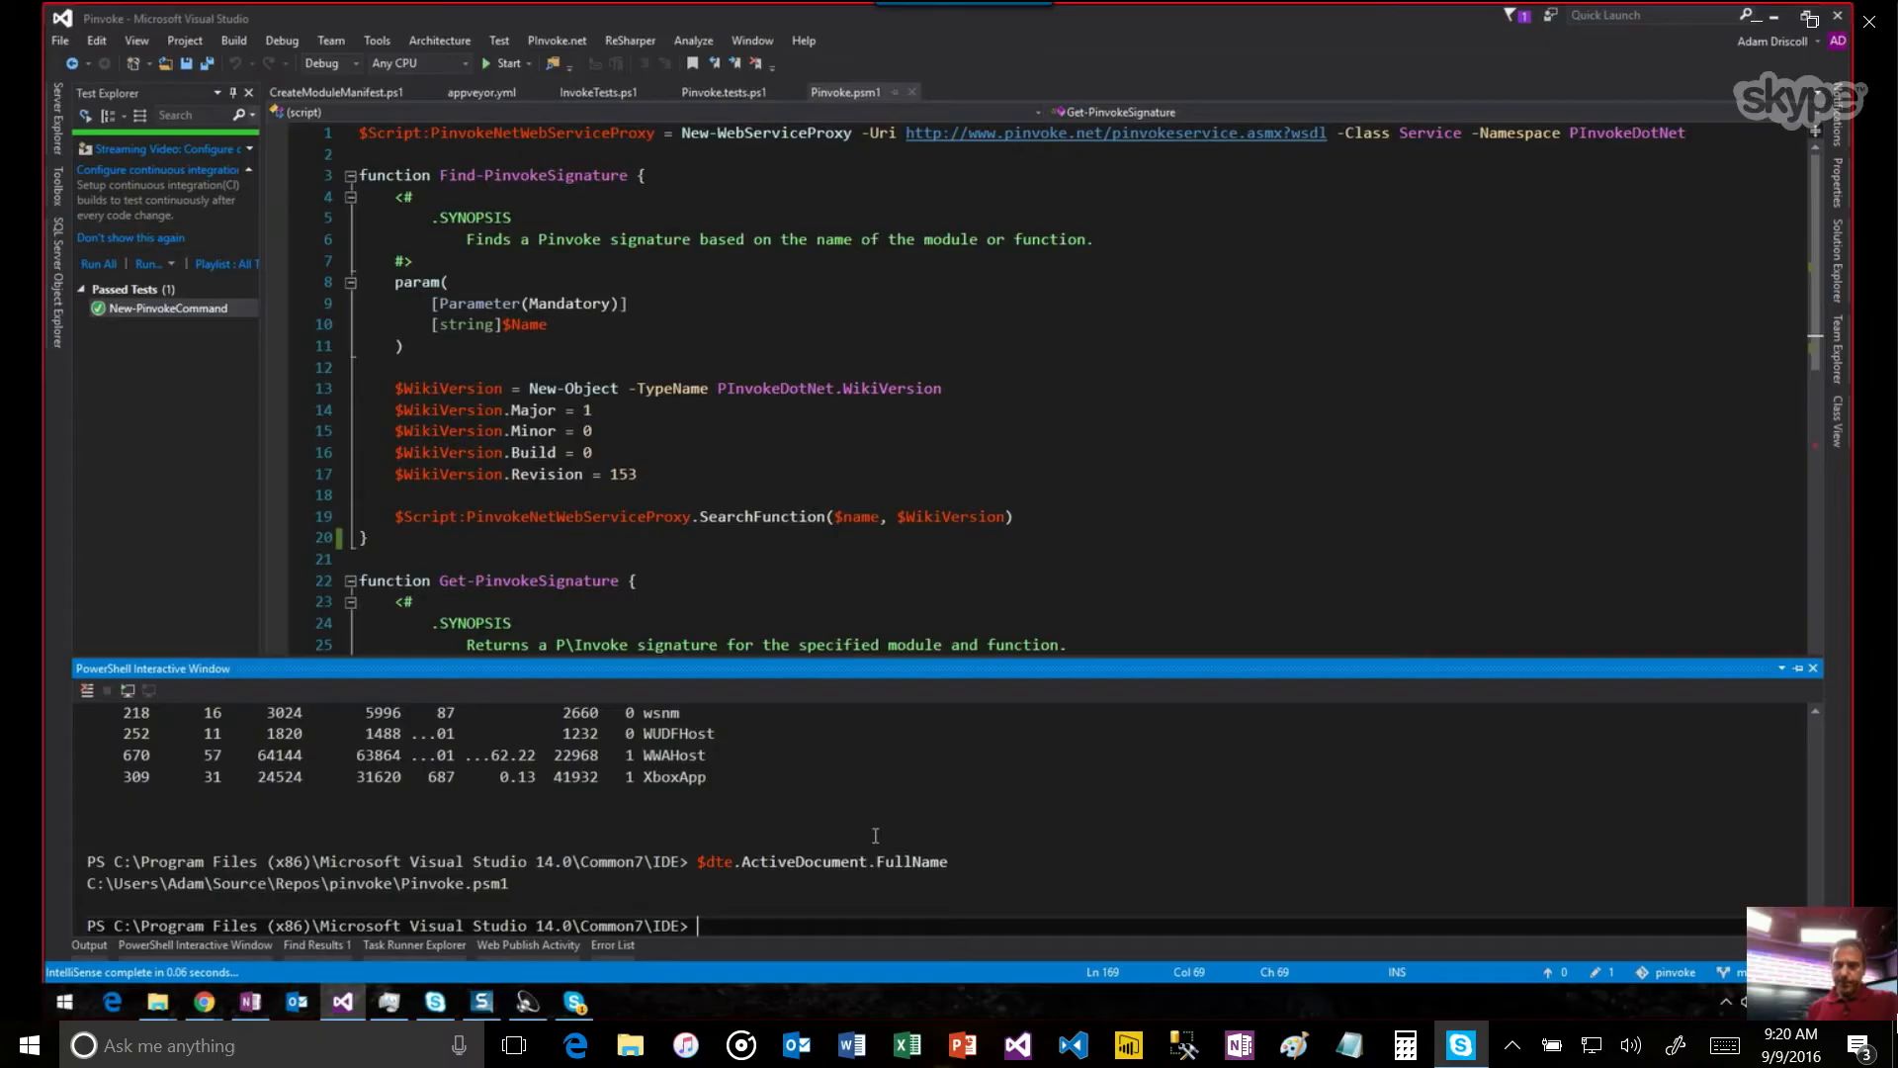
View the passed New-PinvokeCommand test details and show Pinvoke.tests.ps1.
click(149, 306)
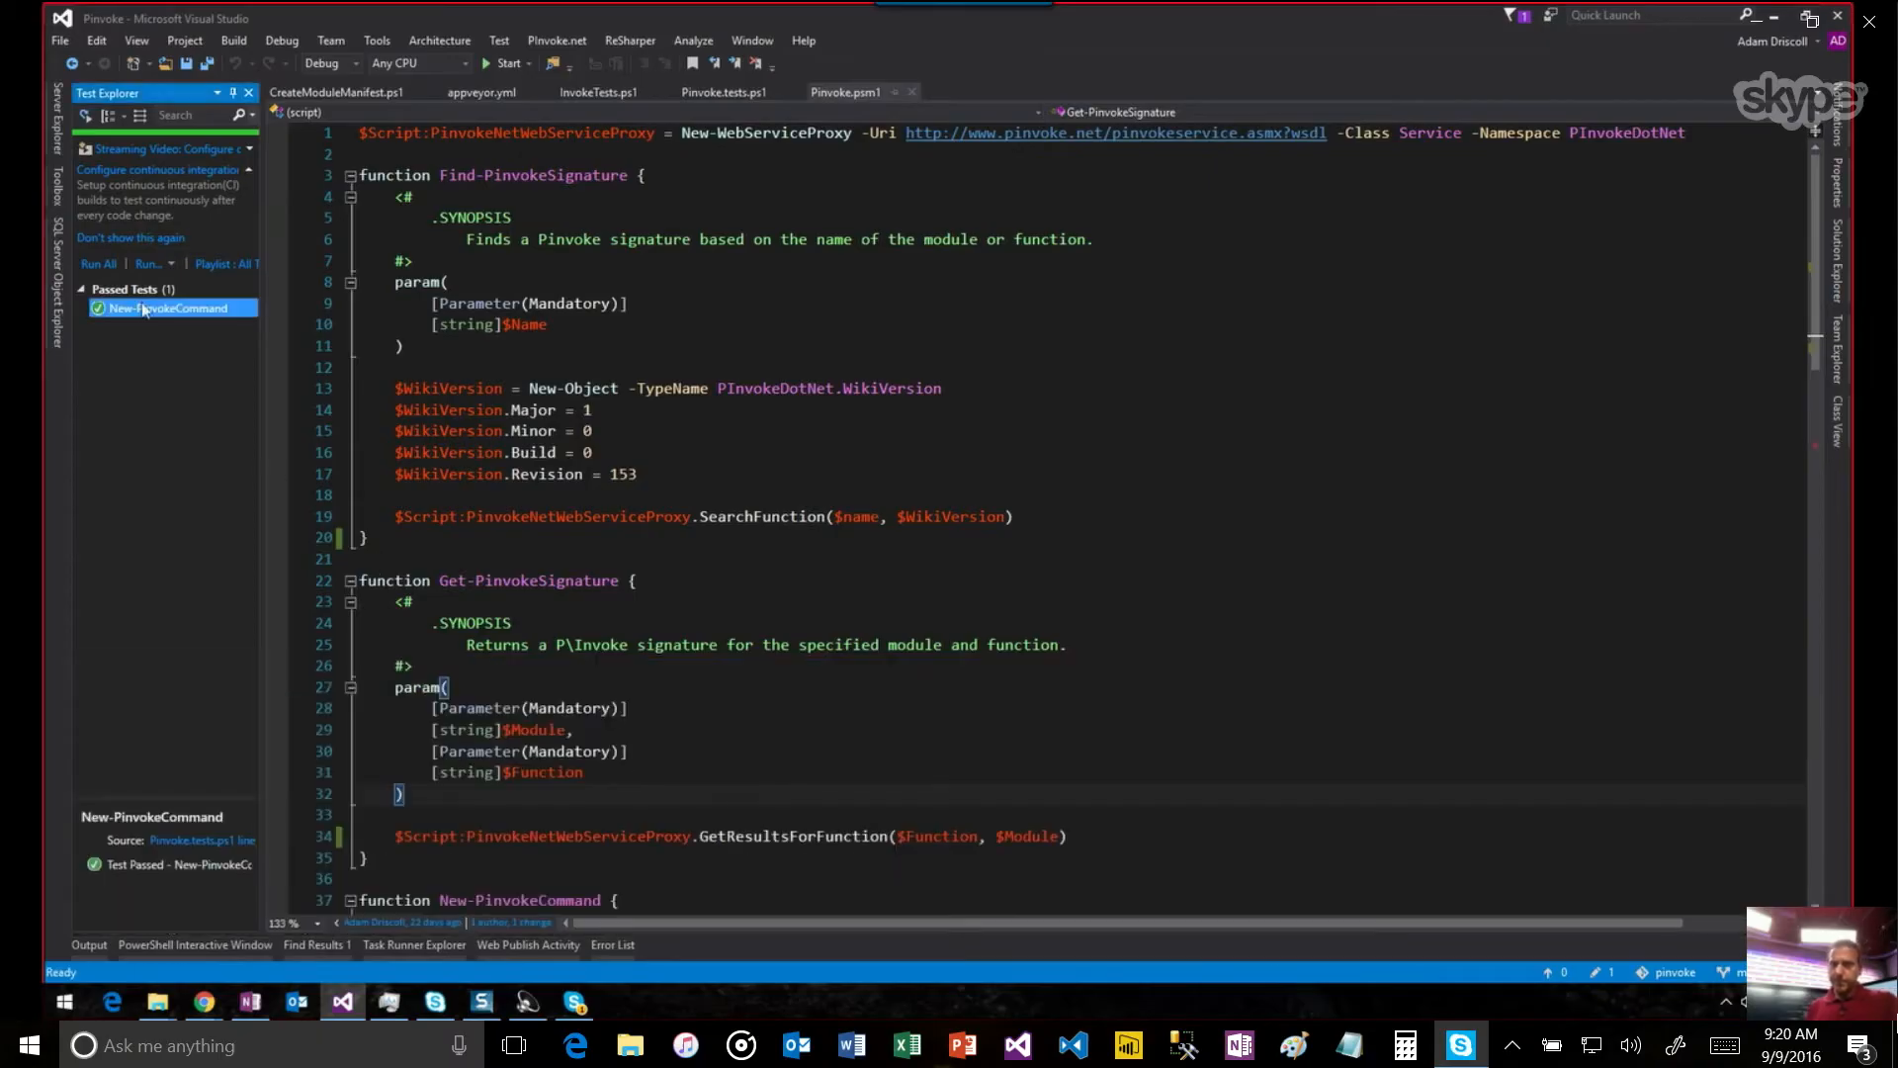
mouse_move(178, 346)
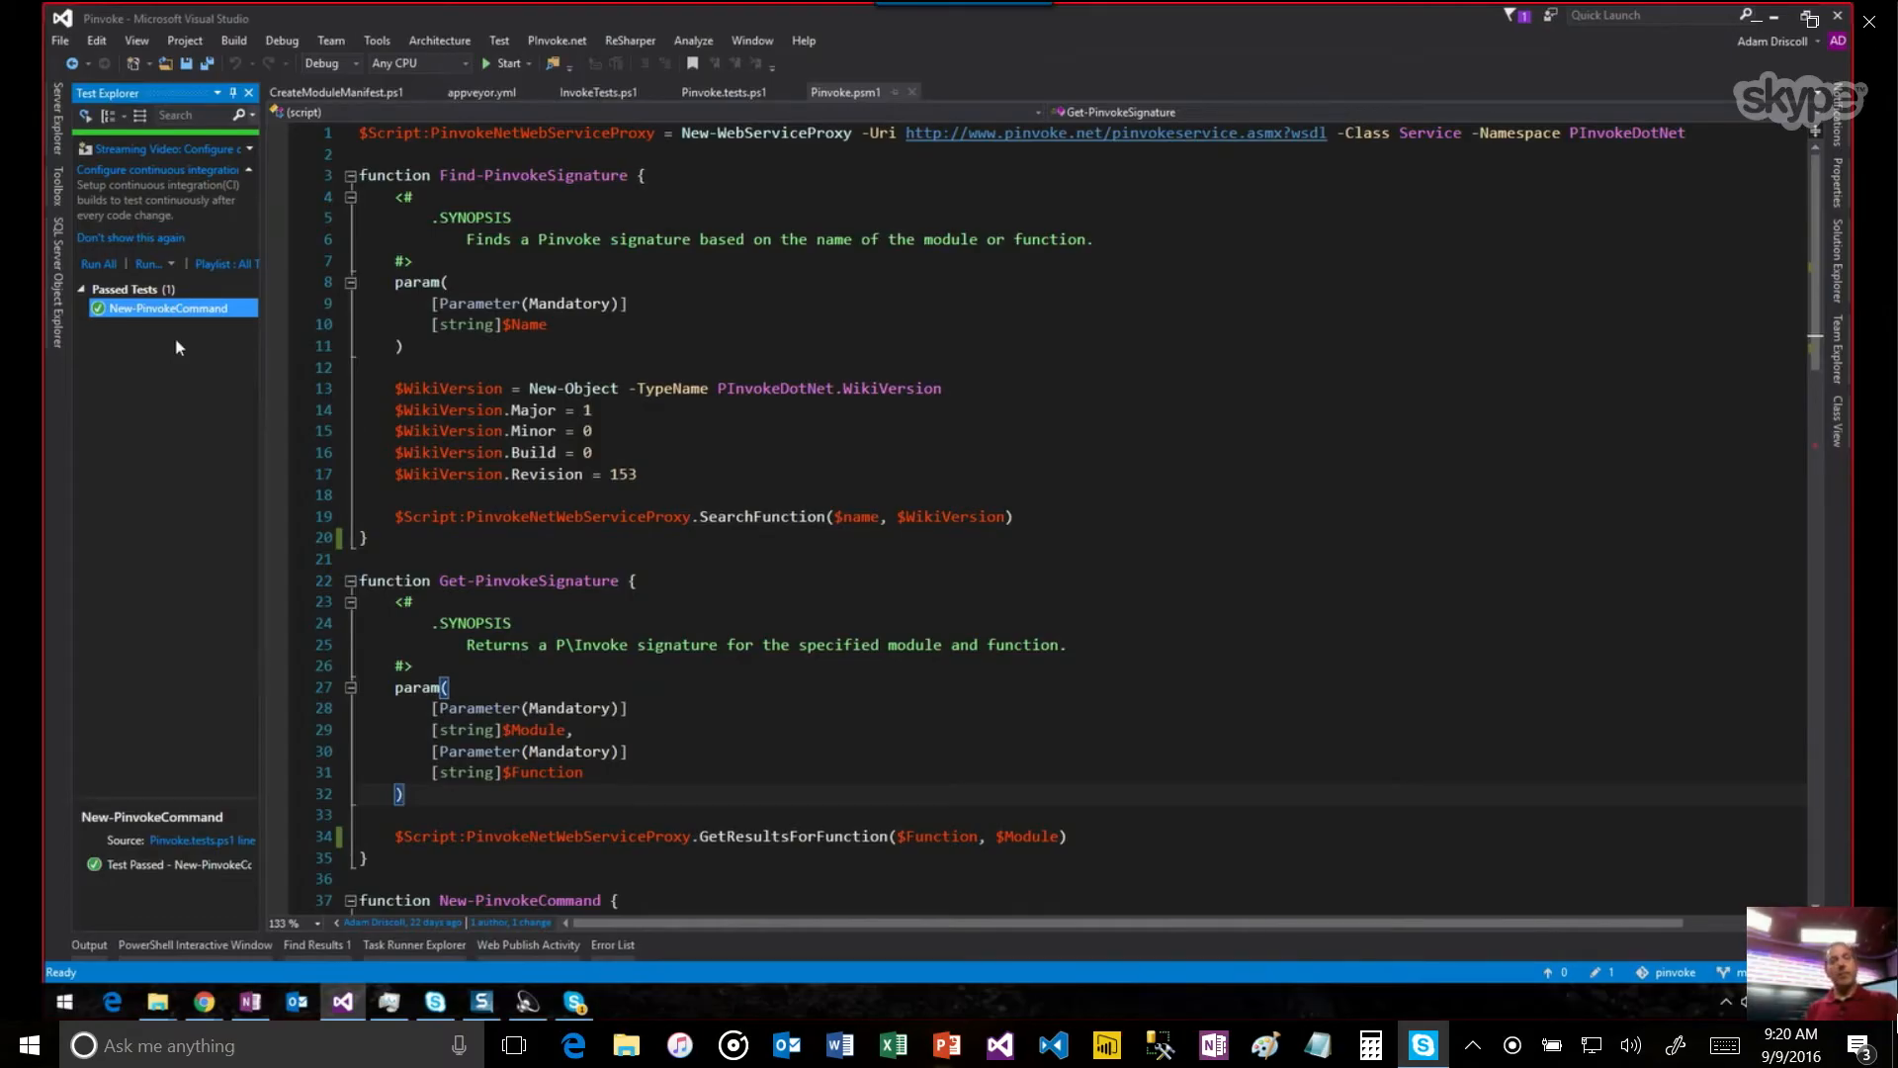
click(727, 91)
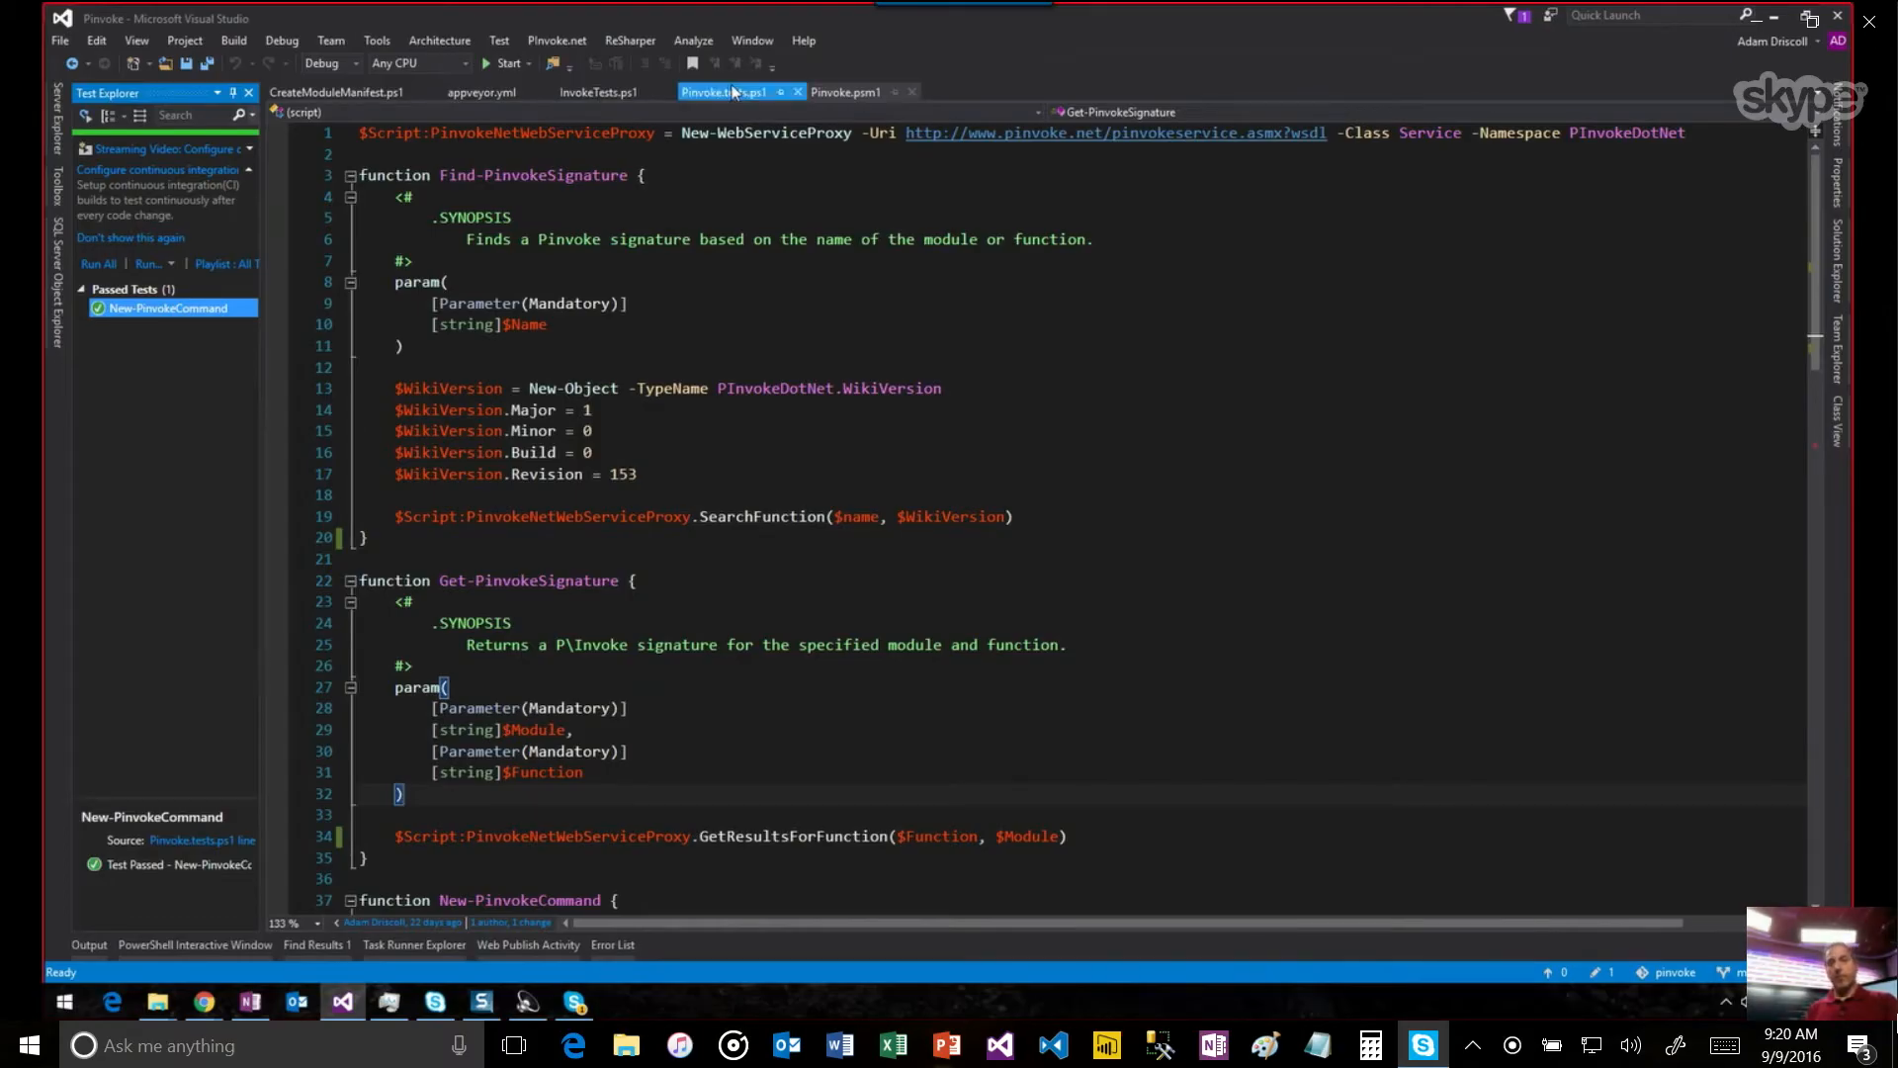
click(723, 91)
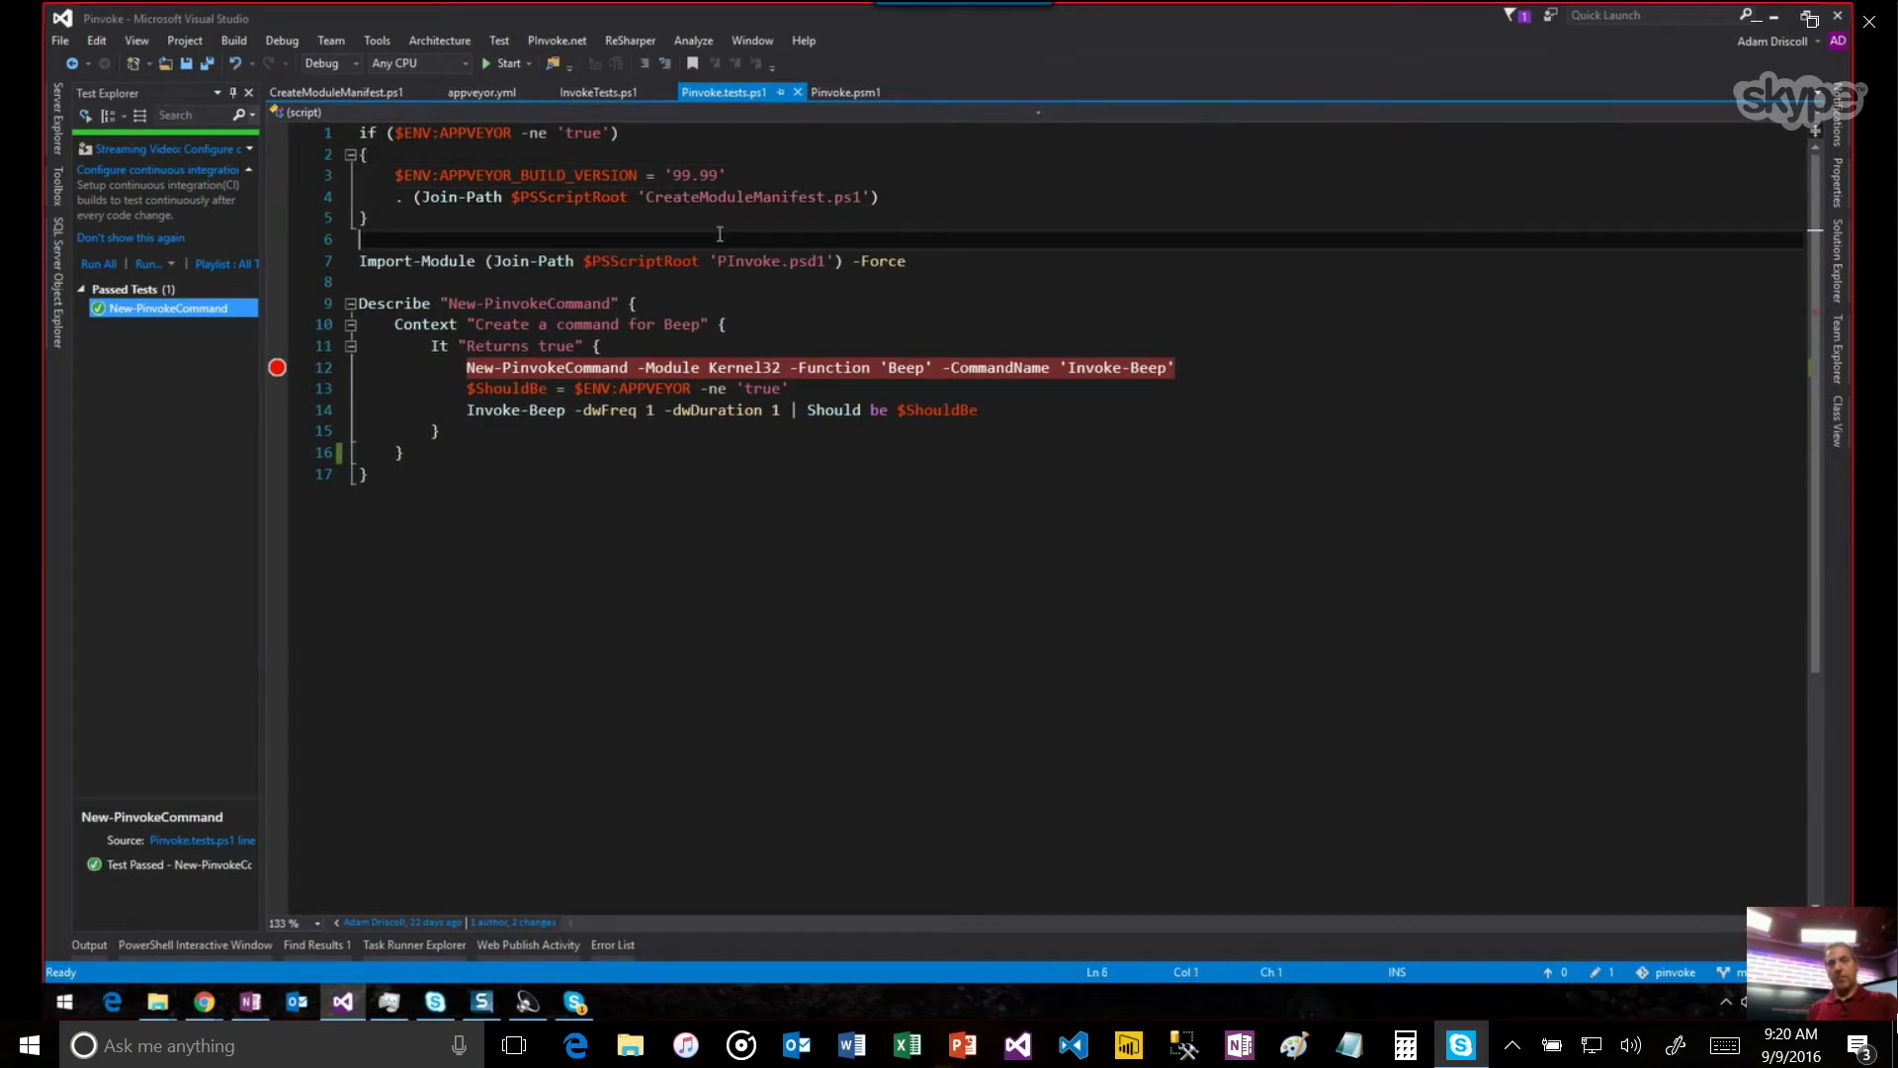
Select the New-PinvokeCommand describe name and bring up the test's actions.
double_click(394, 302)
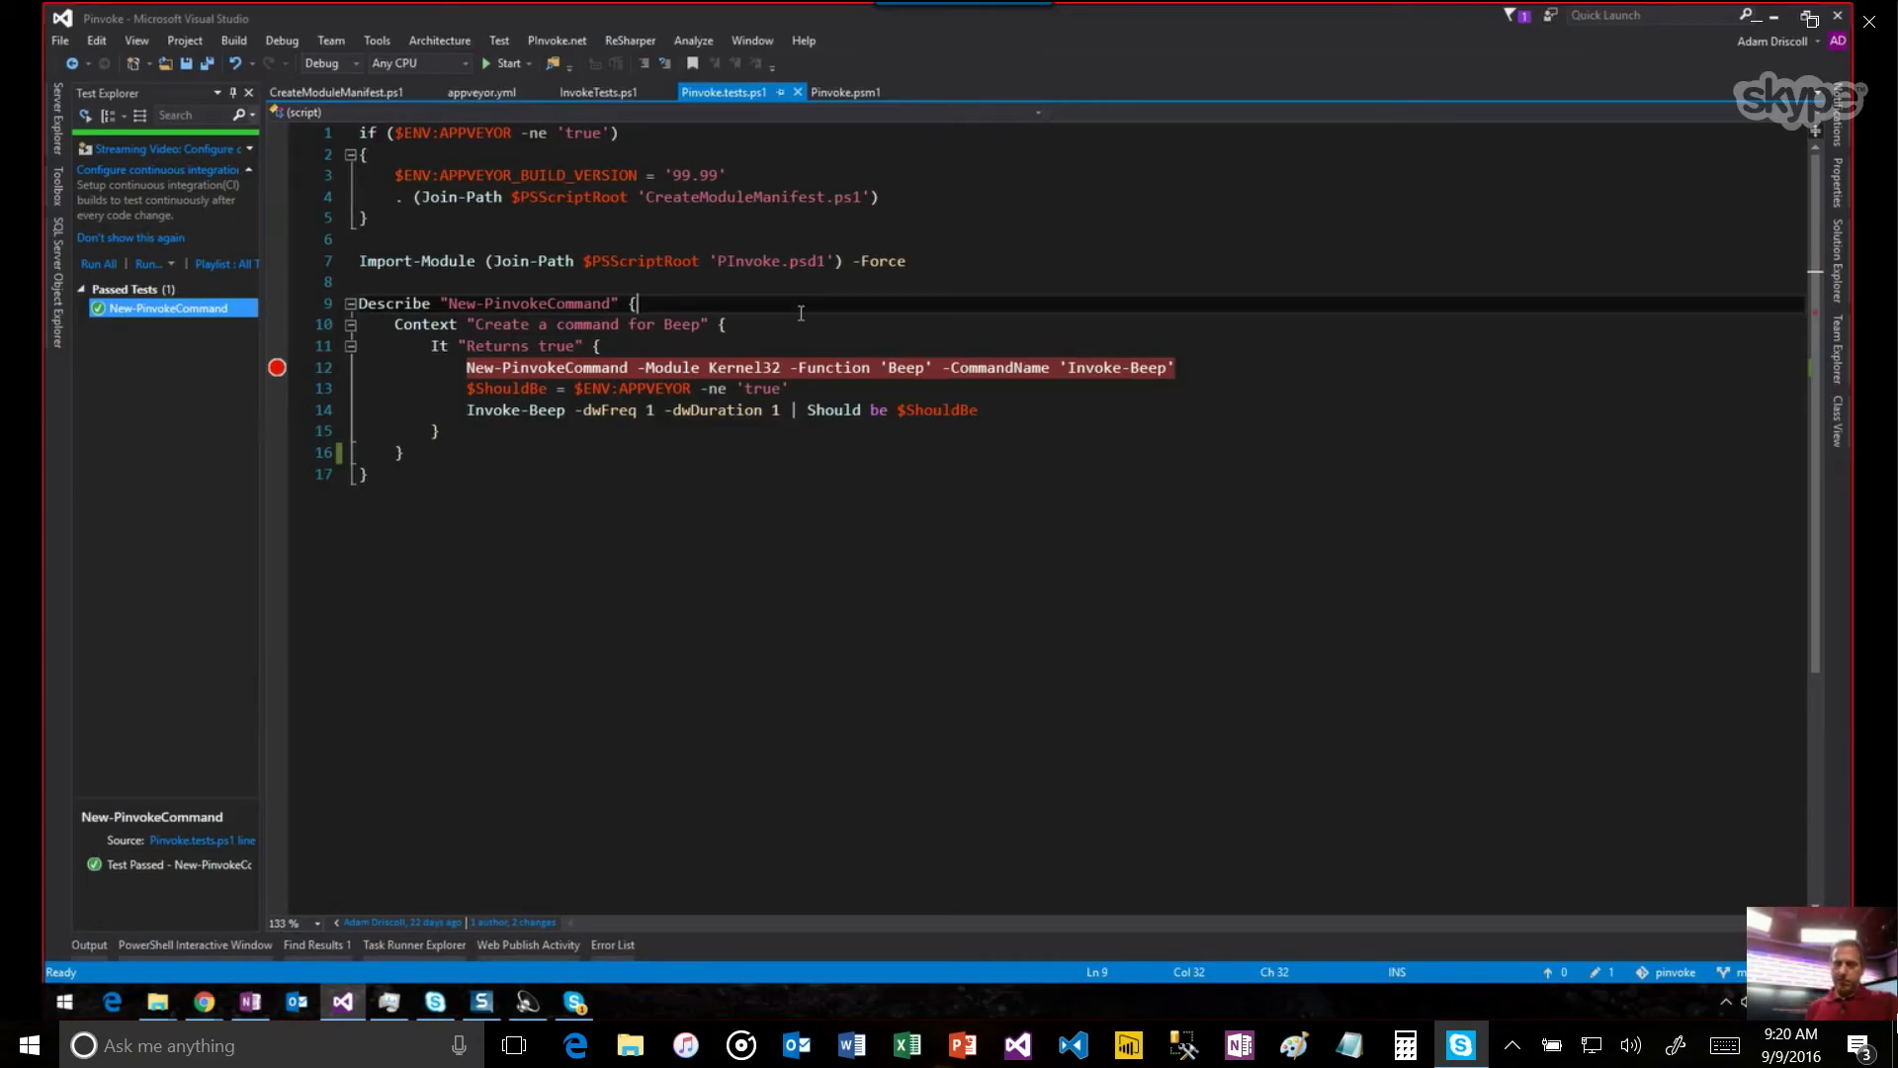
mouse_move(259, 285)
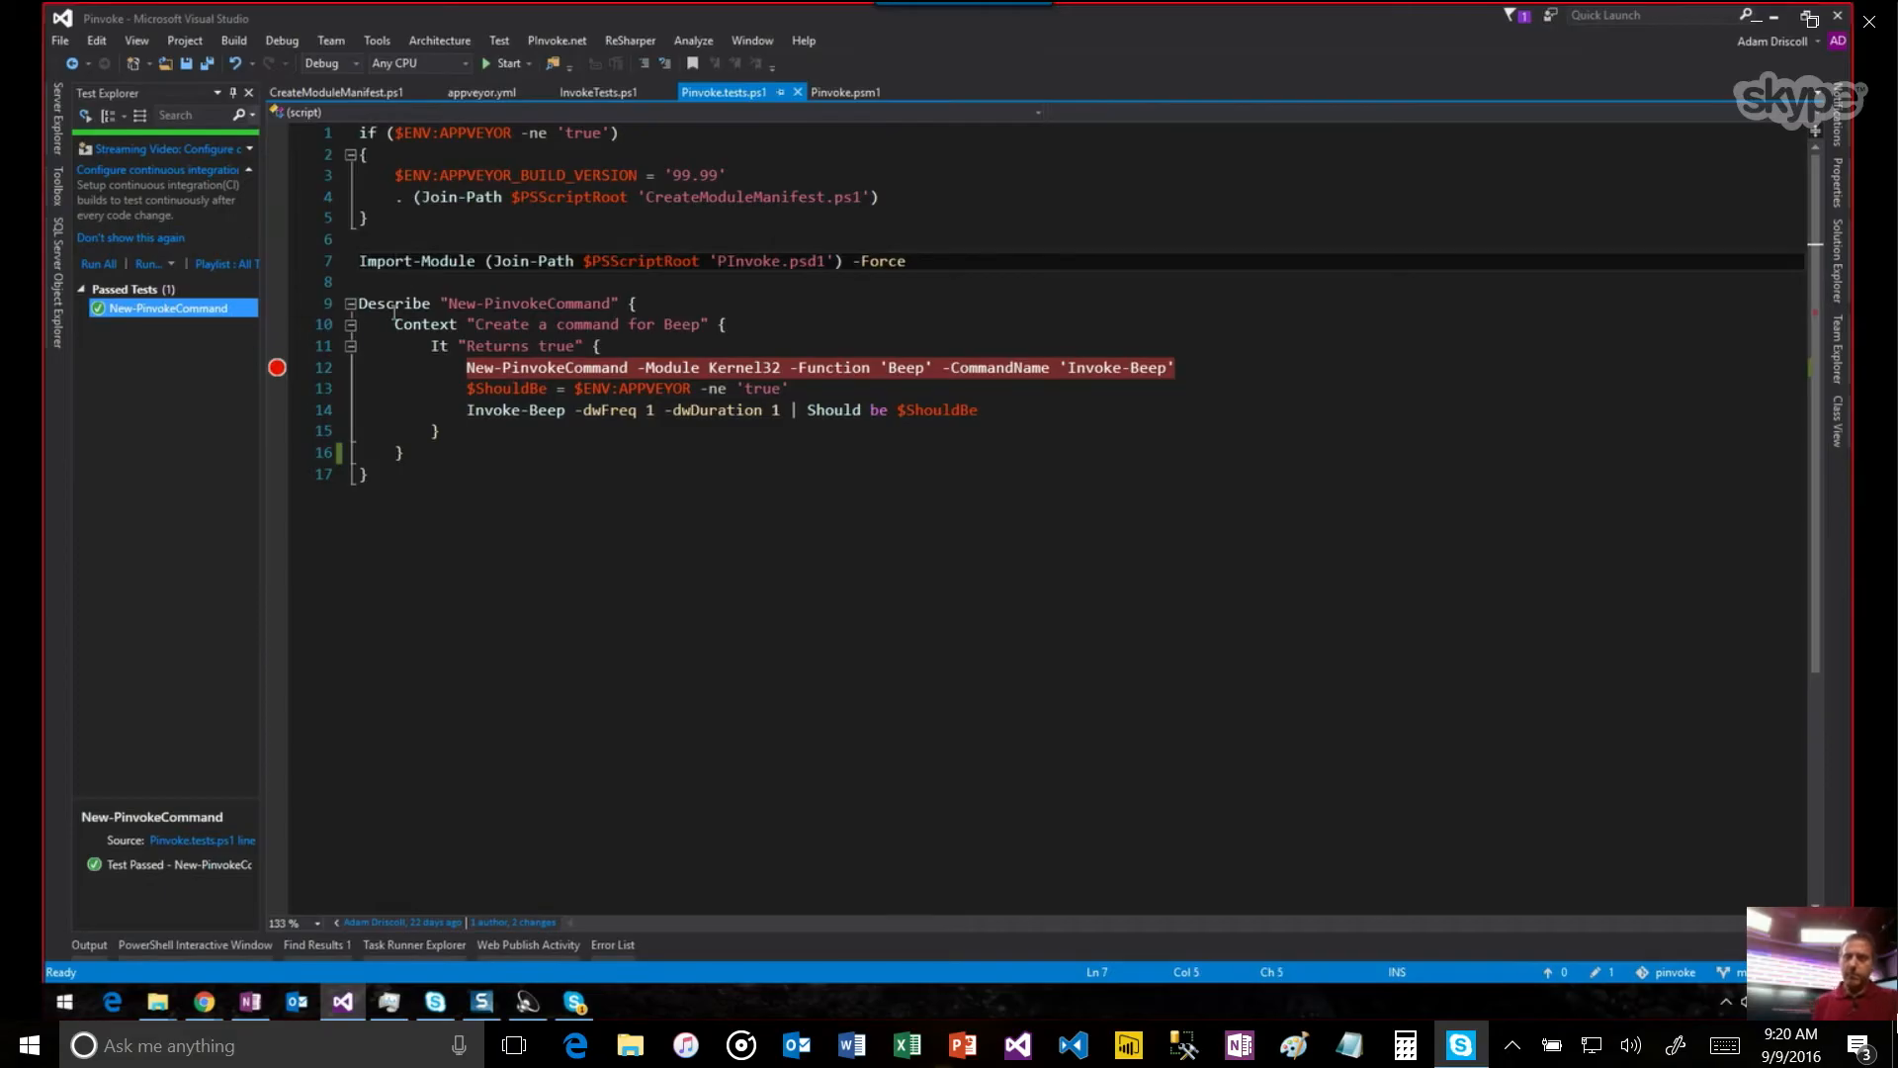
double_click(530, 305)
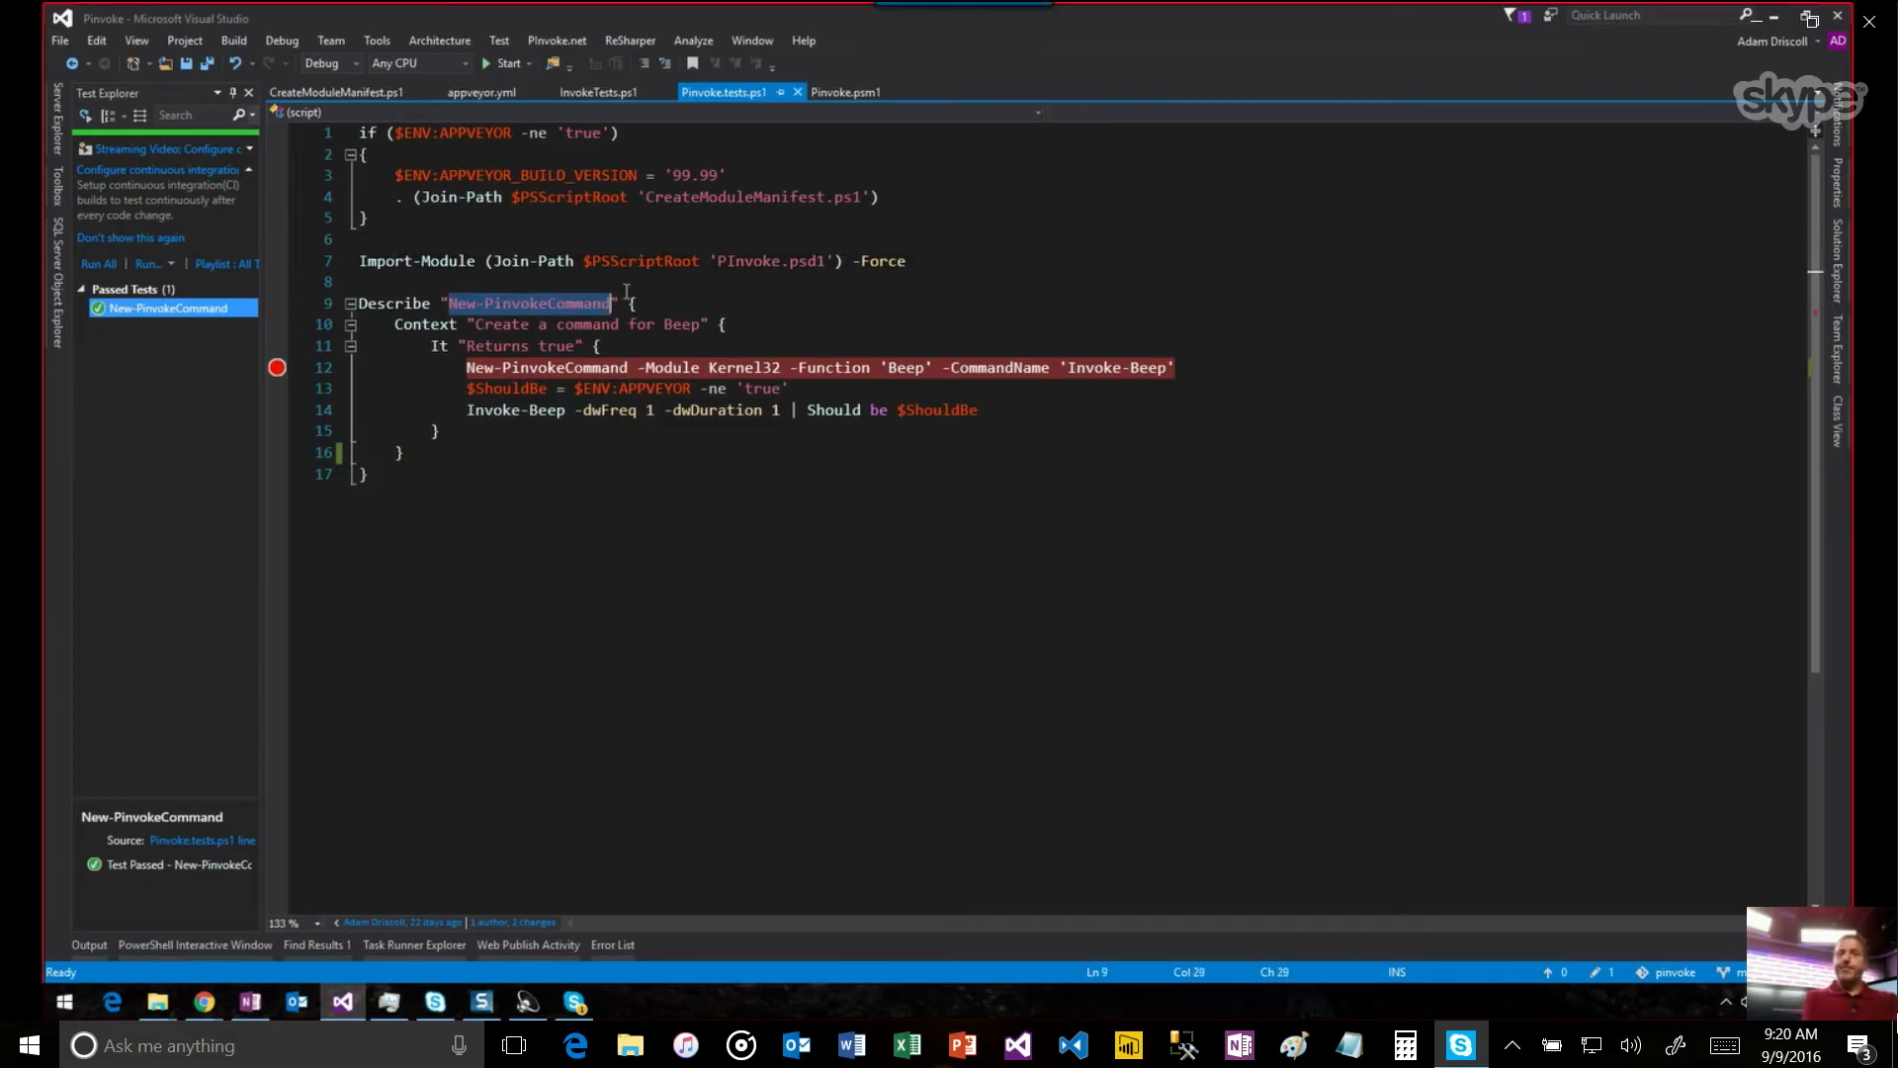
right_click(168, 306)
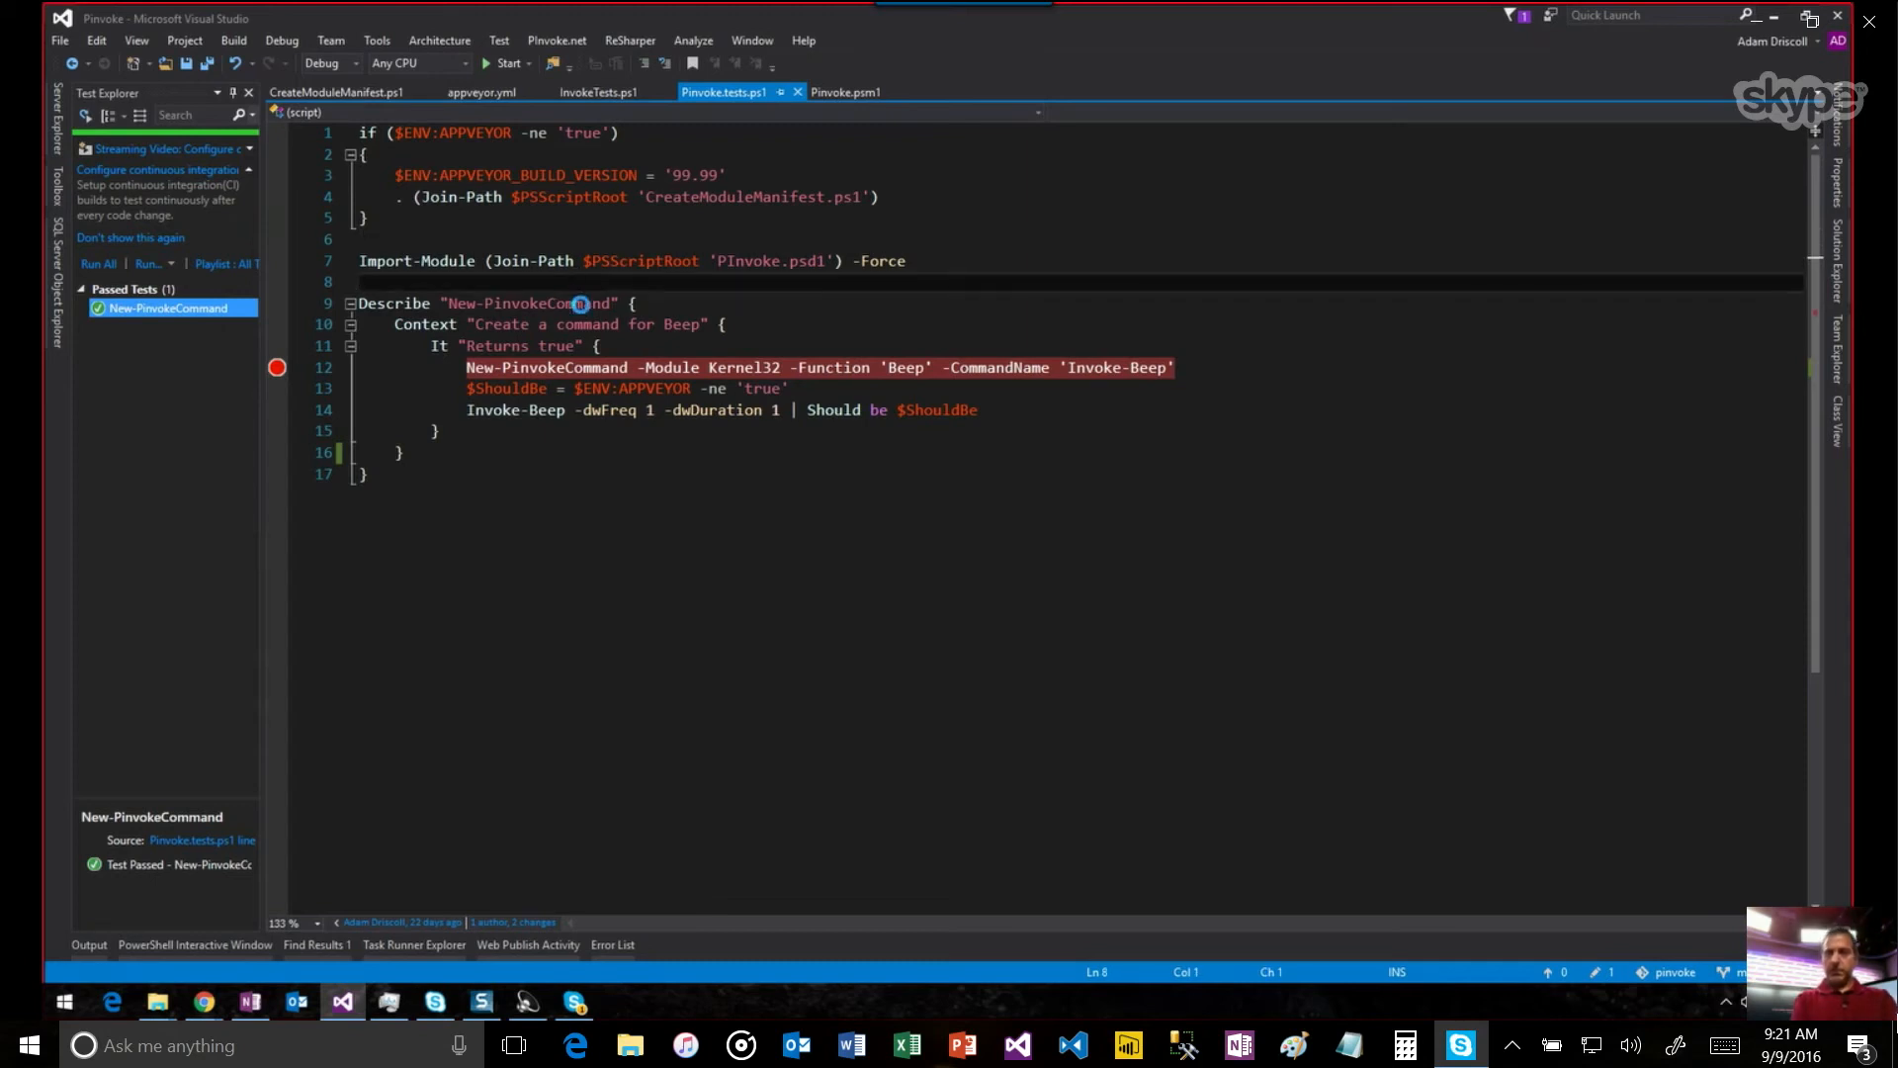
Debug the New-PinvokeCommand test until it pauses at the line 12 breakpoint.
click(494, 63)
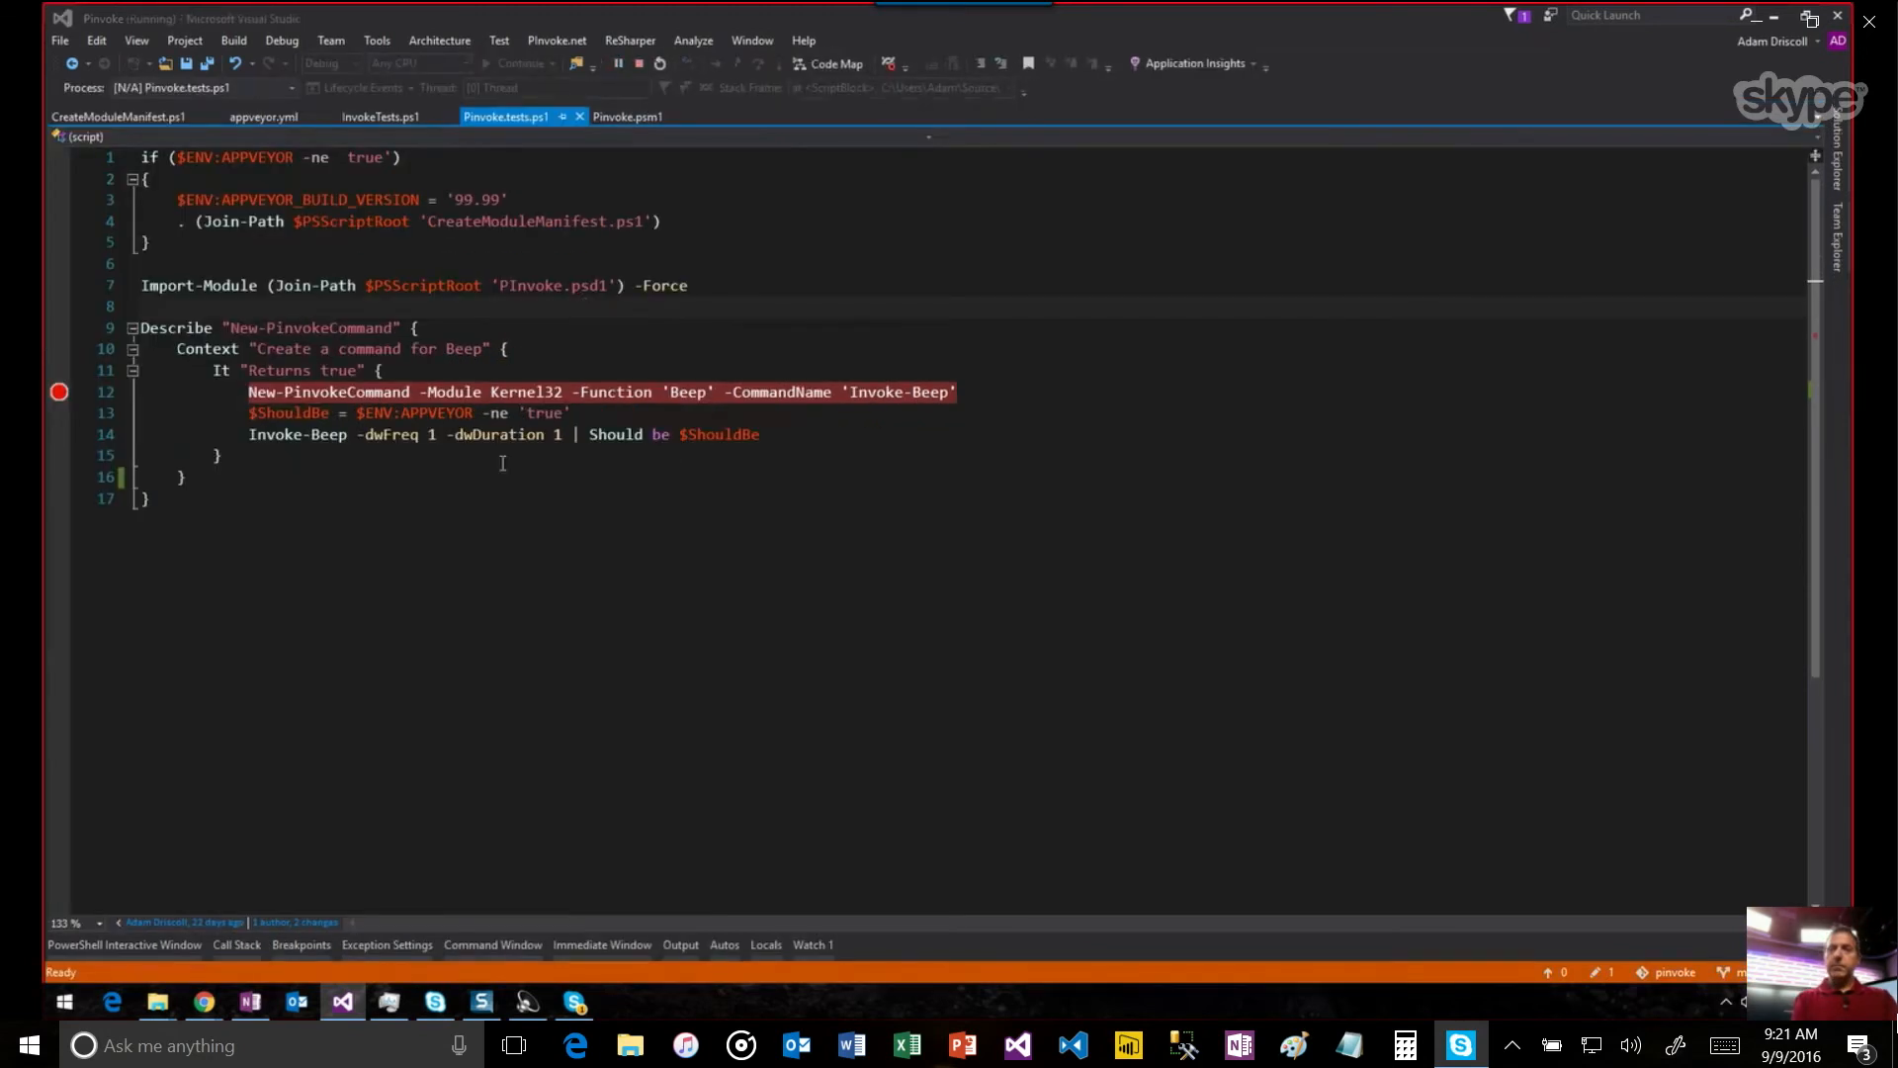
key(F5)
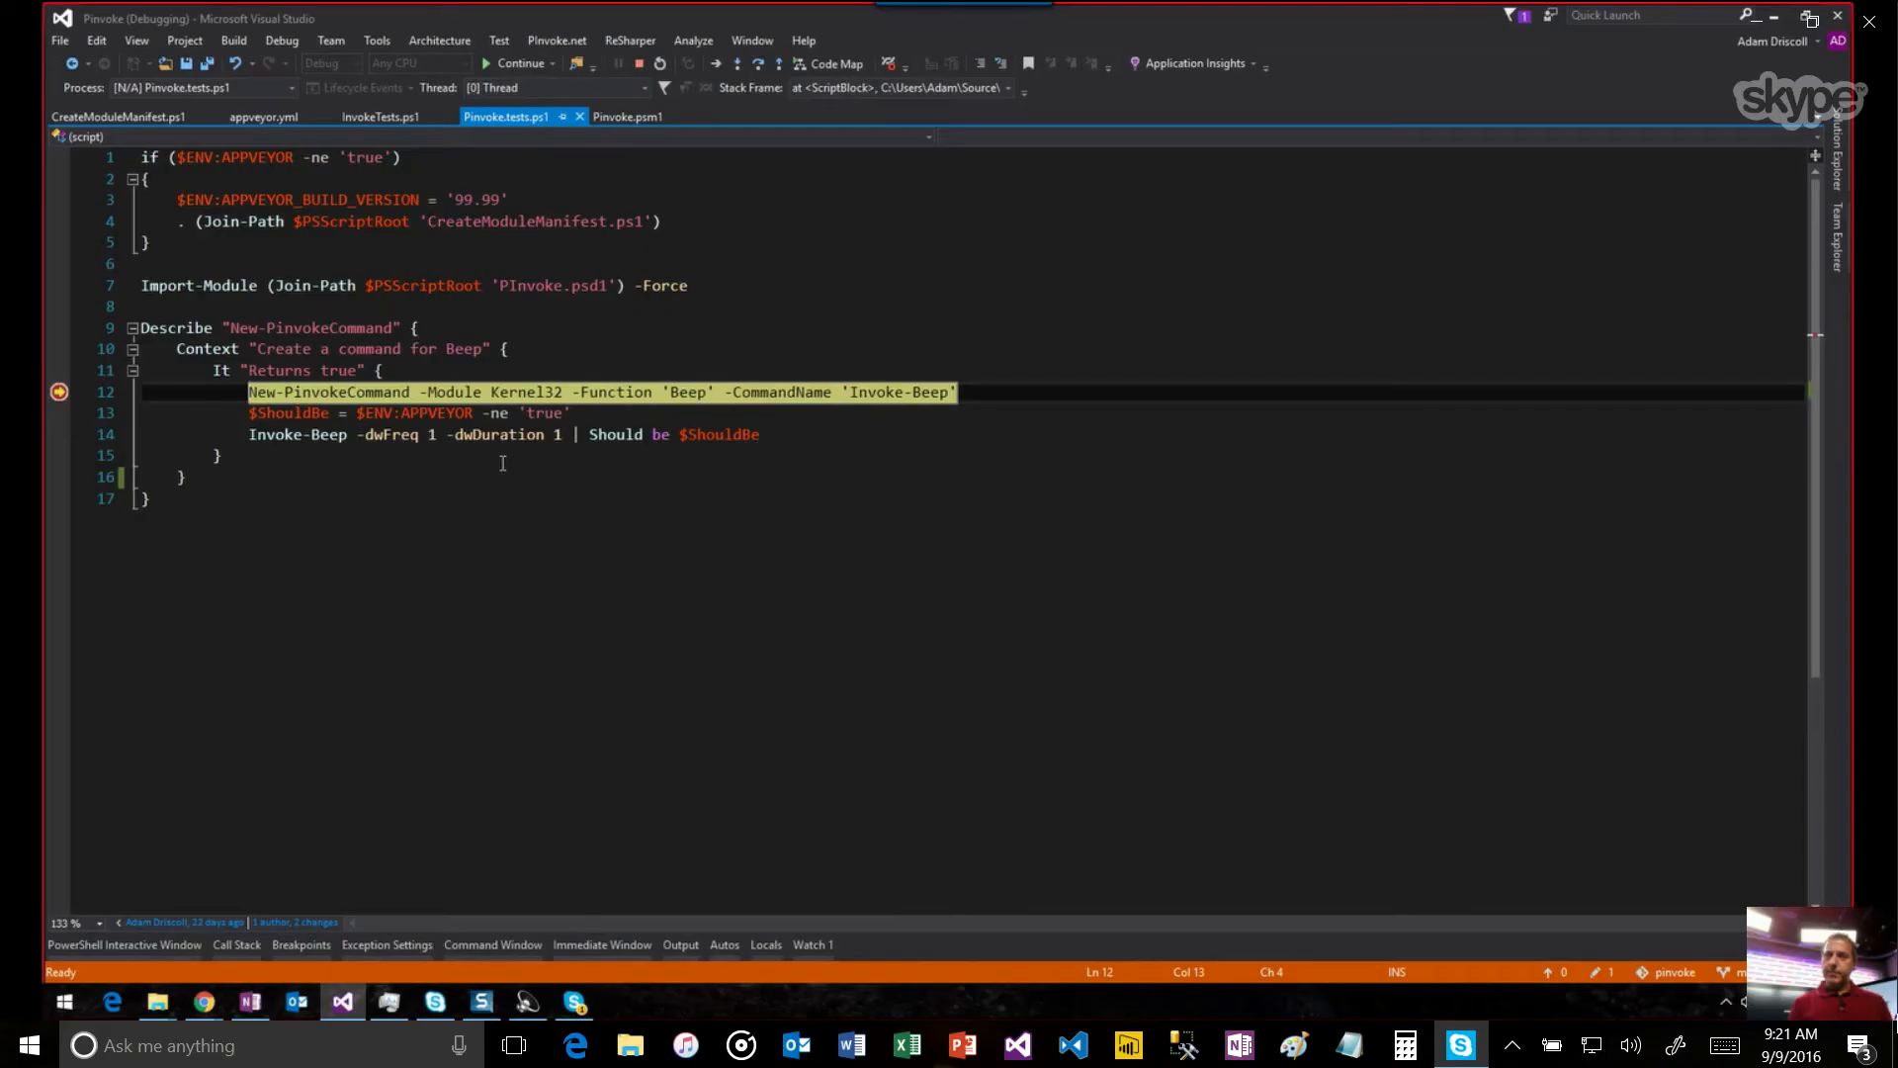
mouse_move(665, 684)
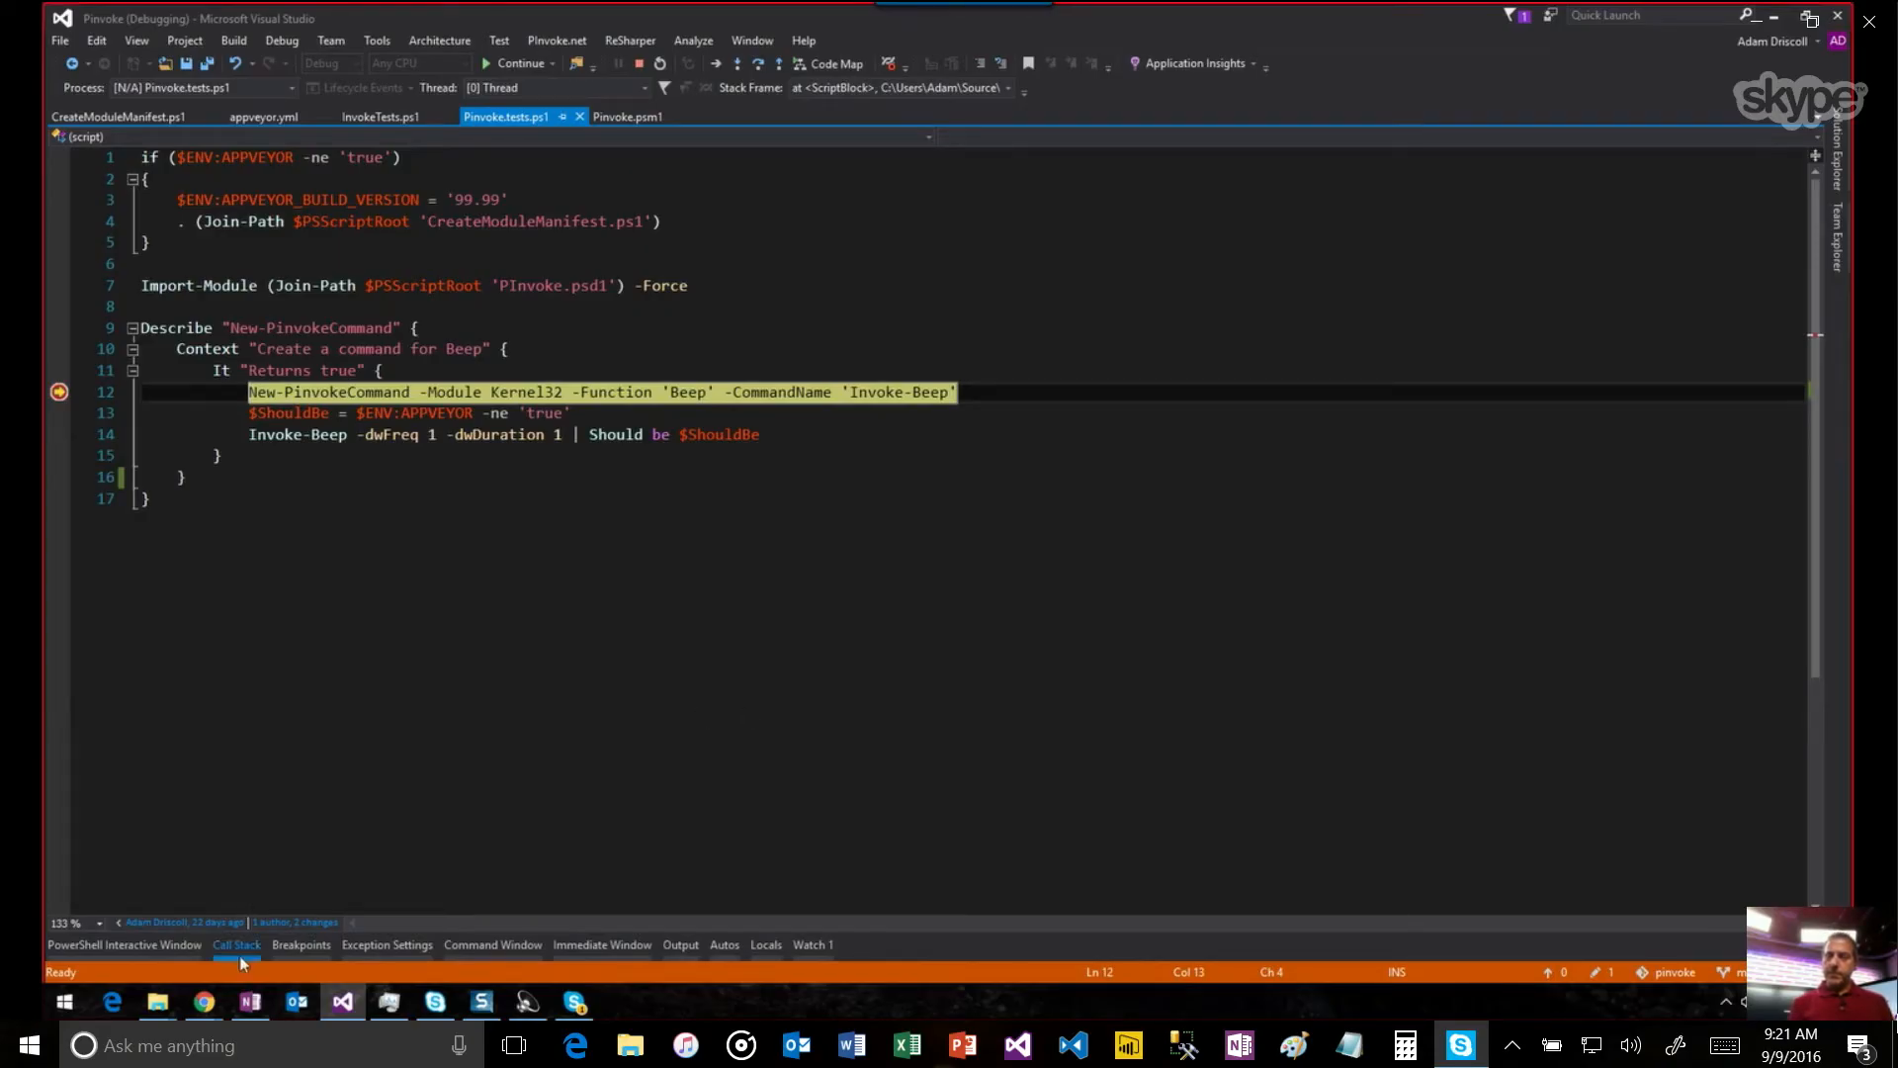
Inspect the call stack's Pester frames, including the Pinvoke.tests.ps1 line 9 frame.
click(237, 943)
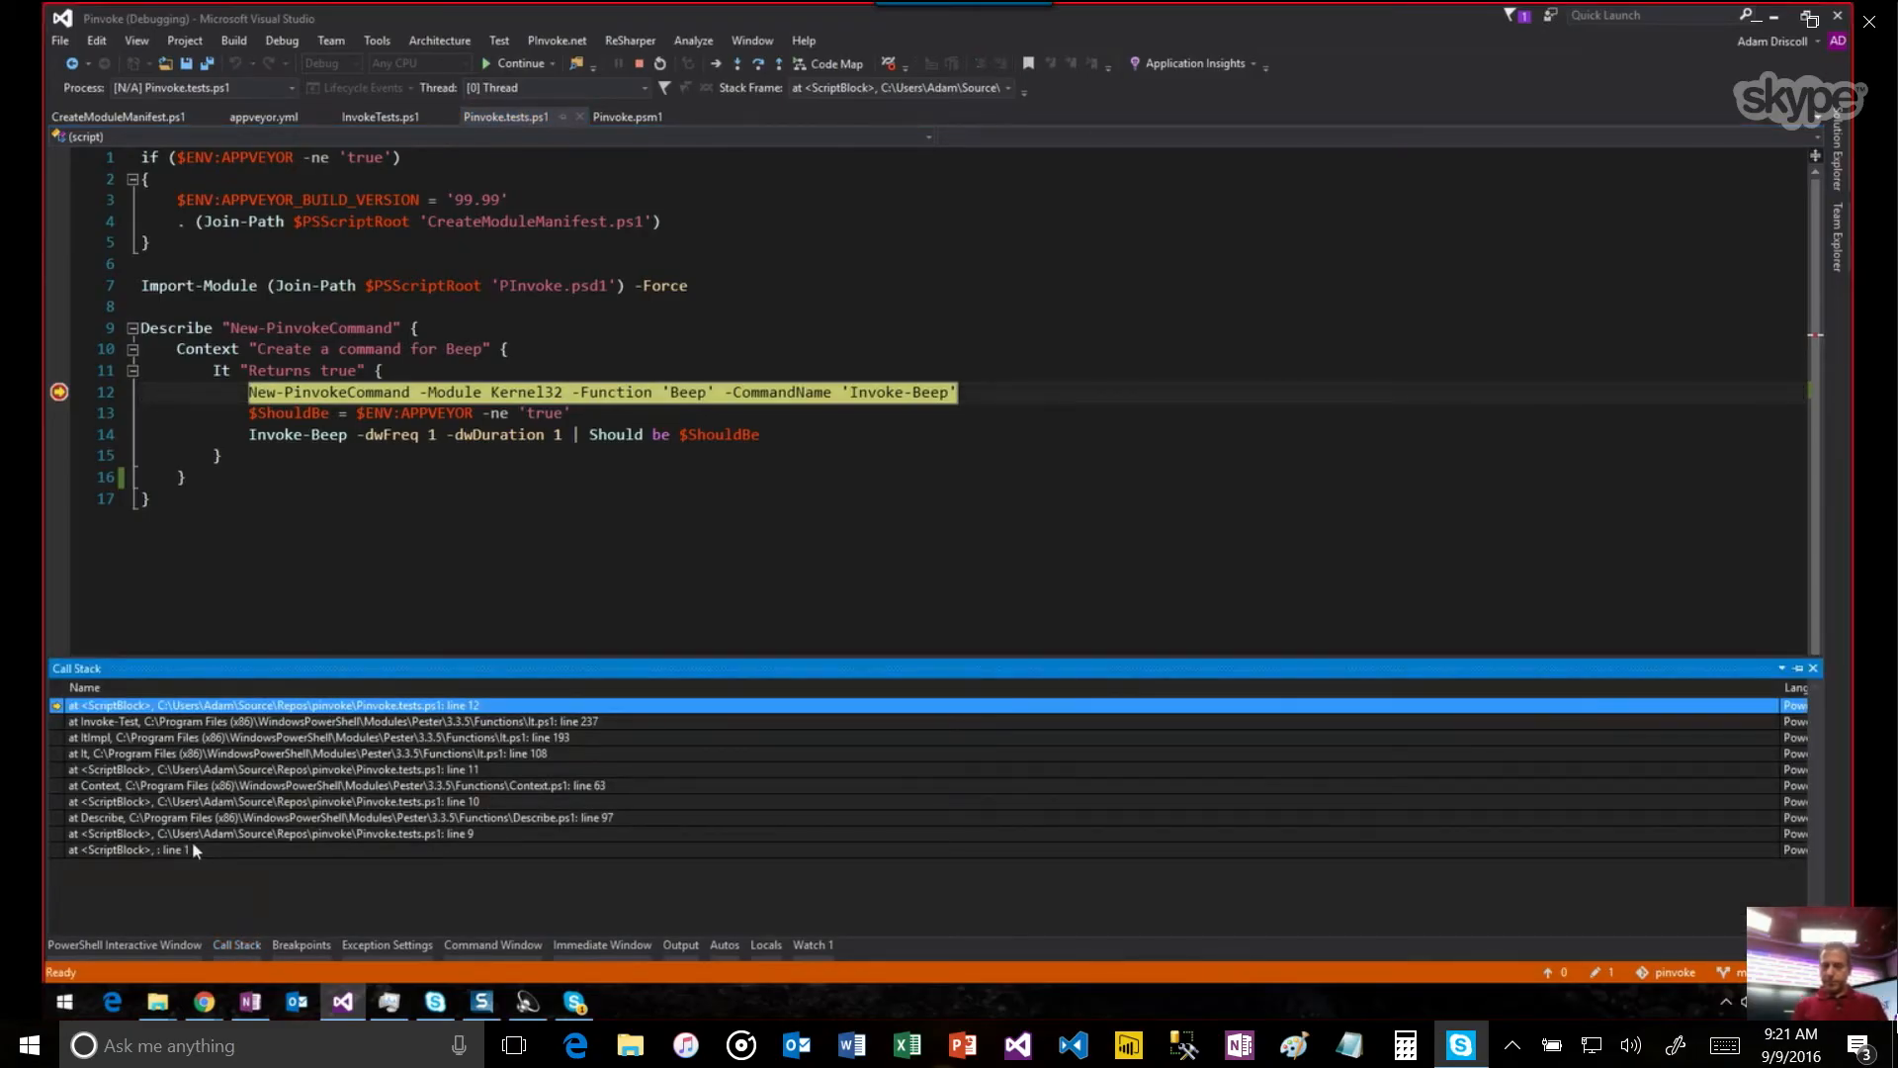
click(218, 833)
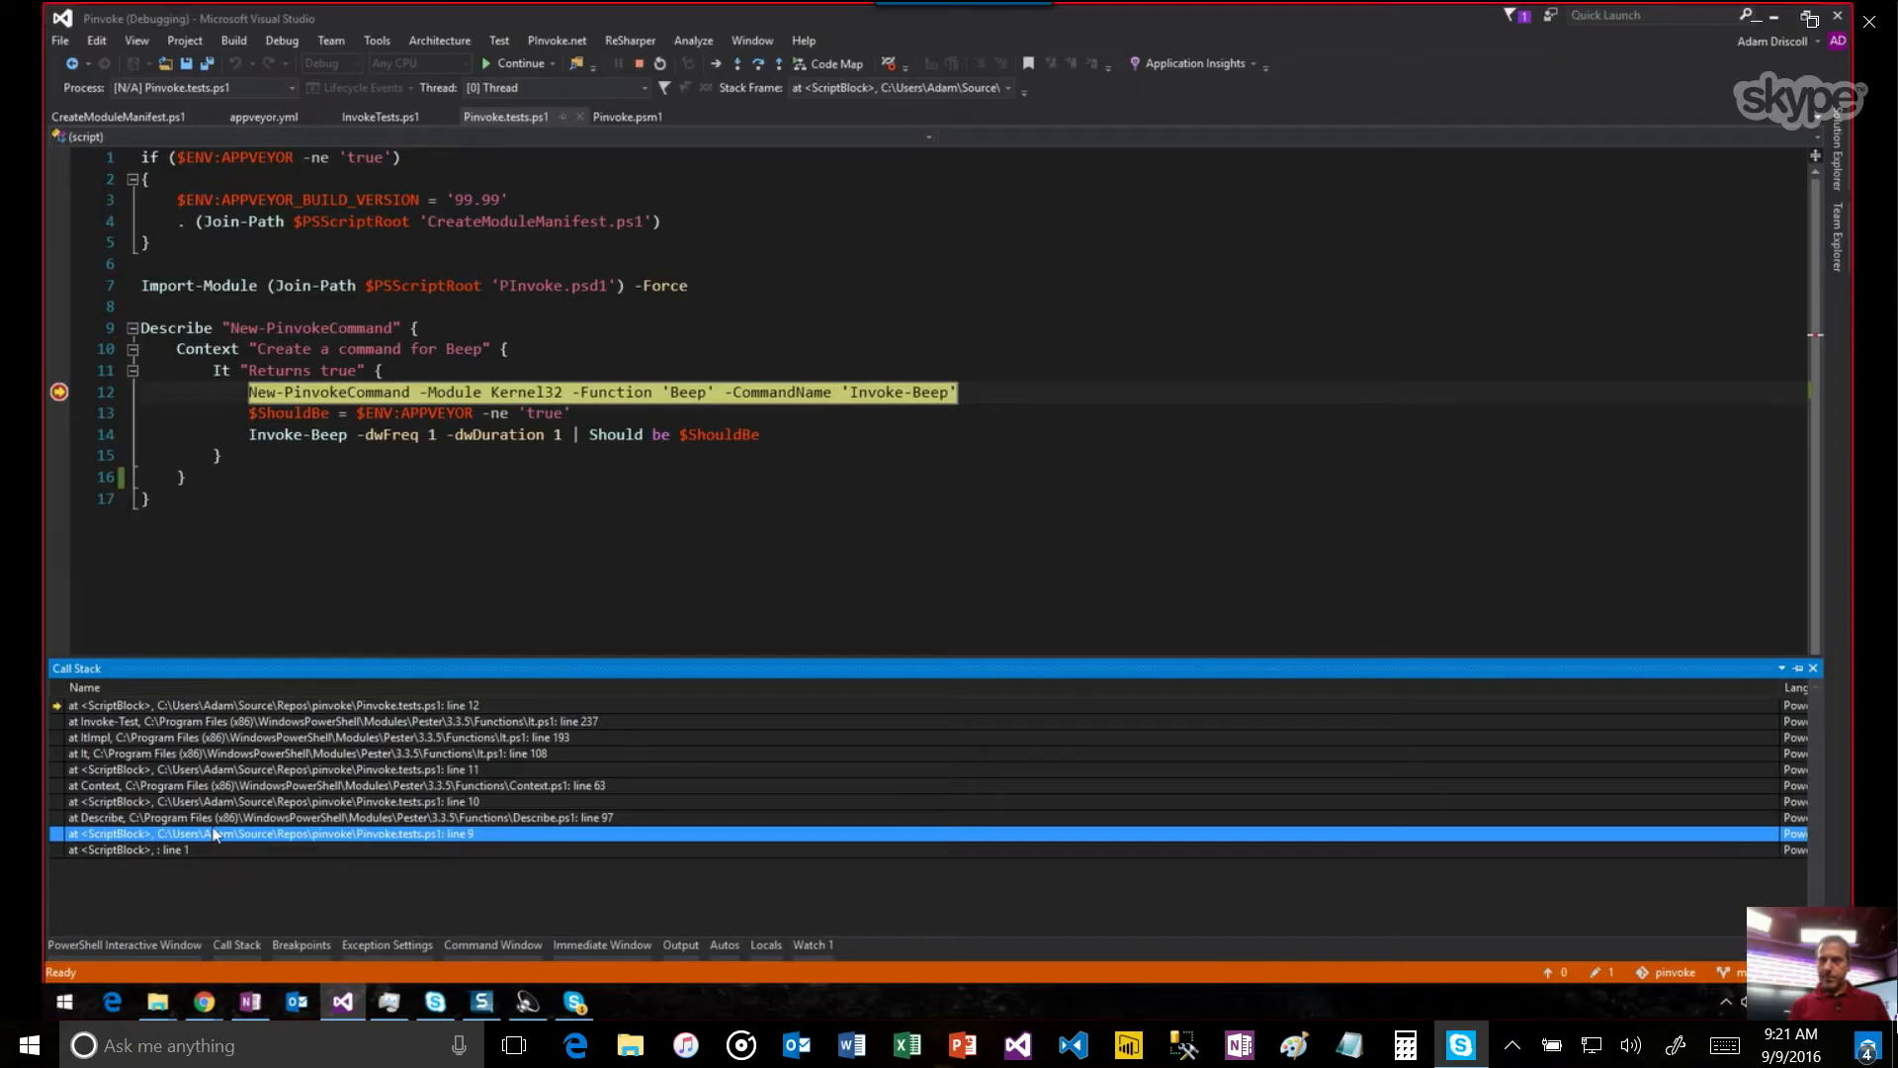
click(247, 735)
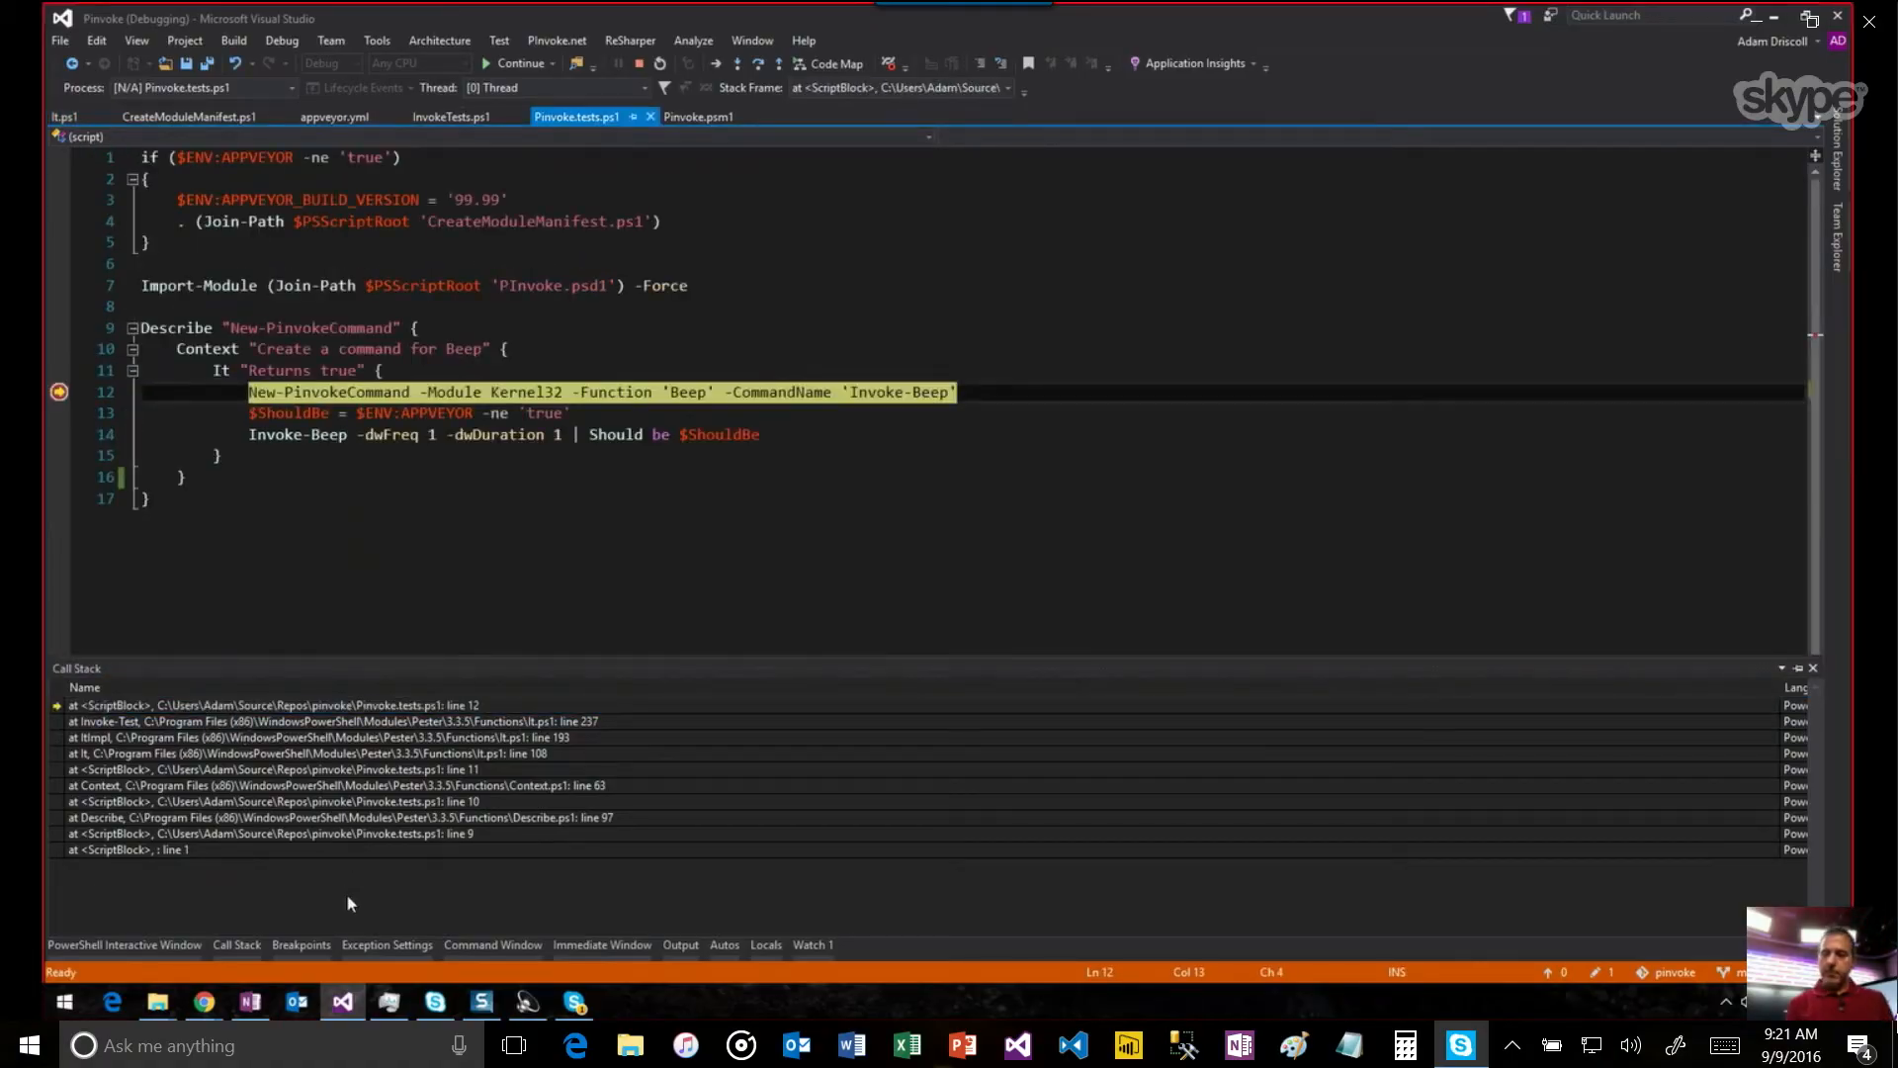
mouse_move(737, 913)
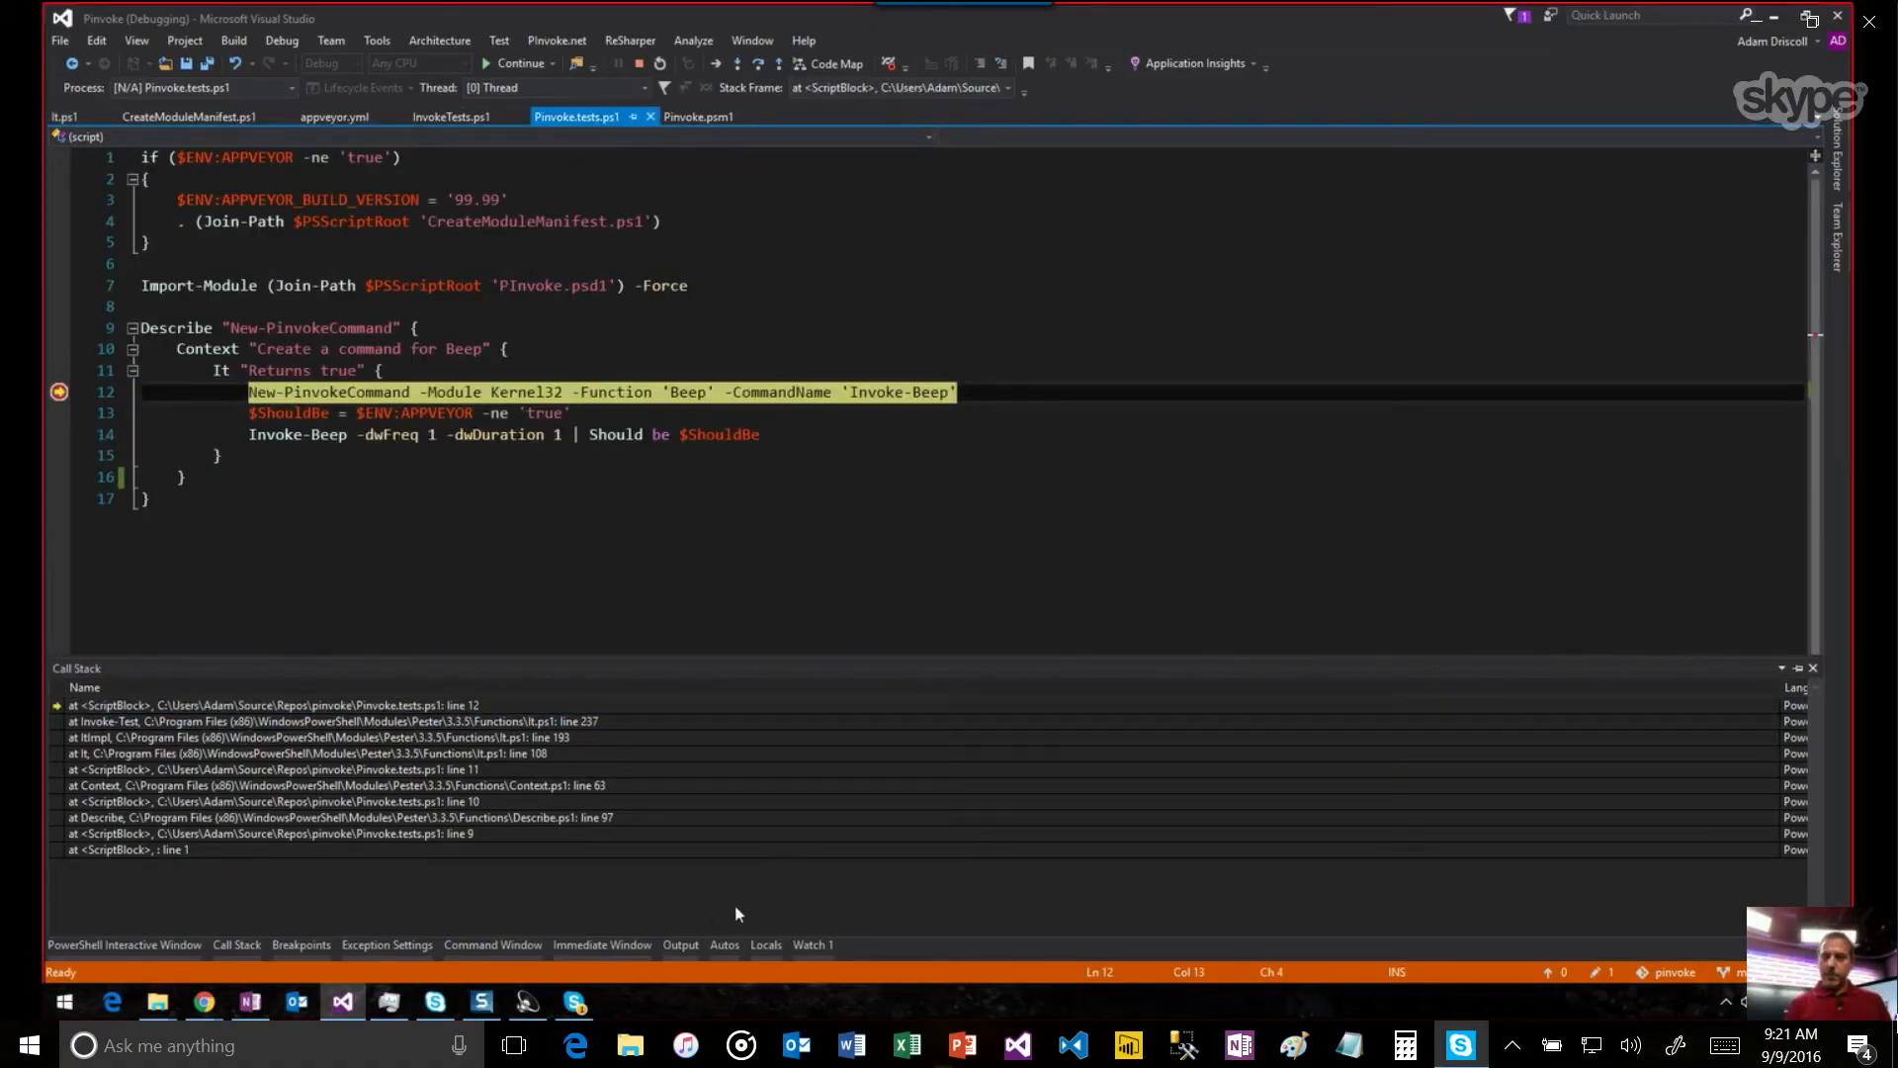
Inspect the locals, expanding PSDebugContext into InvocationInfo and Breakpoints.
click(767, 945)
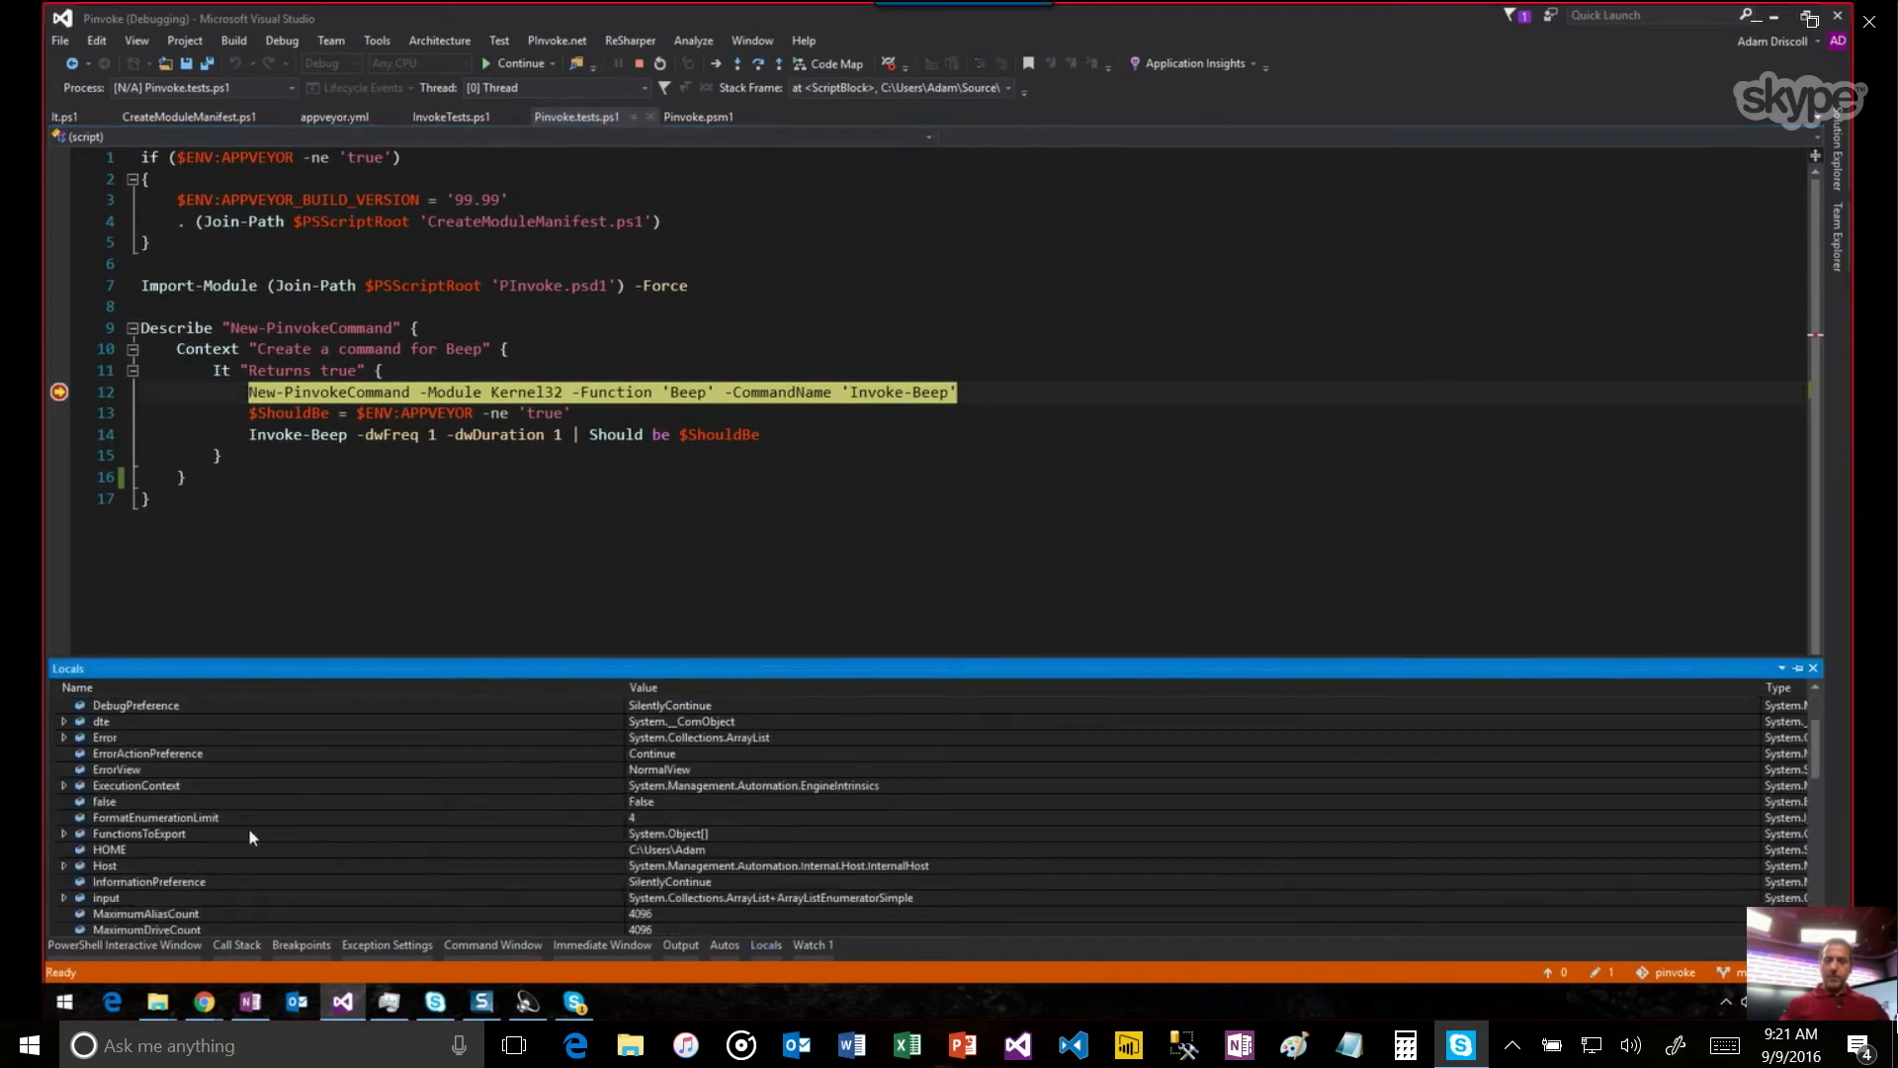
scroll(down, 3)
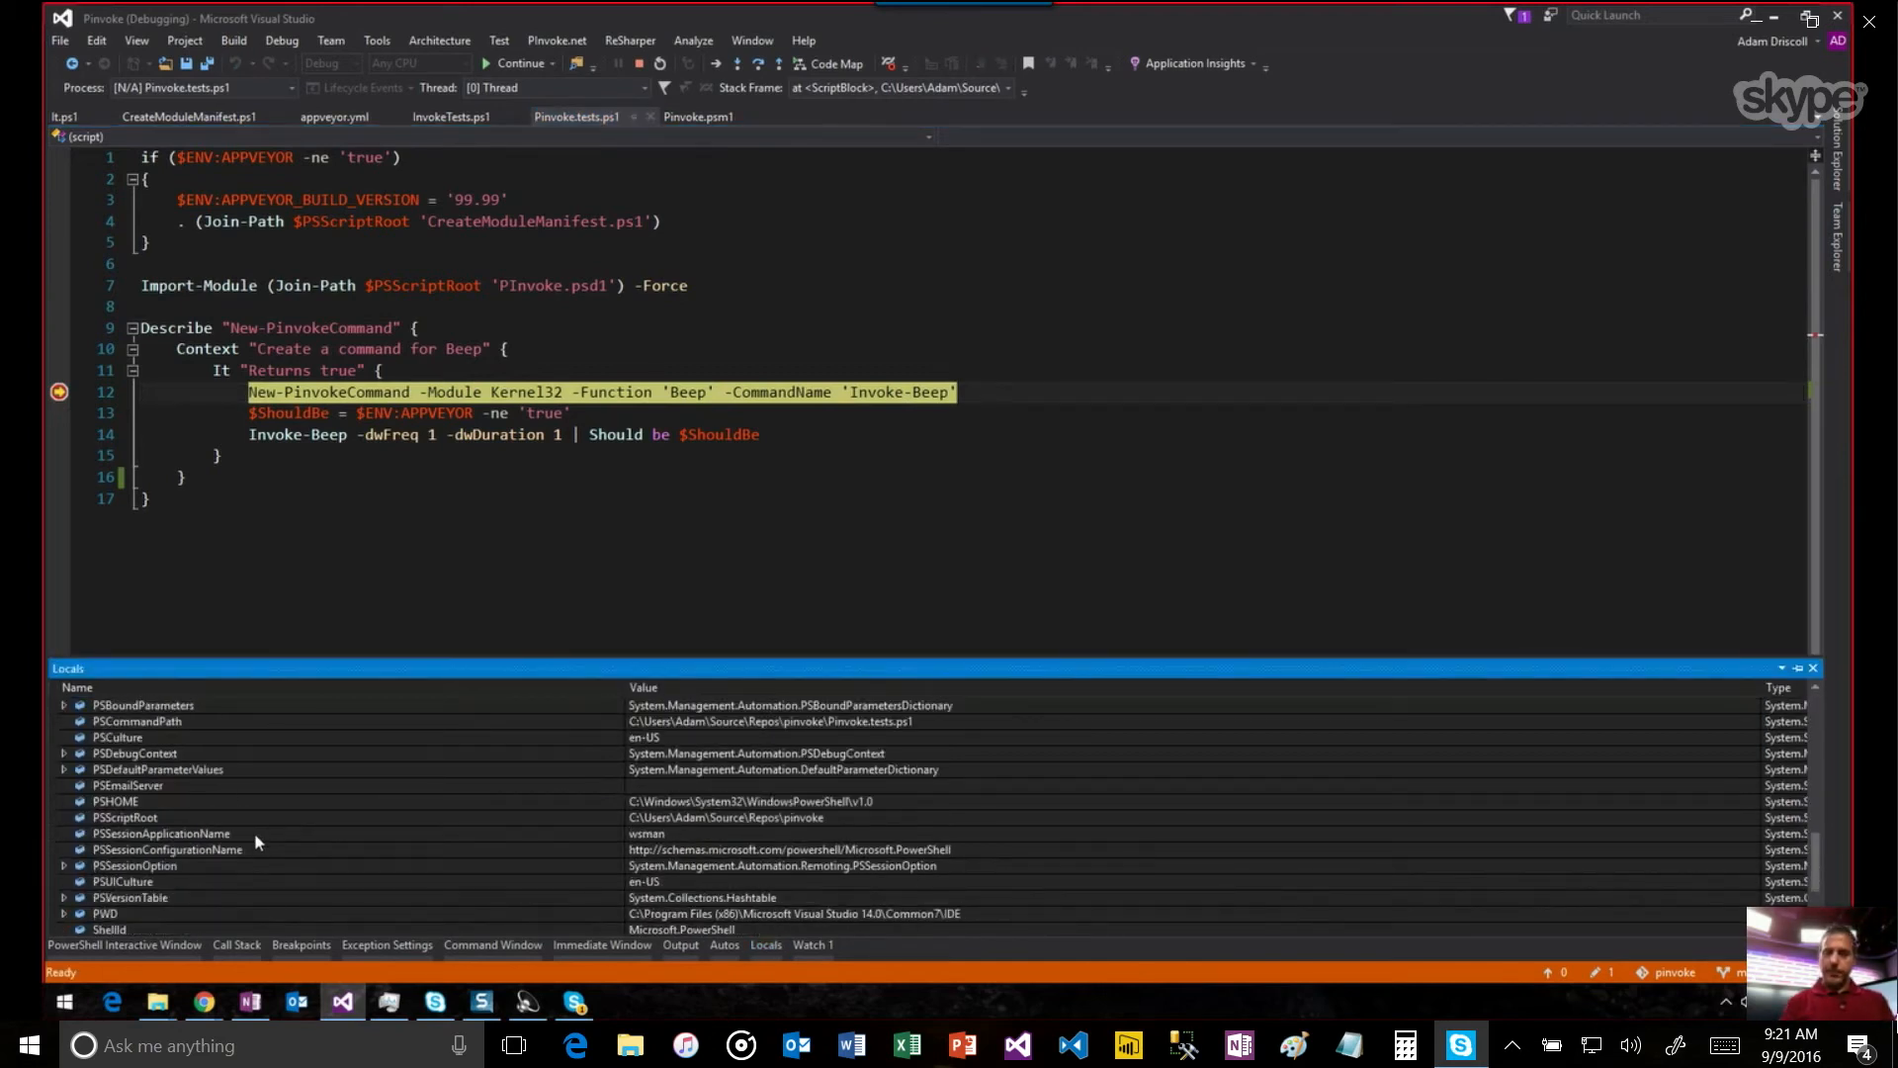
click(128, 769)
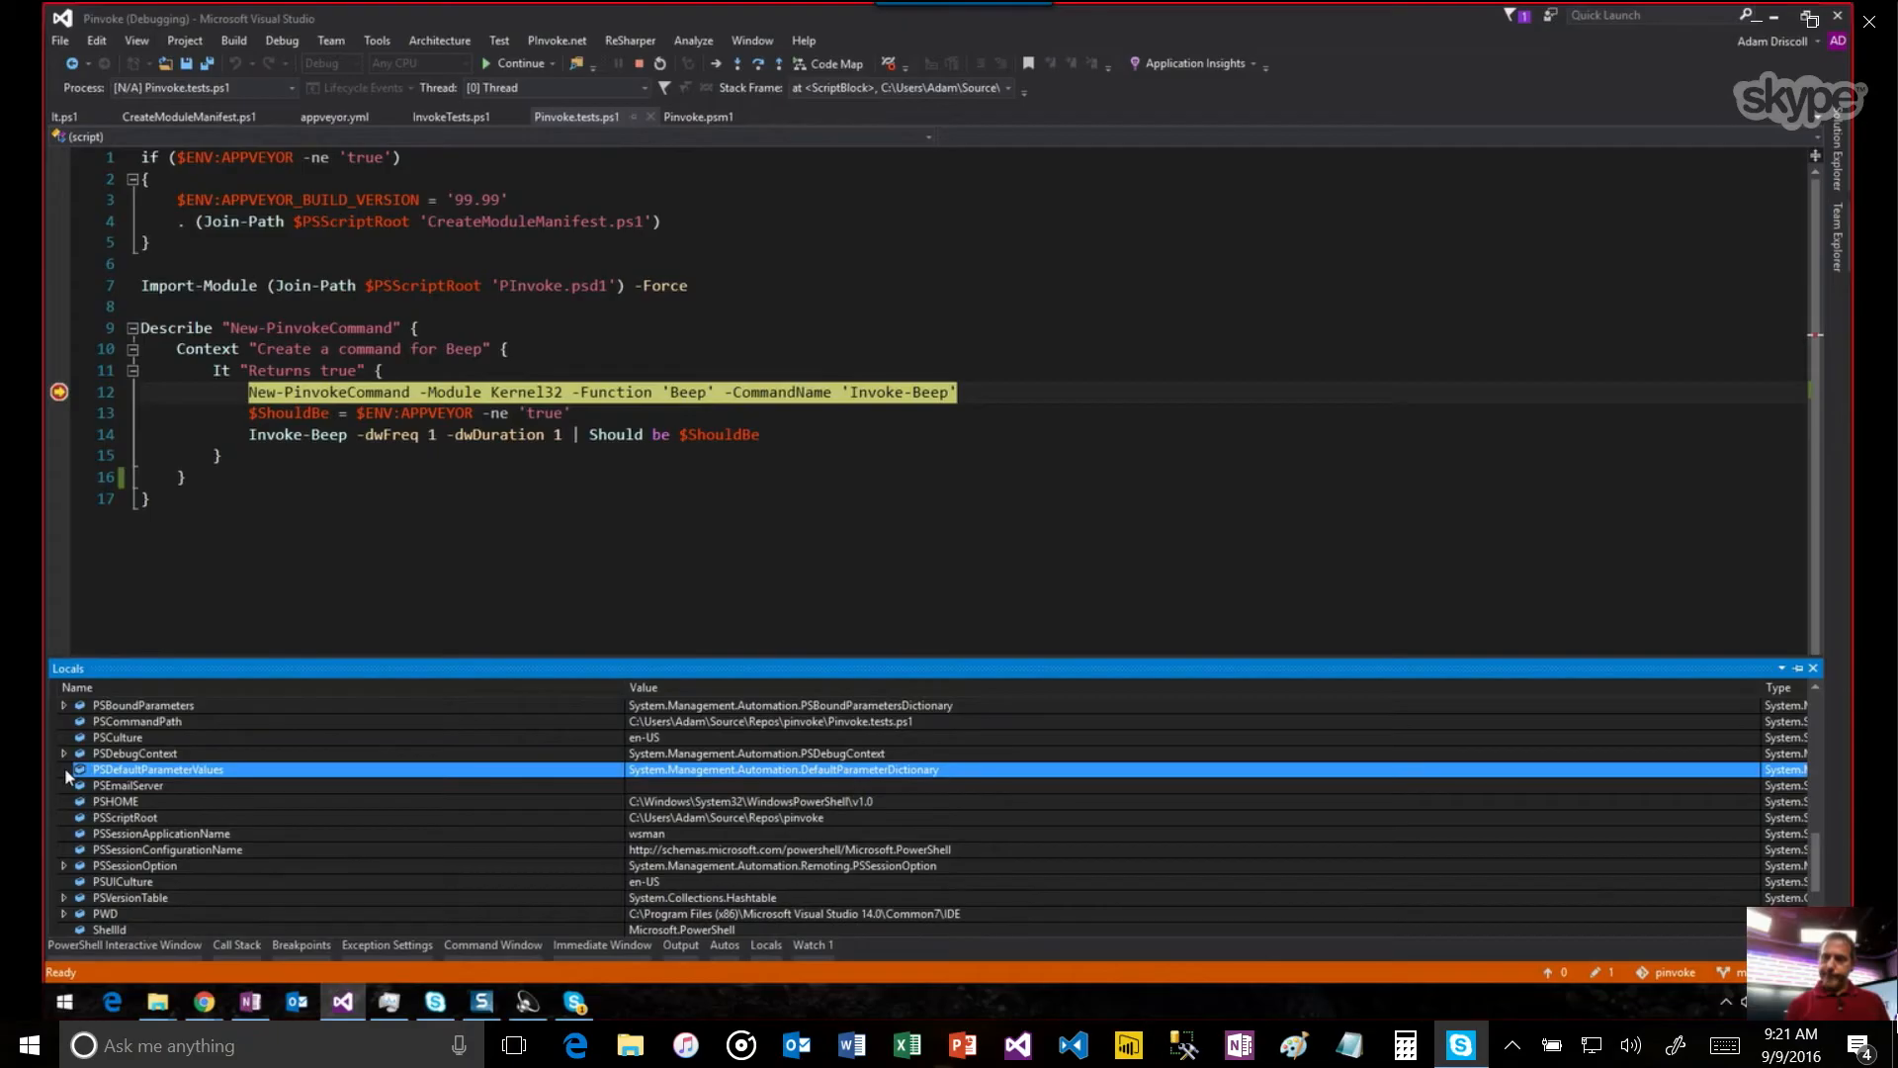
click(65, 753)
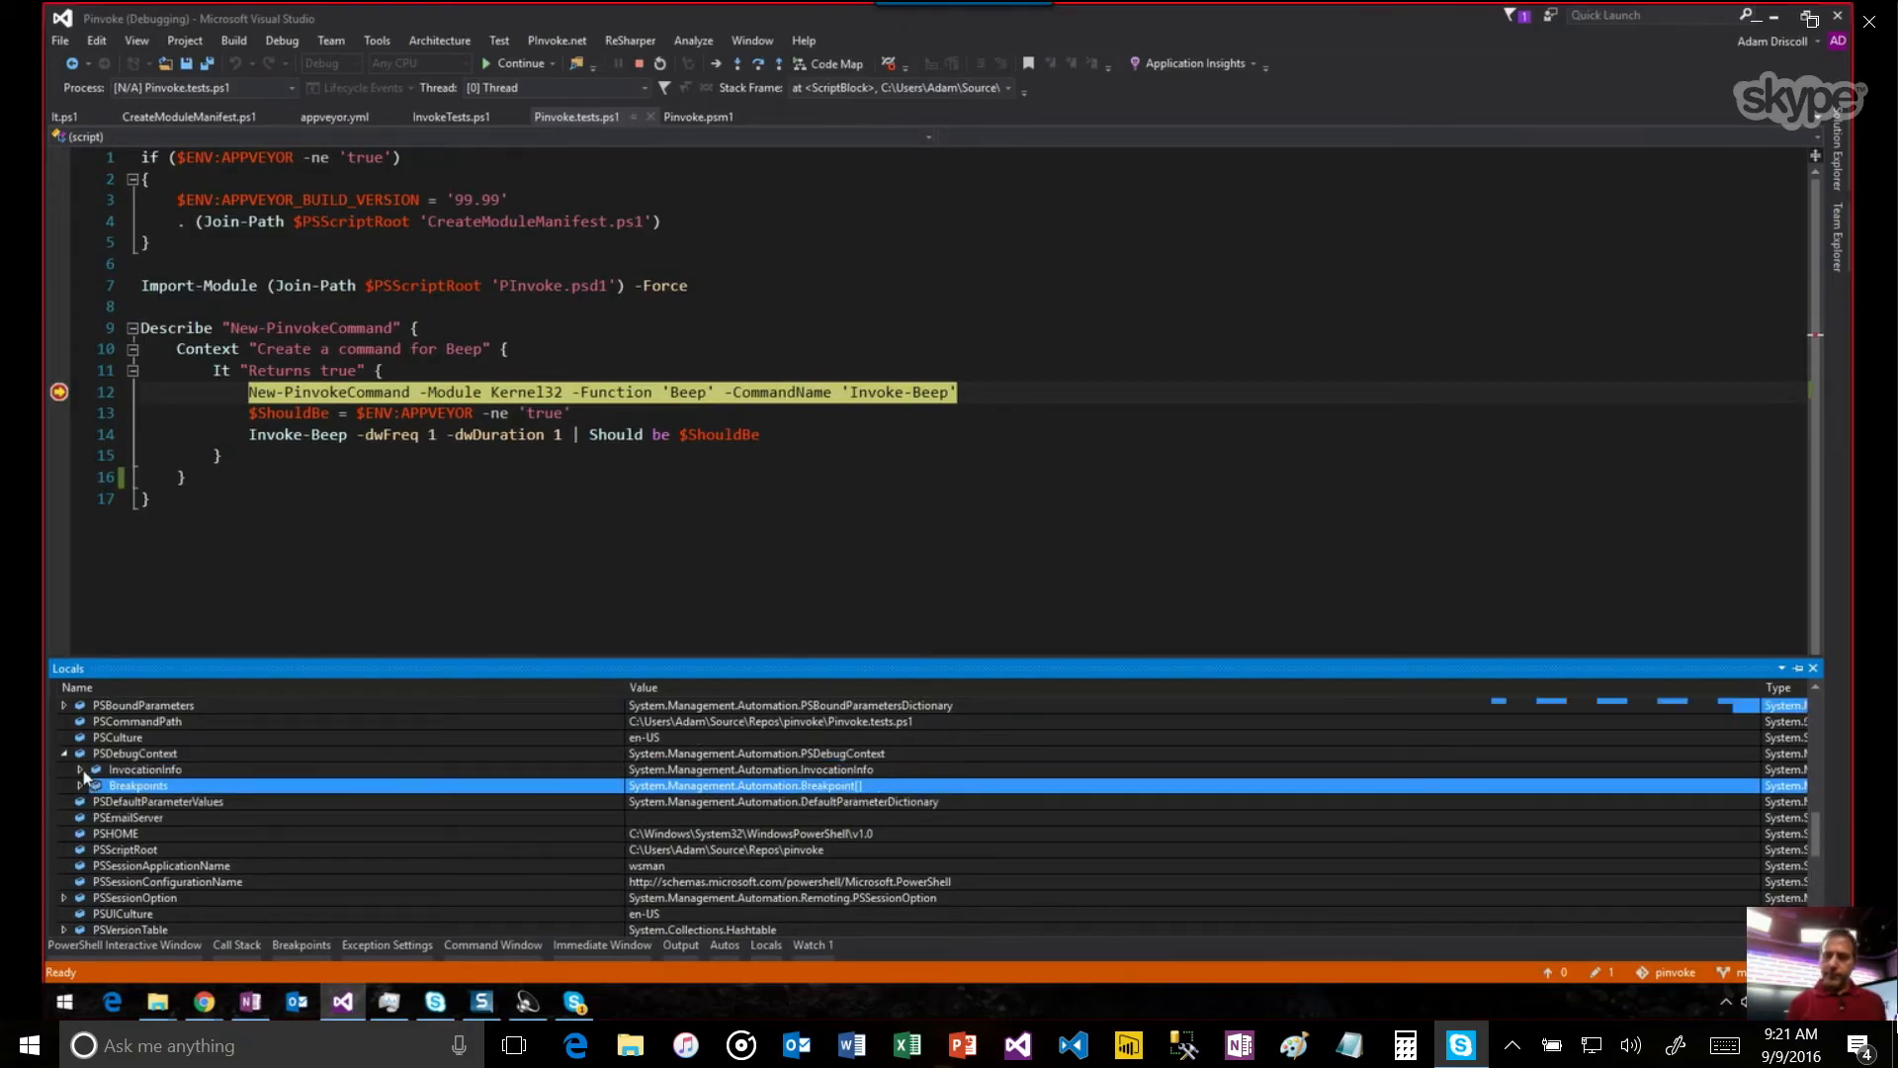
click(75, 770)
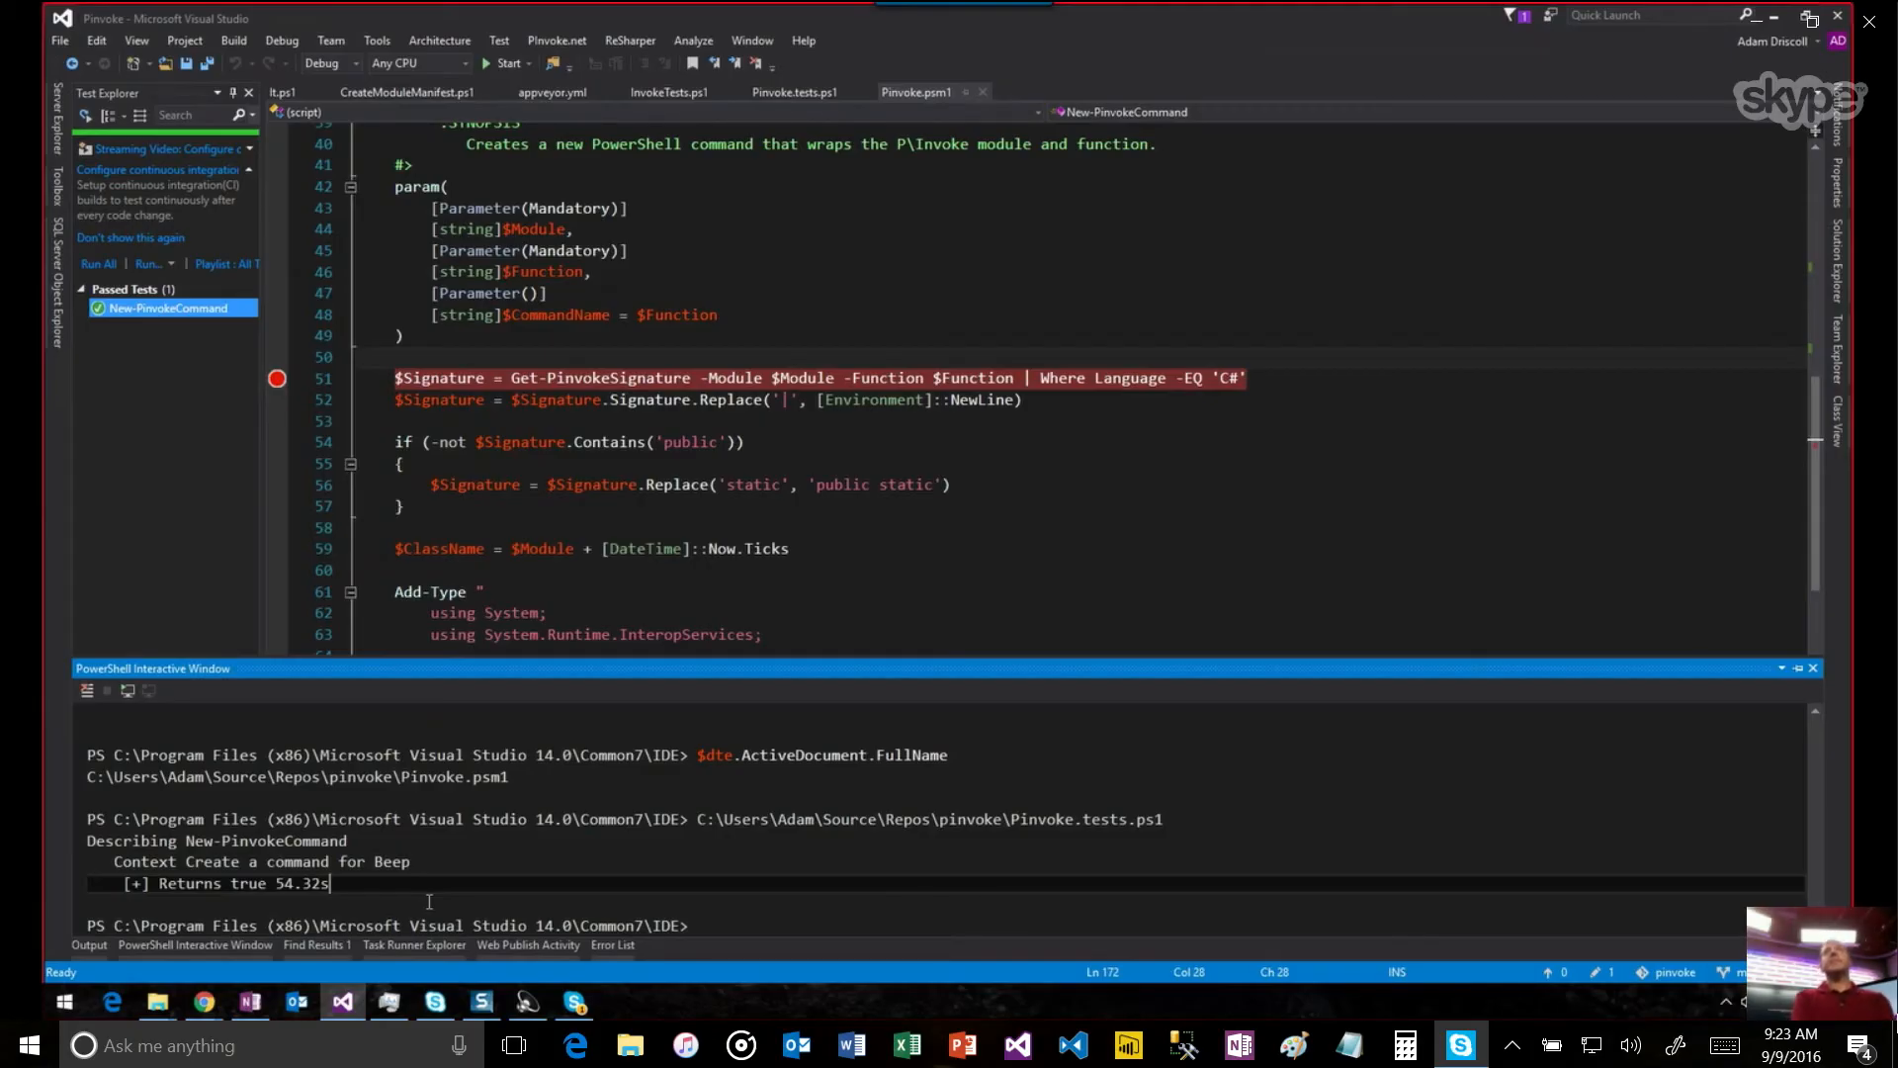
mouse_move(207, 479)
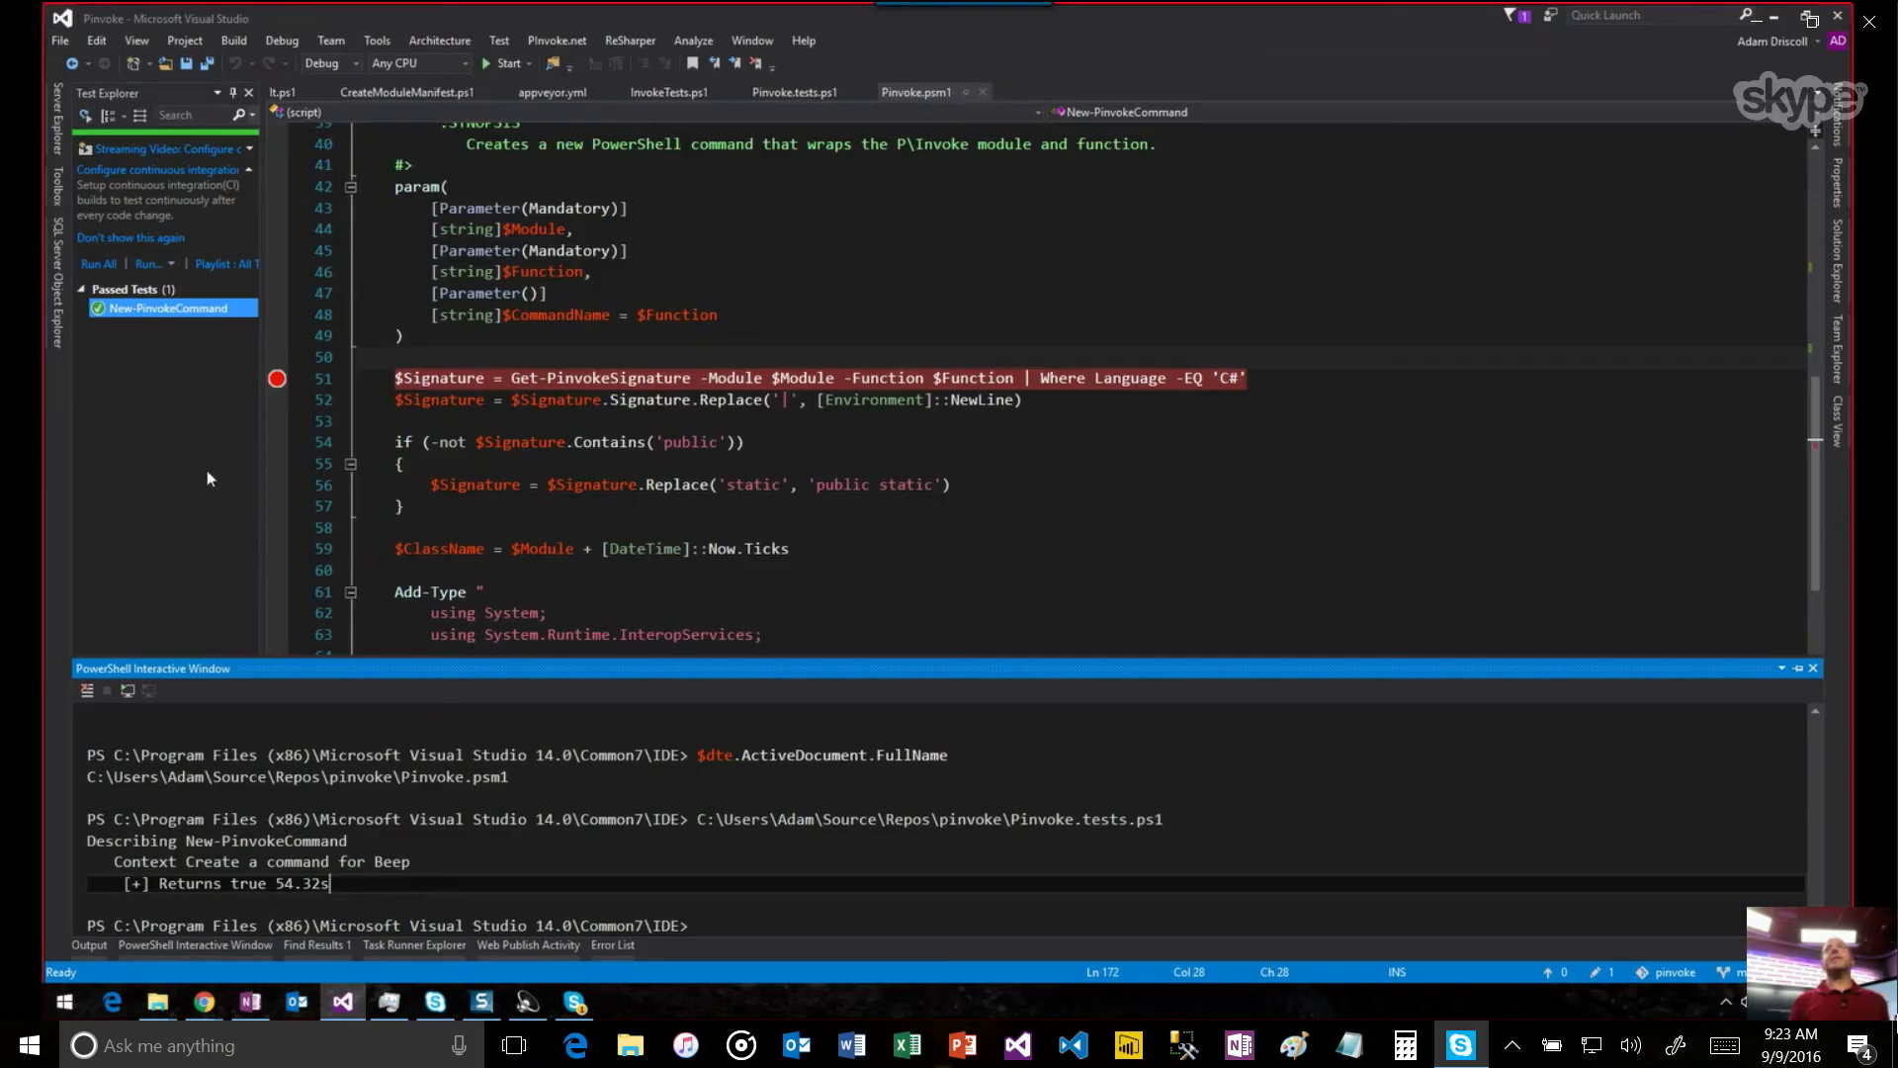